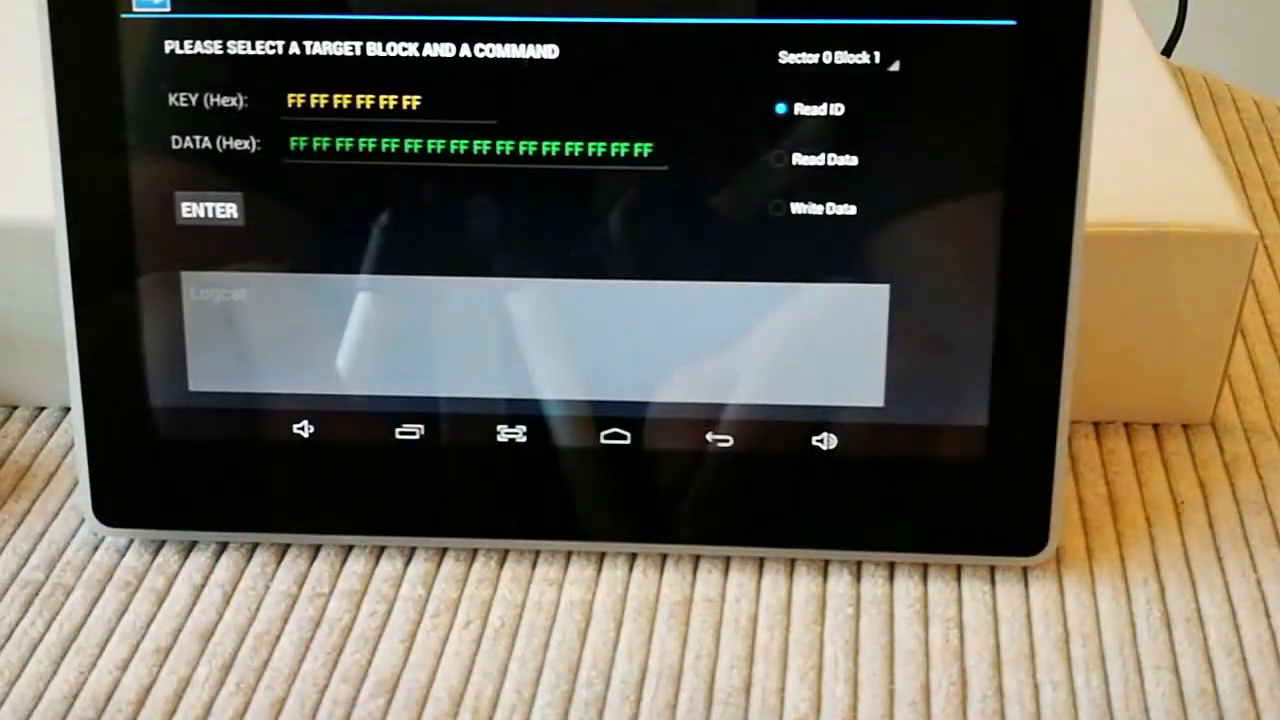
Read the card ID, then read the data of Sector 1 Block 2 on the card.
{"action": "left_click", "coordinate": [208, 208]}
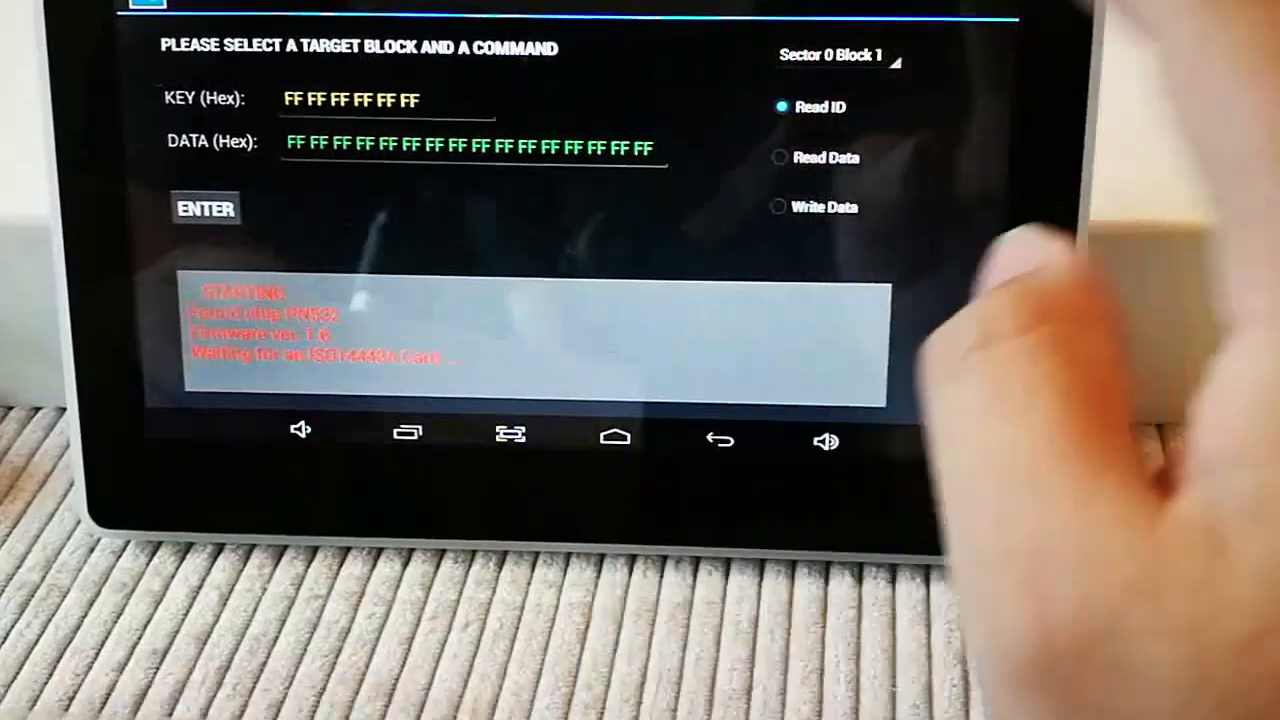
{"action": "left_click", "coordinate": [838, 54]}
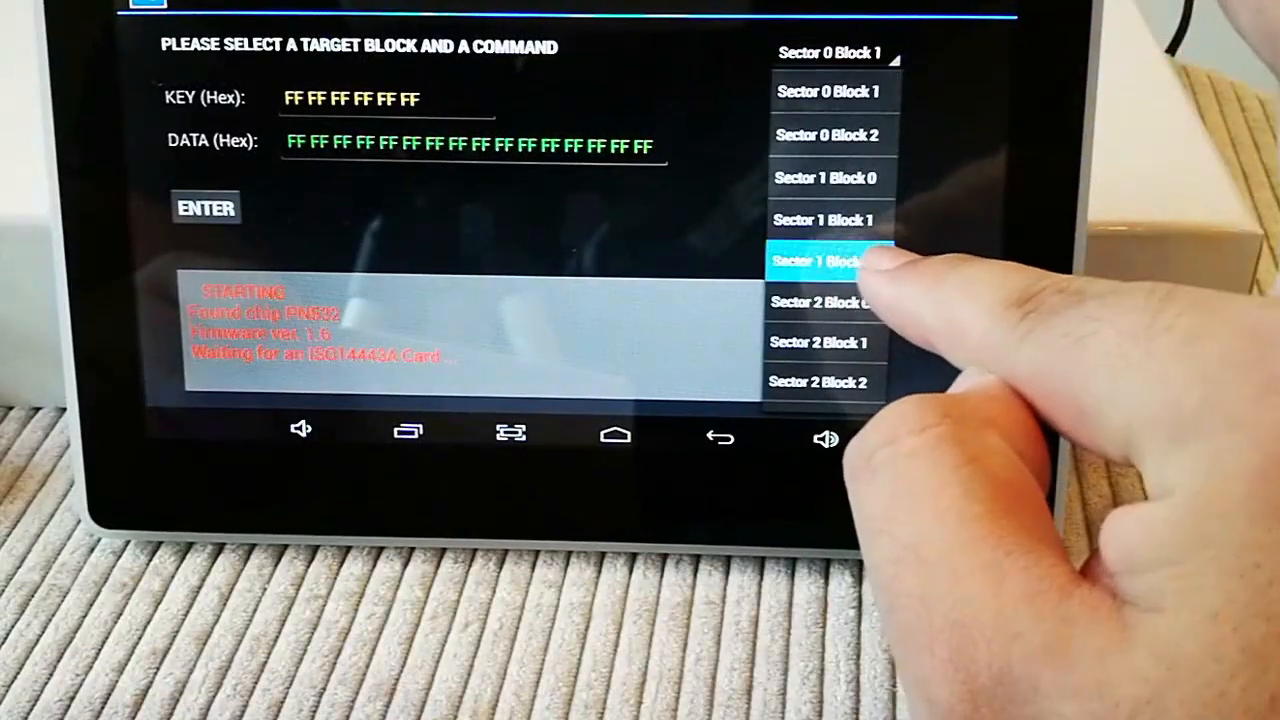
{"action": "left_click", "coordinate": [830, 262]}
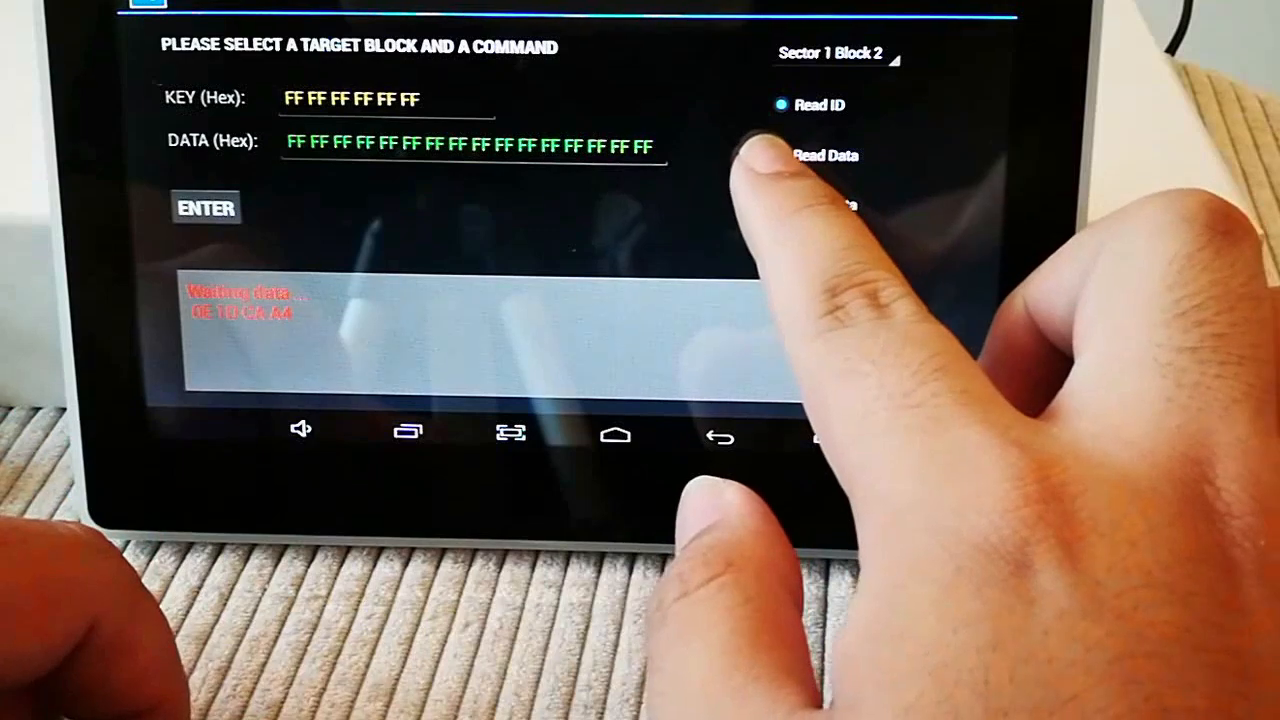
{"action": "left_click", "coordinate": [780, 156]}
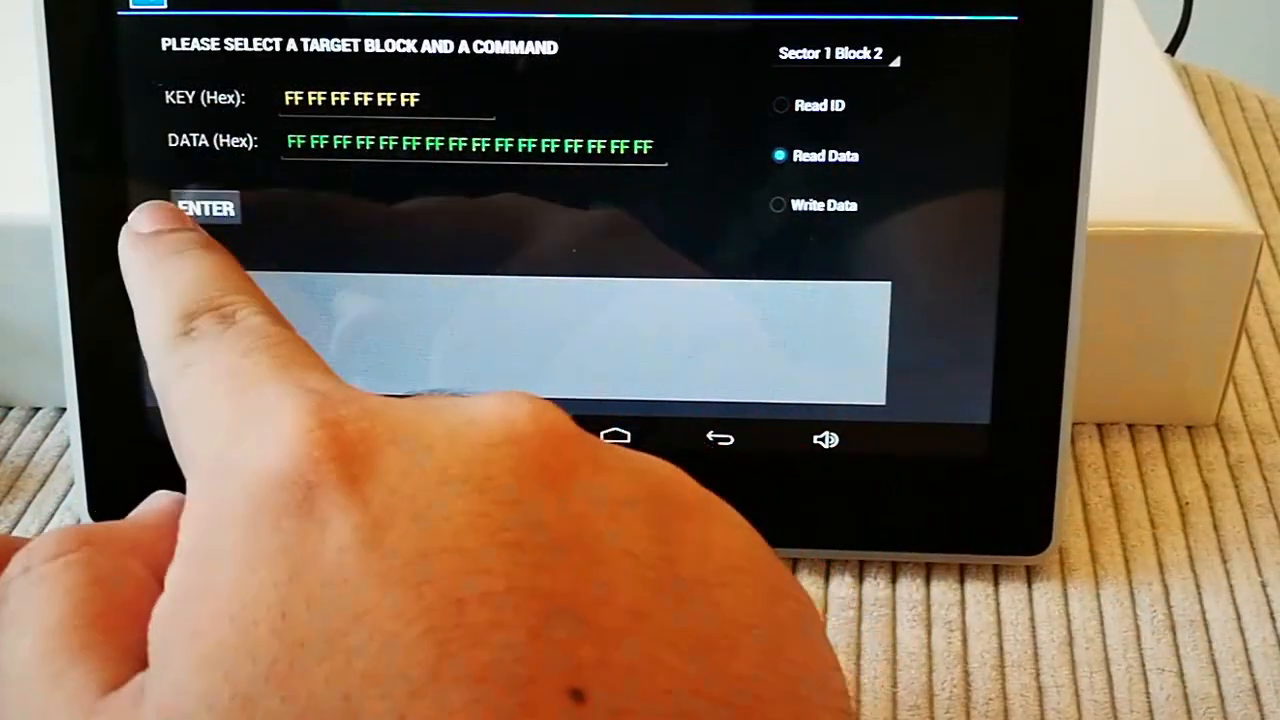
{"action": "left_click", "coordinate": [204, 208]}
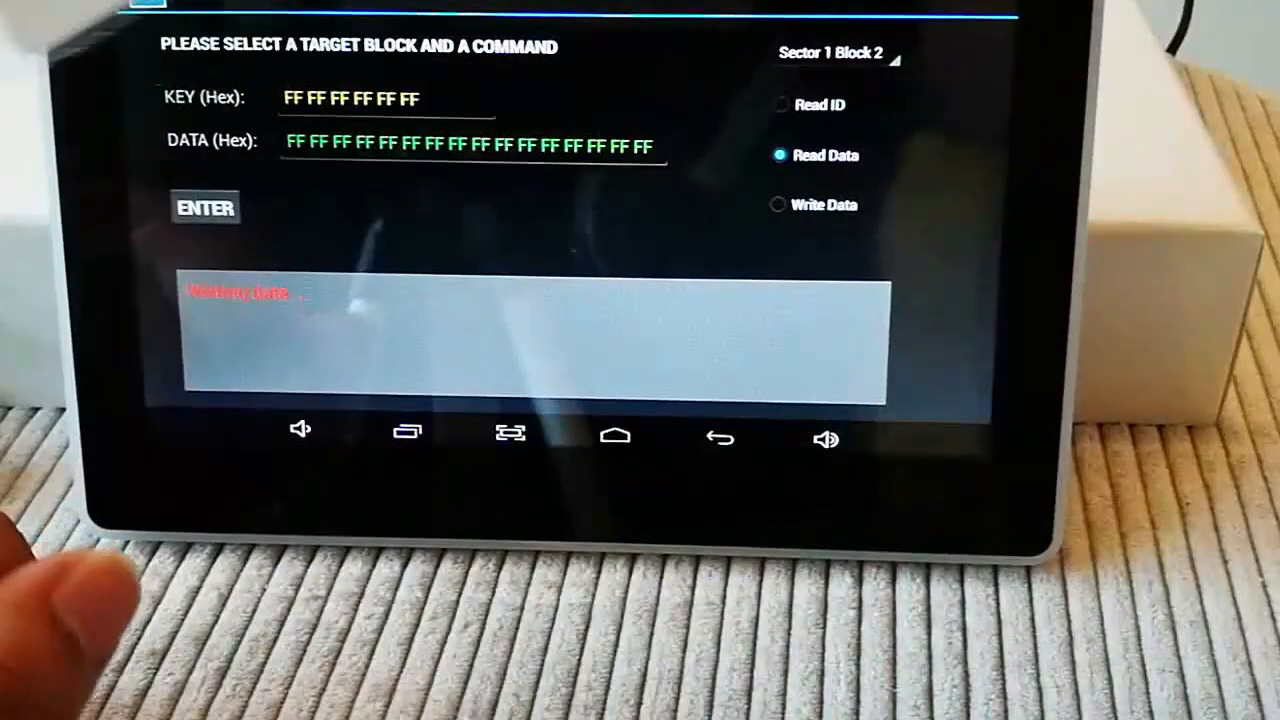
{"action": "left_click", "coordinate": [204, 206]}
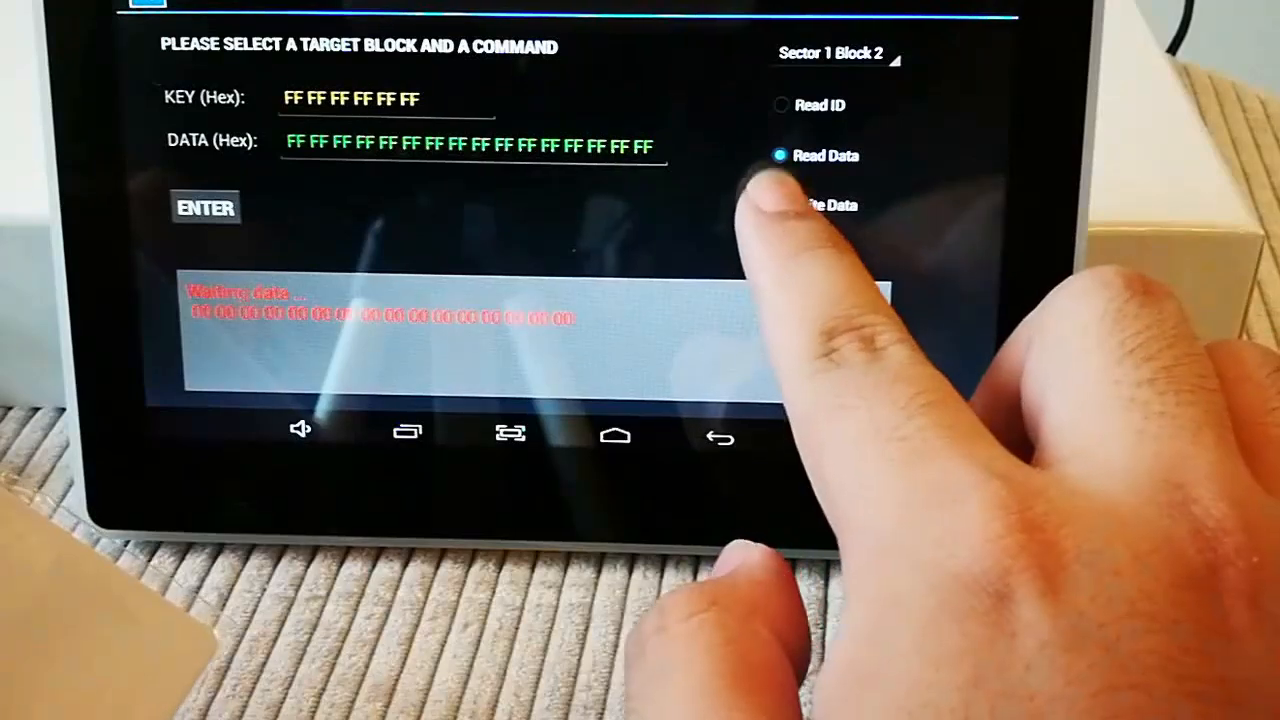
Write the FF data bytes to Sector 1 Block 2 successfully and return the command to Read ID.
{"action": "left_click", "coordinate": [780, 204]}
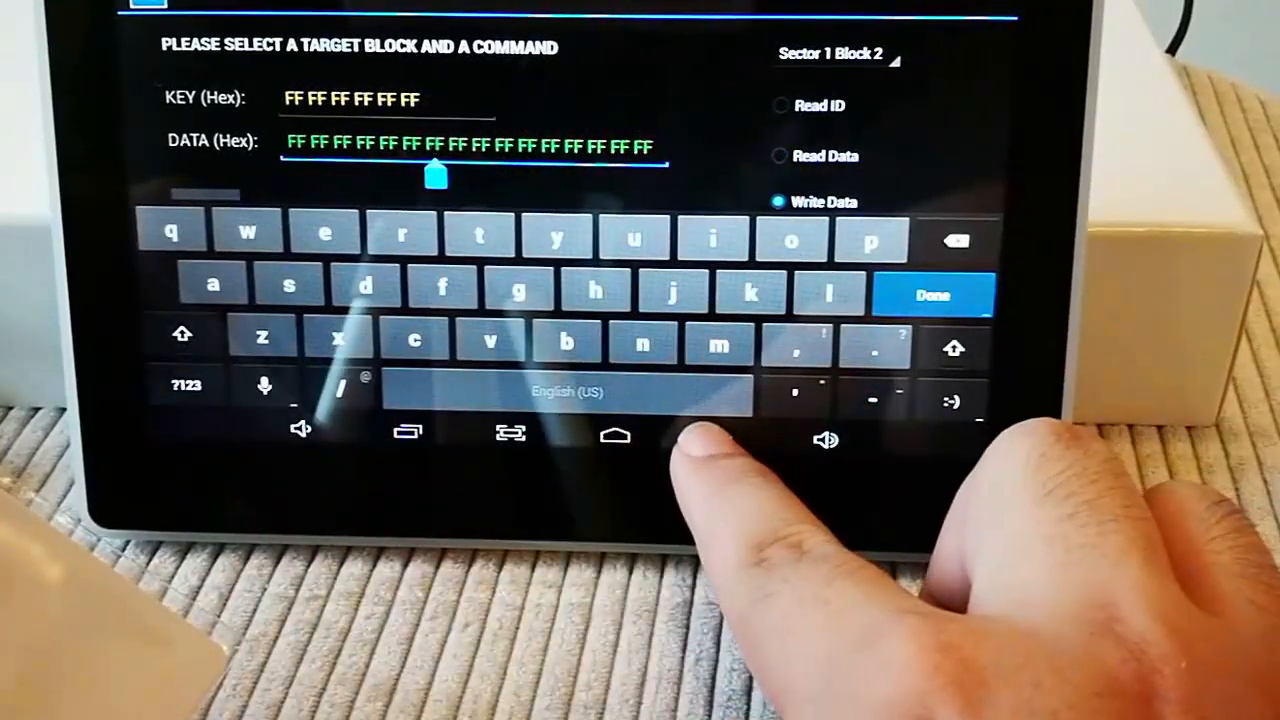
{"action": "left_click", "coordinate": [932, 294]}
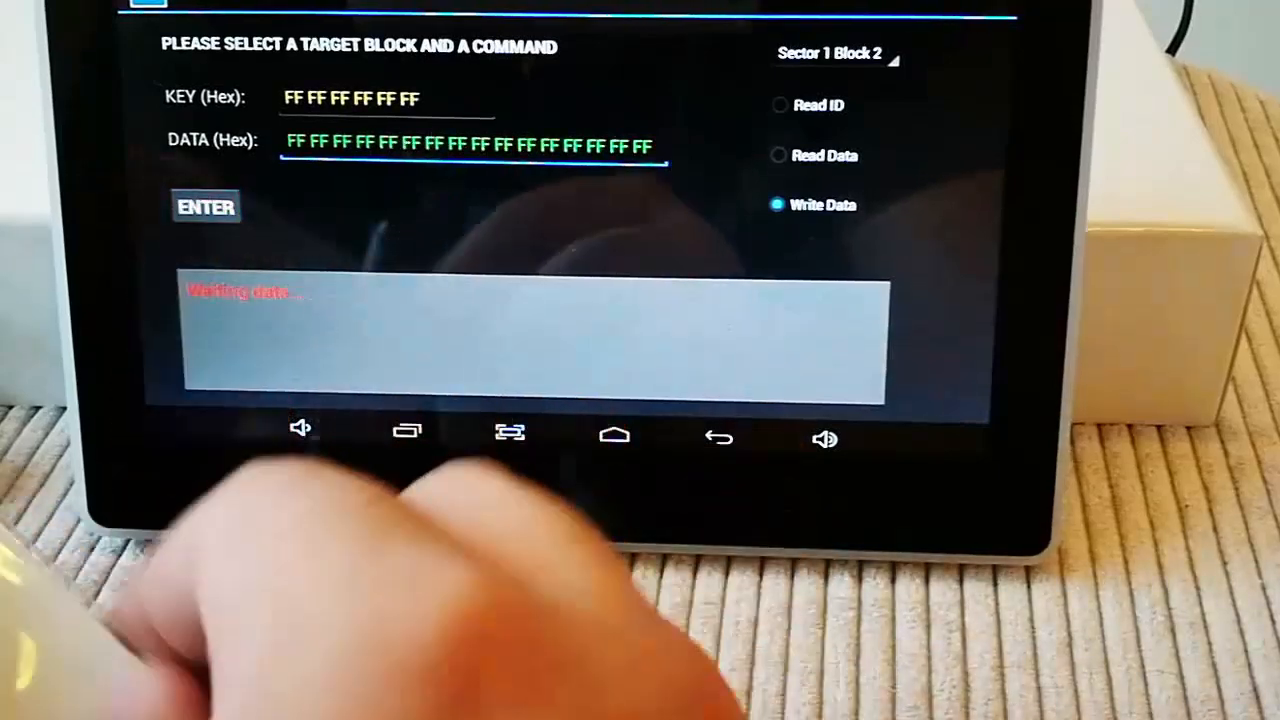
{"action": "left_click", "coordinate": [206, 206]}
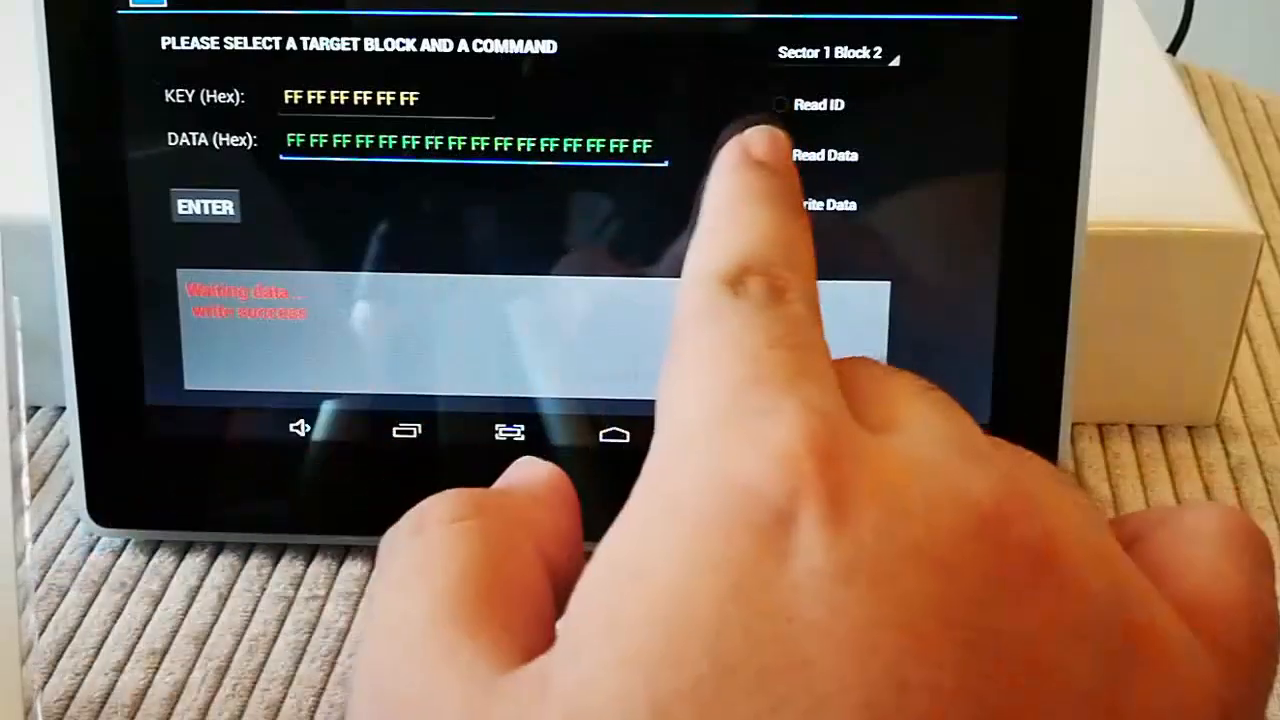
{"action": "left_click", "coordinate": [780, 156]}
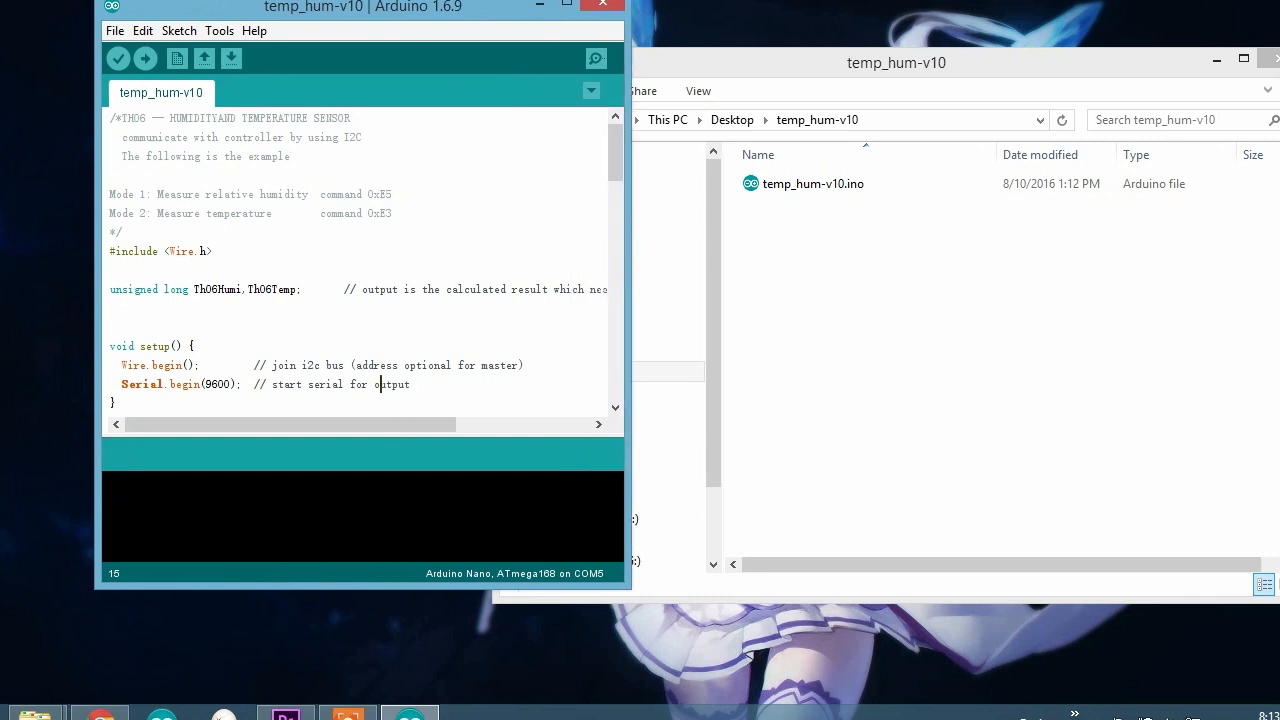
Export the temp_hum-v10 sketch as a compiled binary from the Sketch menu.
{"action": "left_click", "coordinate": [180, 30]}
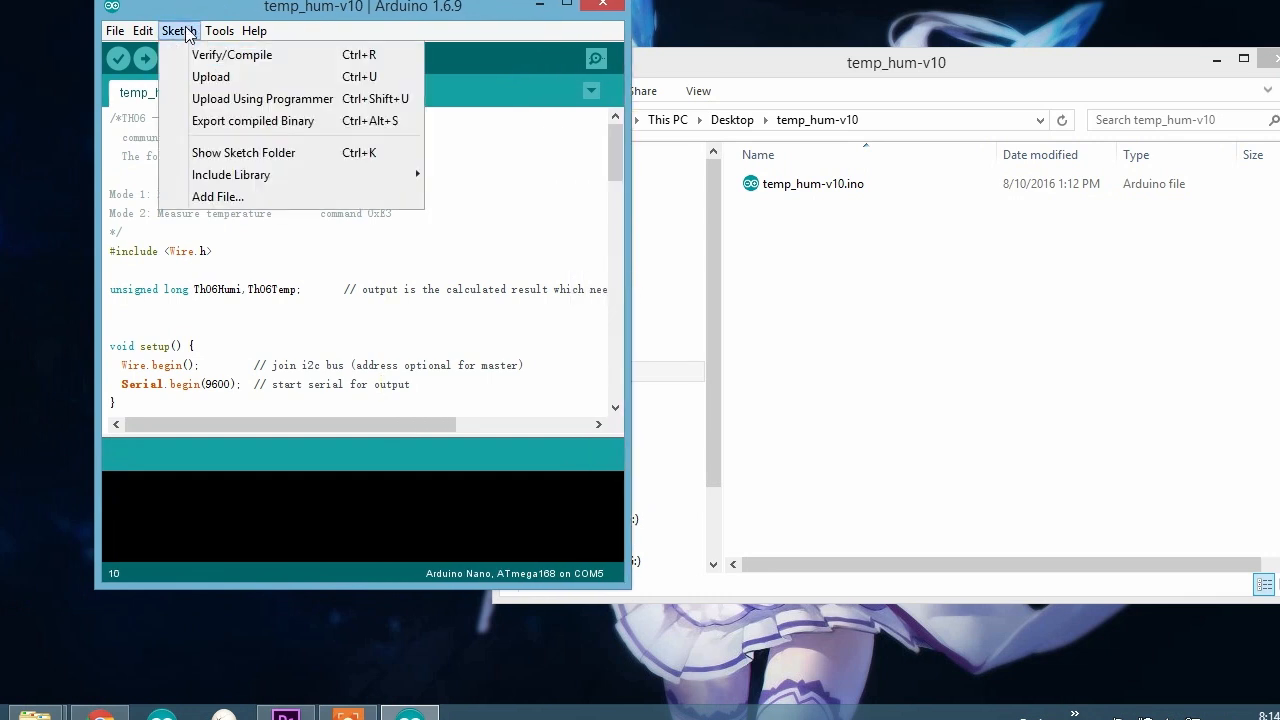
{"action": "mouse_move", "coordinate": [252, 120]}
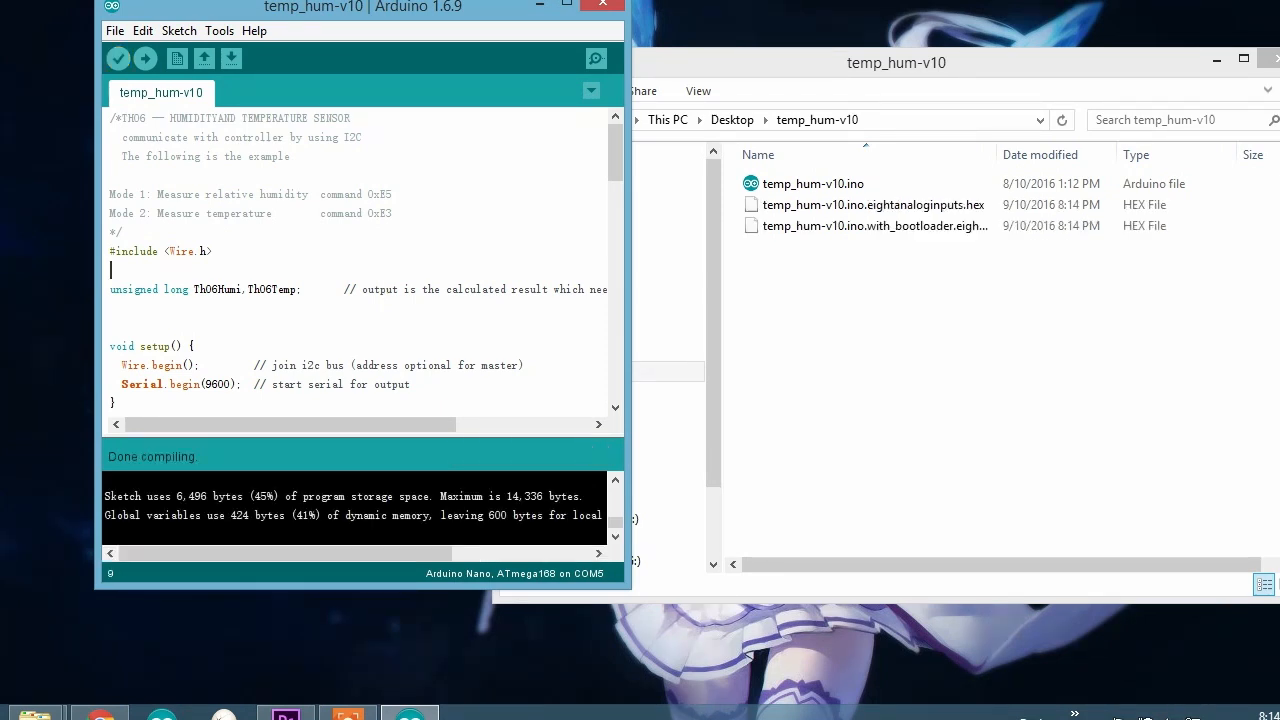
Copy the exported HEX file into the Hex2bin Release folder as temp.hex.
{"action": "left_click", "coordinate": [896, 62]}
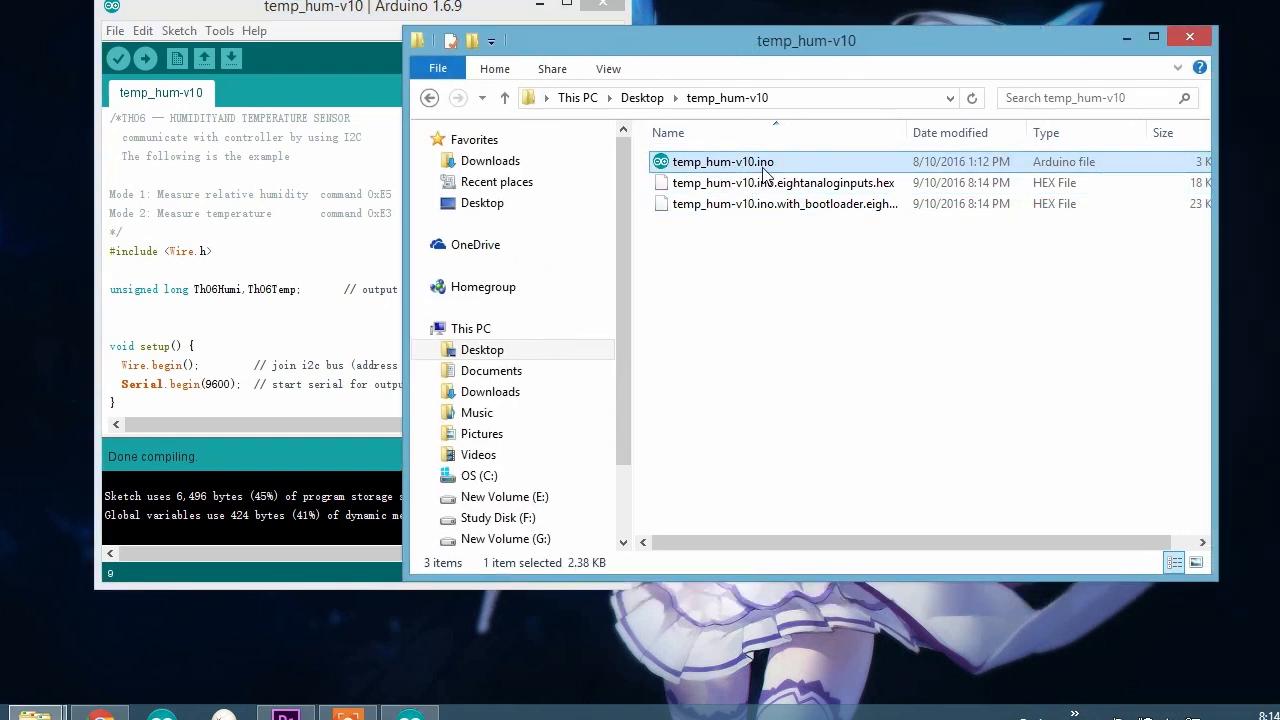
{"action": "left_click", "coordinate": [782, 204]}
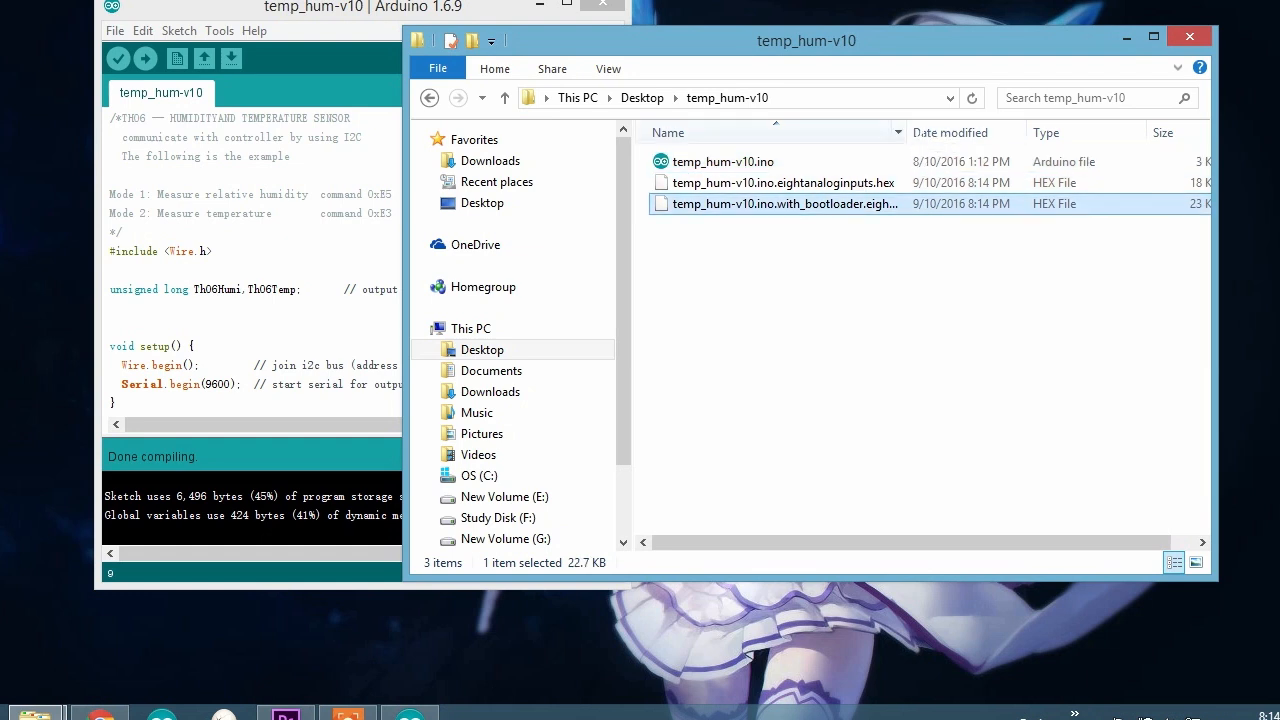
{"action": "left_click", "coordinate": [782, 182]}
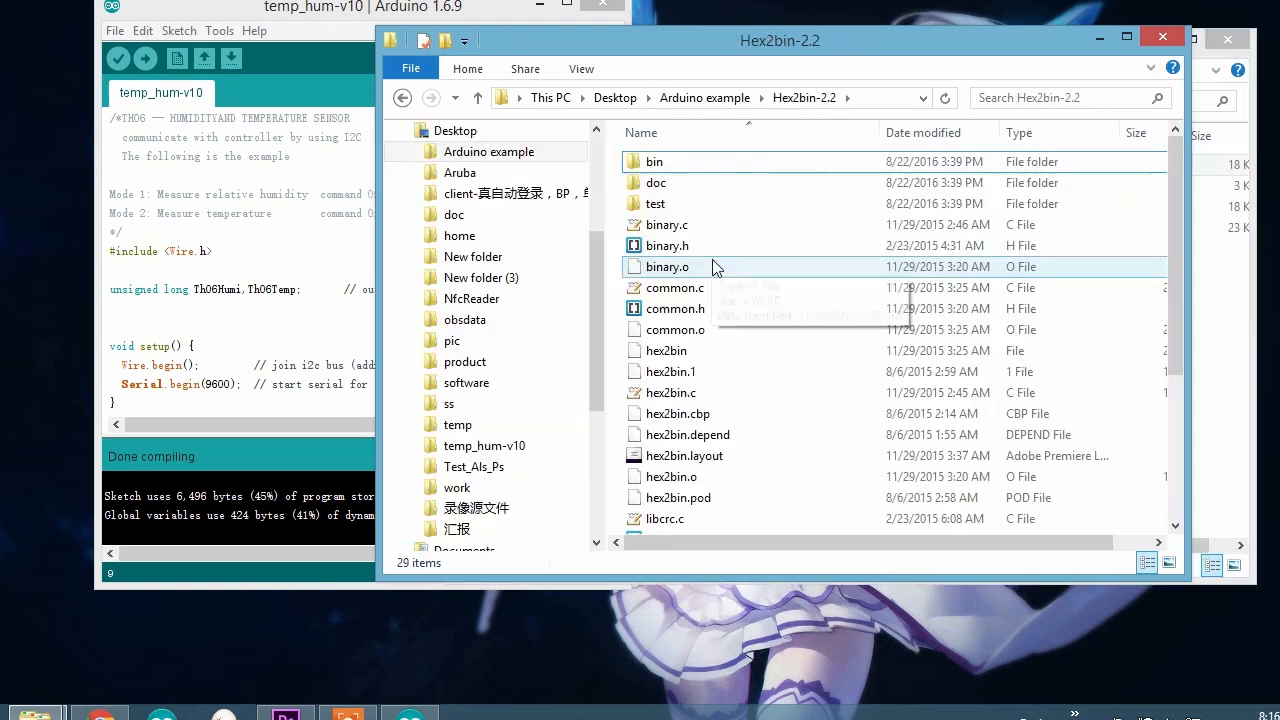
{"action": "scroll", "scroll_direction": "down", "scroll_amount": 3}
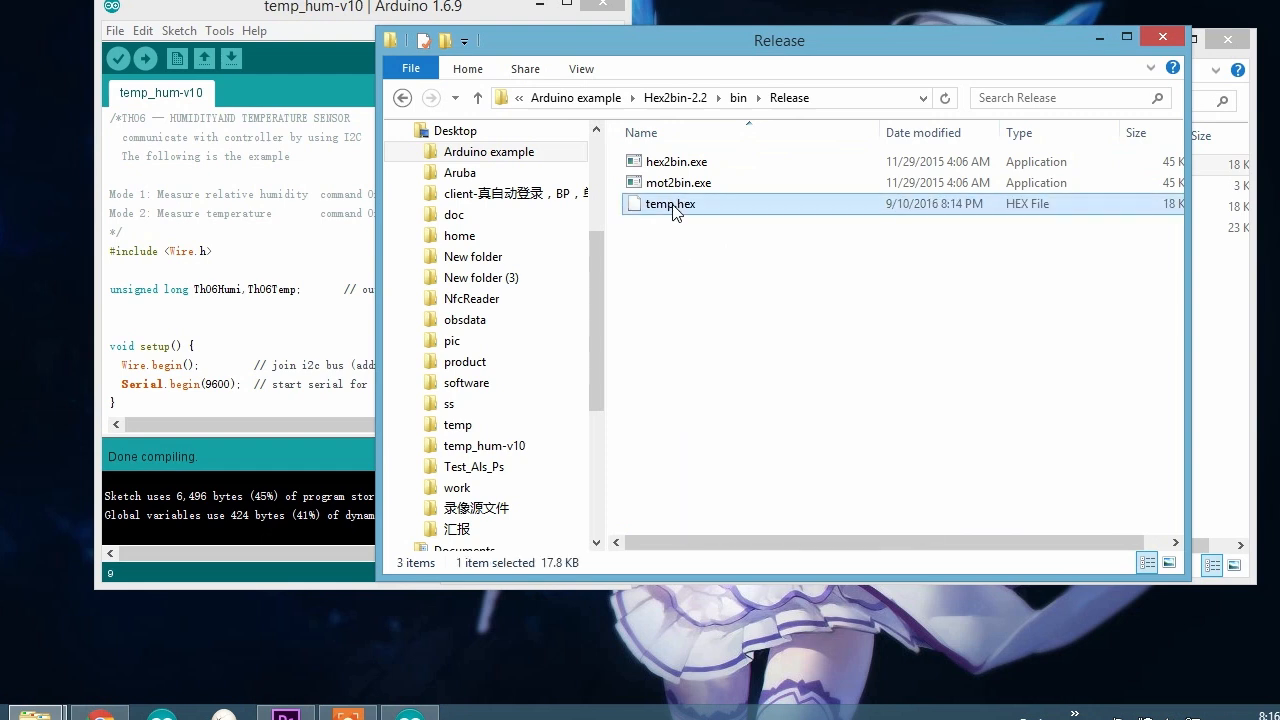
{"action": "left_click", "coordinate": [680, 278]}
{"action": "type", "text": "cmd"}
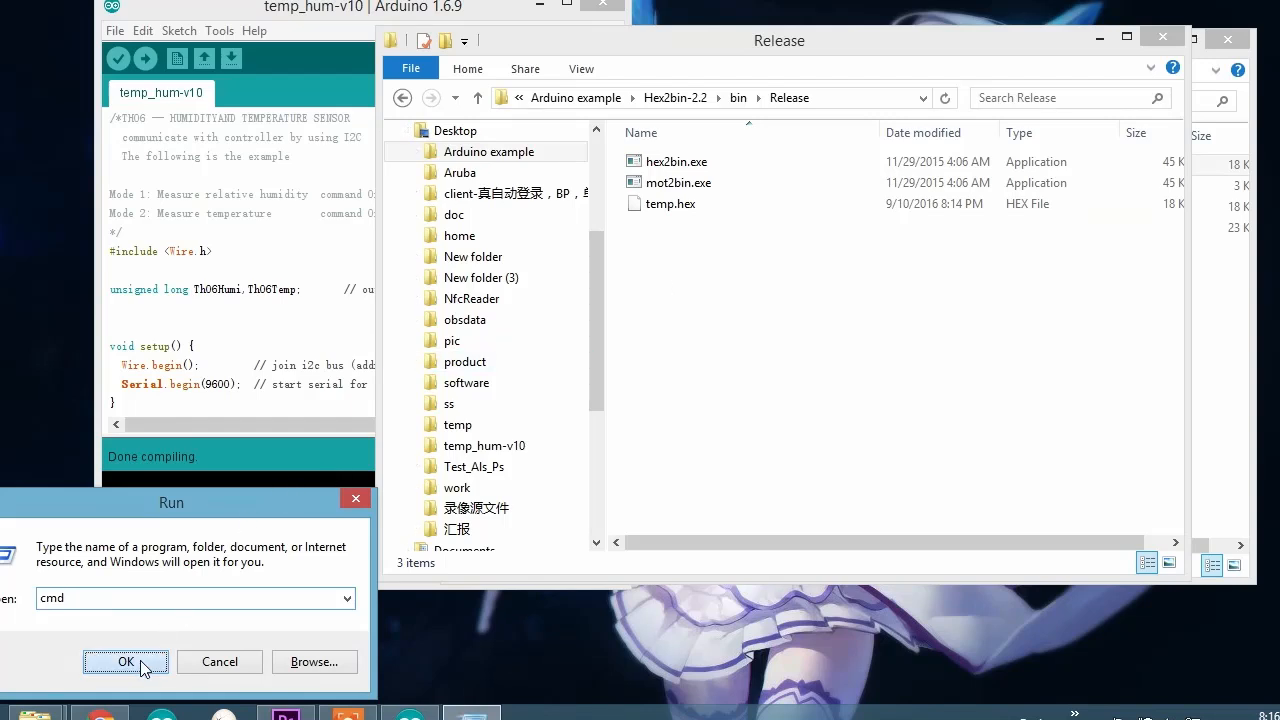
In cmd, change directory through Desktop and Arduino example into the Hex2bin bin\Release folder.
{"action": "left_click", "coordinate": [124, 660]}
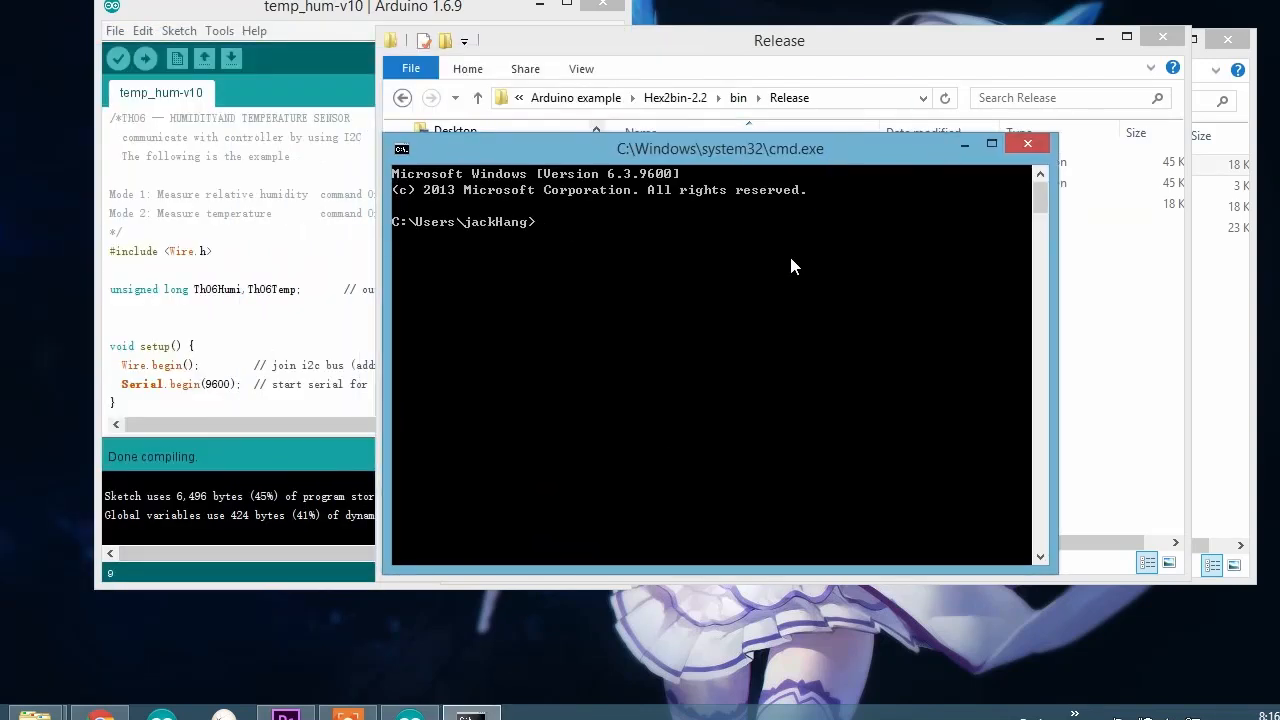
{"action": "mouse_move", "coordinate": [784, 260]}
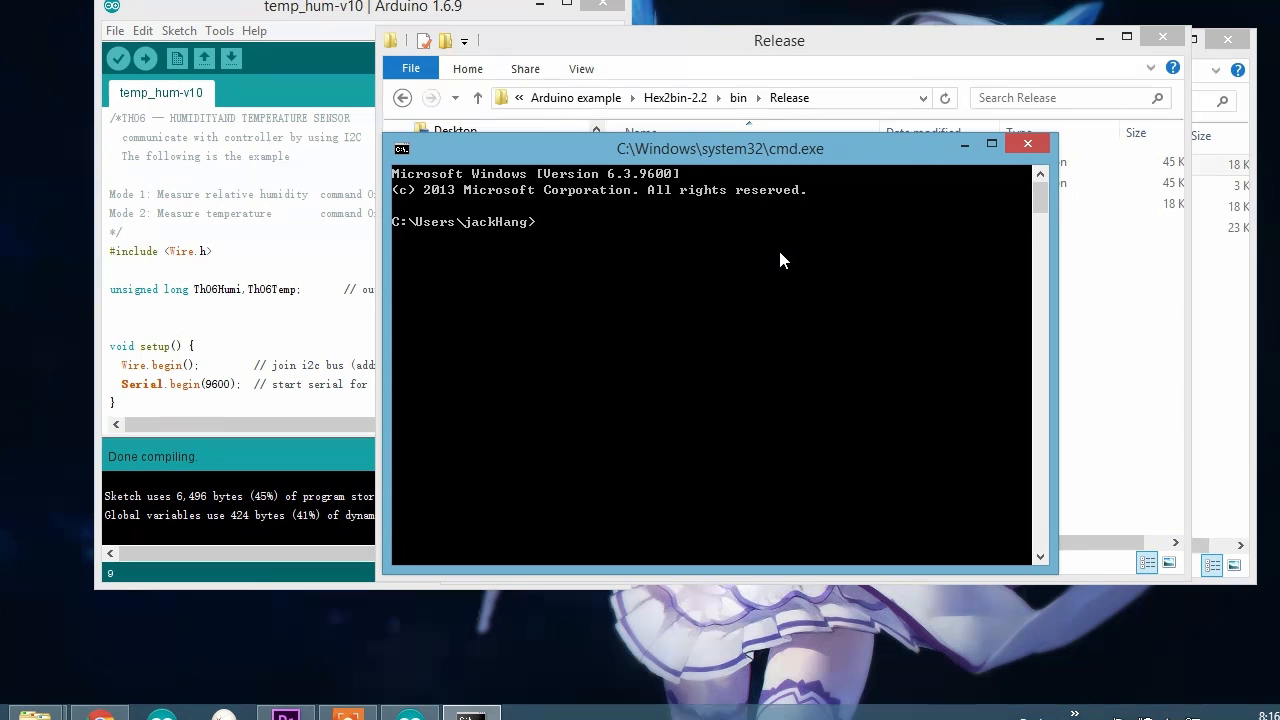
{"action": "type", "text": "cd"}
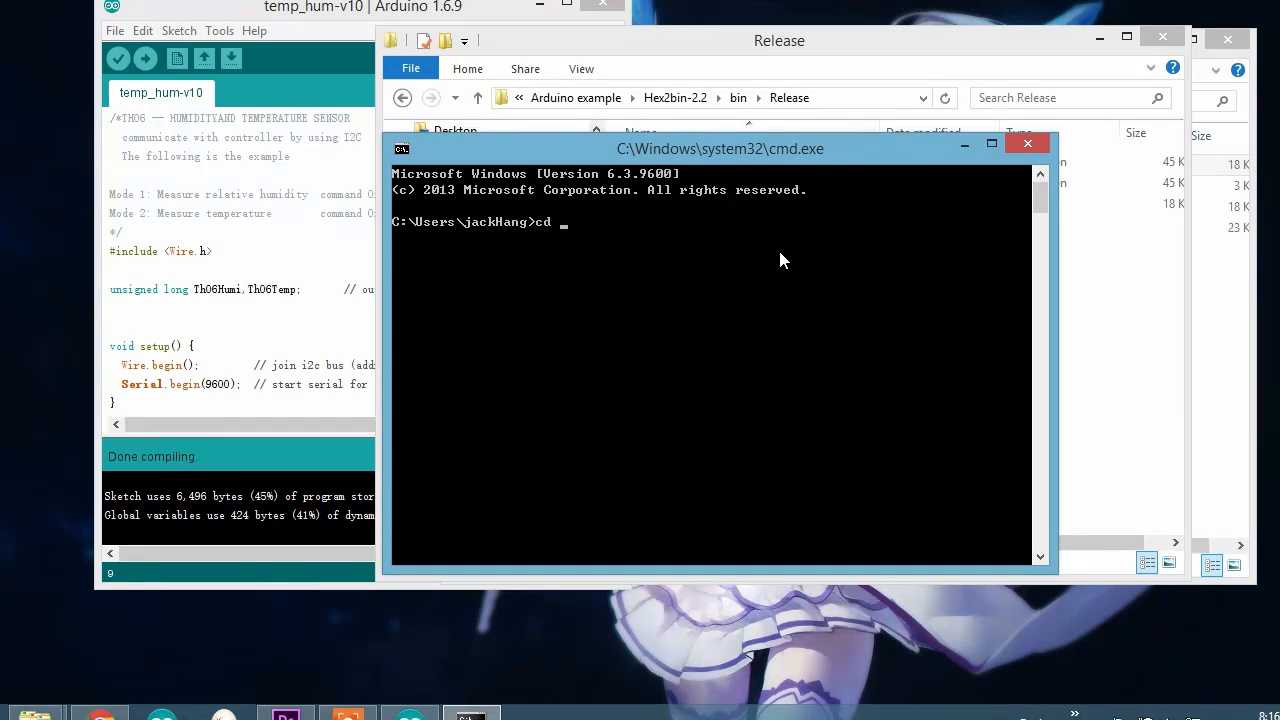
{"action": "type", "text": "d"}
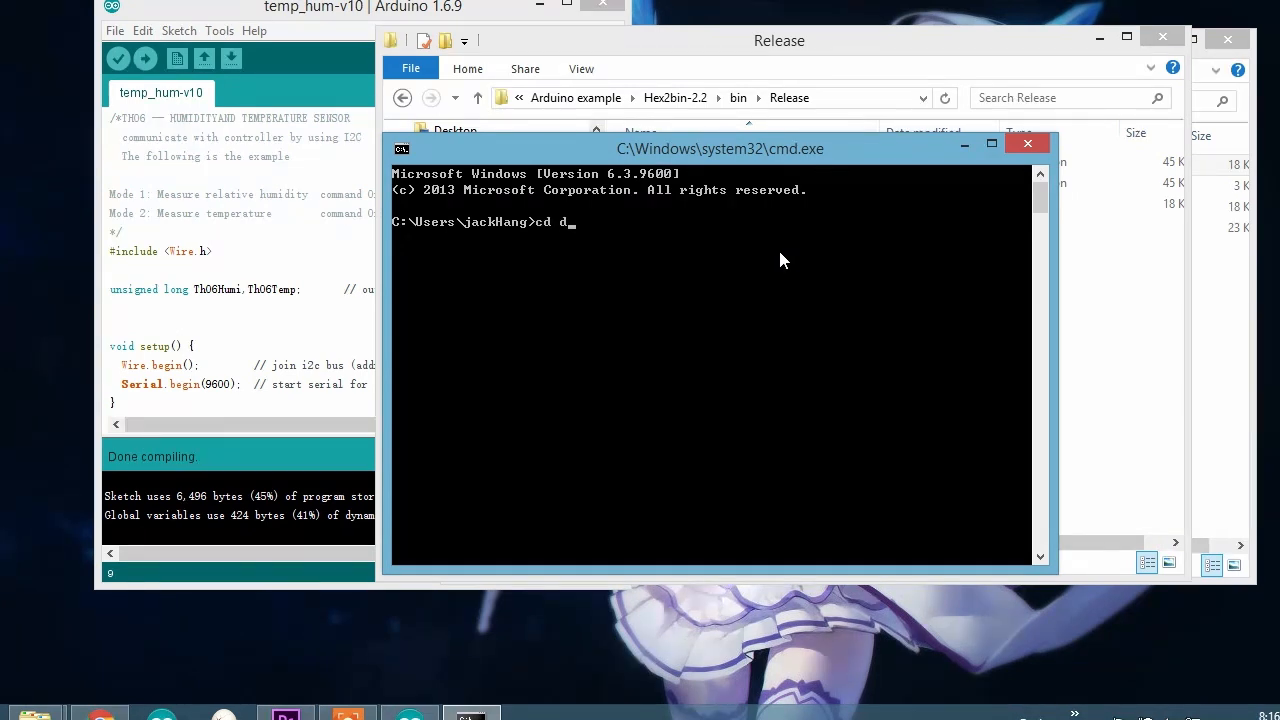
{"action": "key", "text": "Return"}
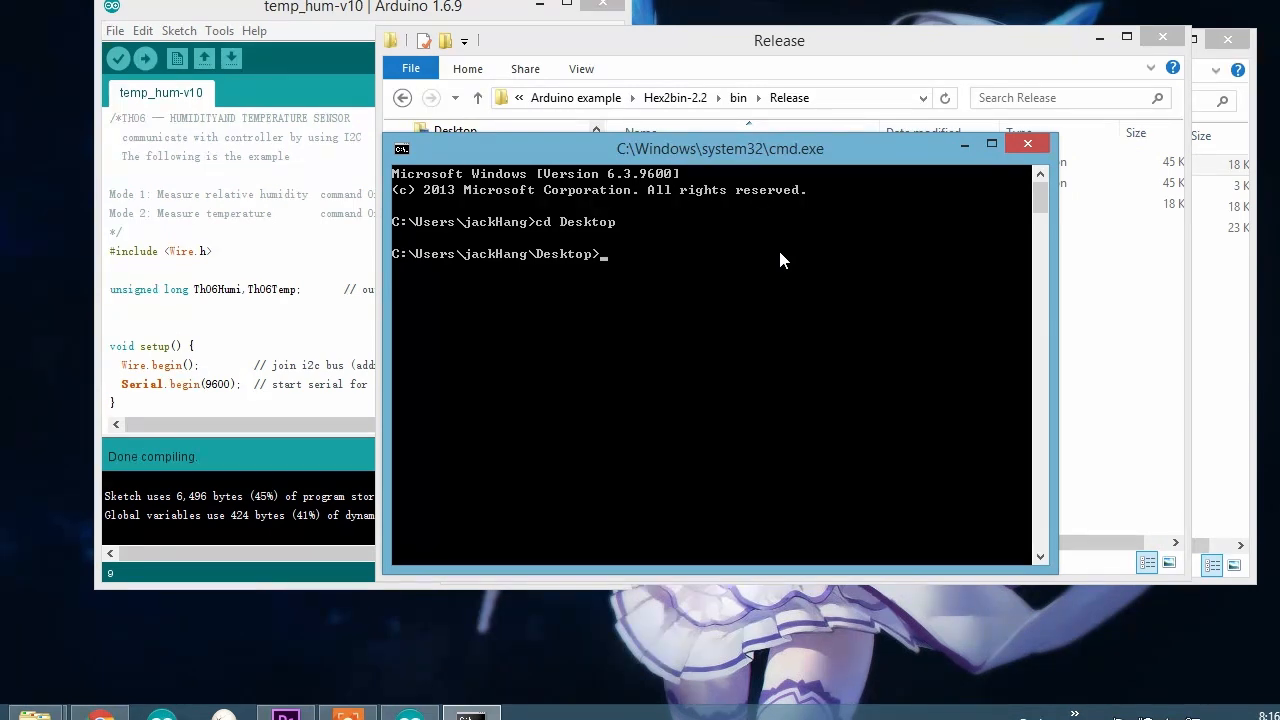
{"action": "type", "text": "cd \"Arduino example\""}
{"action": "type", "text": "cd Hex2bin-2.2"}
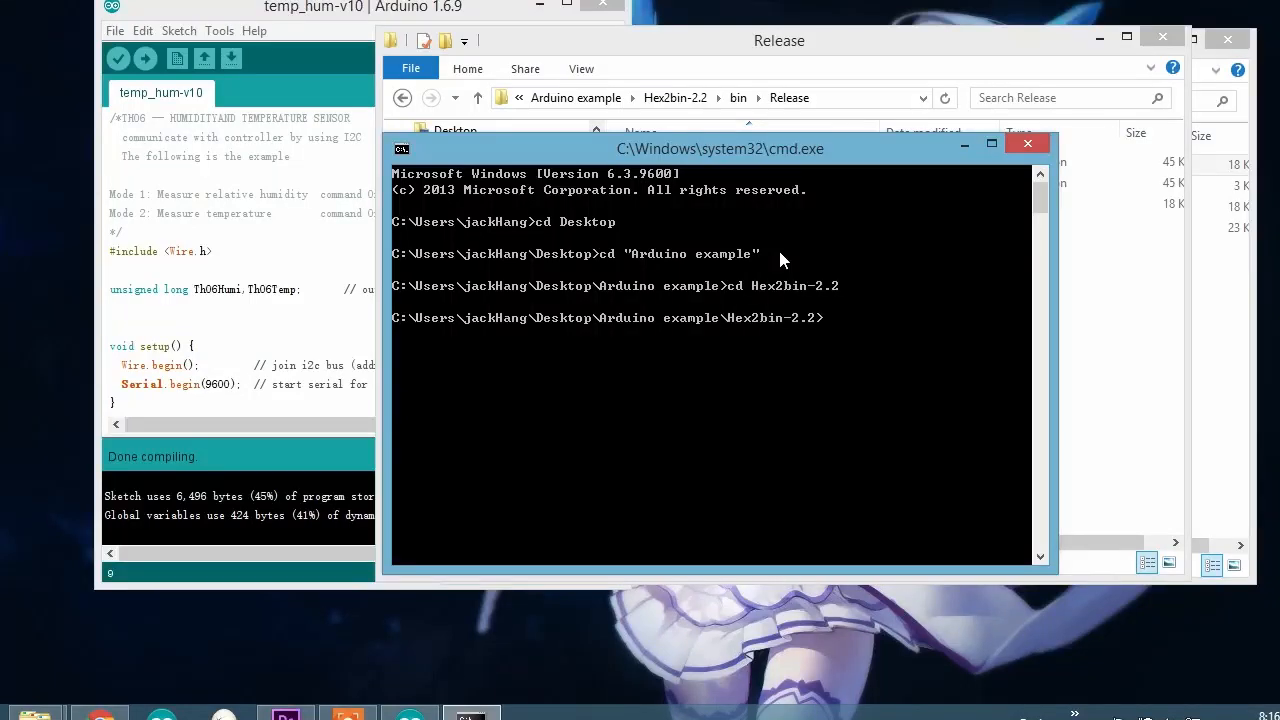
{"action": "left_click", "coordinate": [1026, 144]}
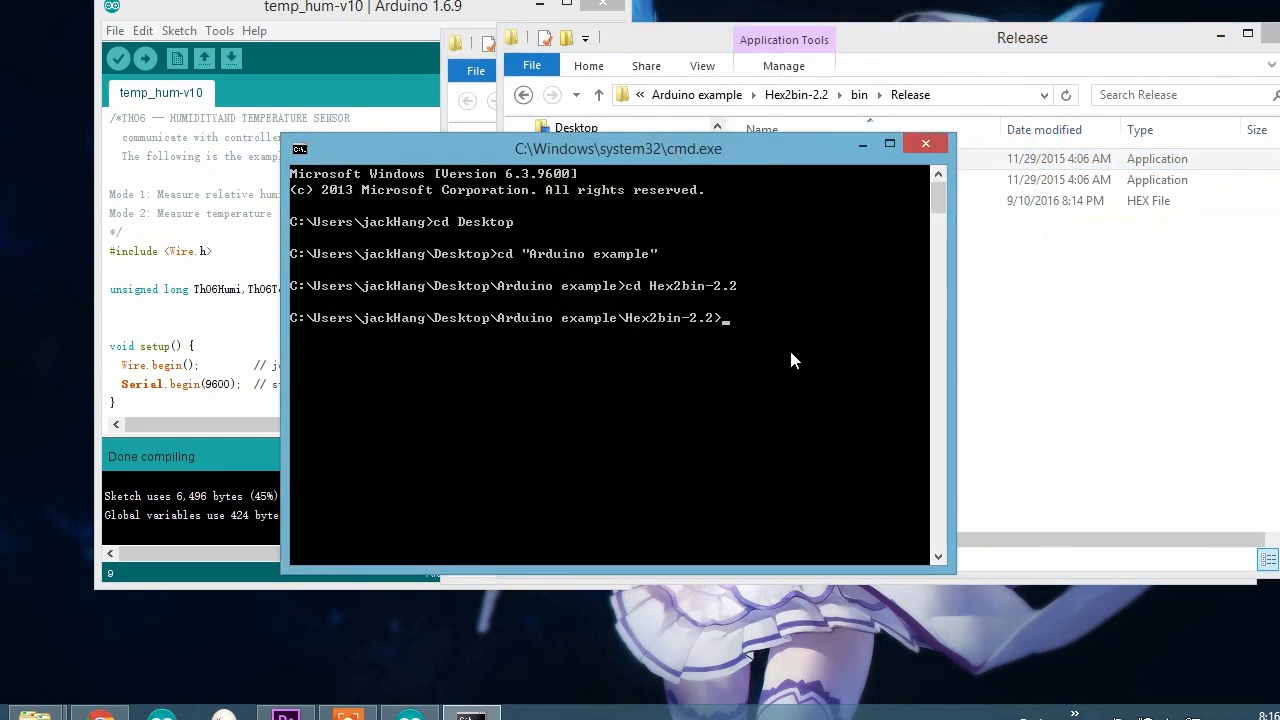
{"action": "type", "text": "cd bin"}
{"action": "type", "text": "cd rel"}
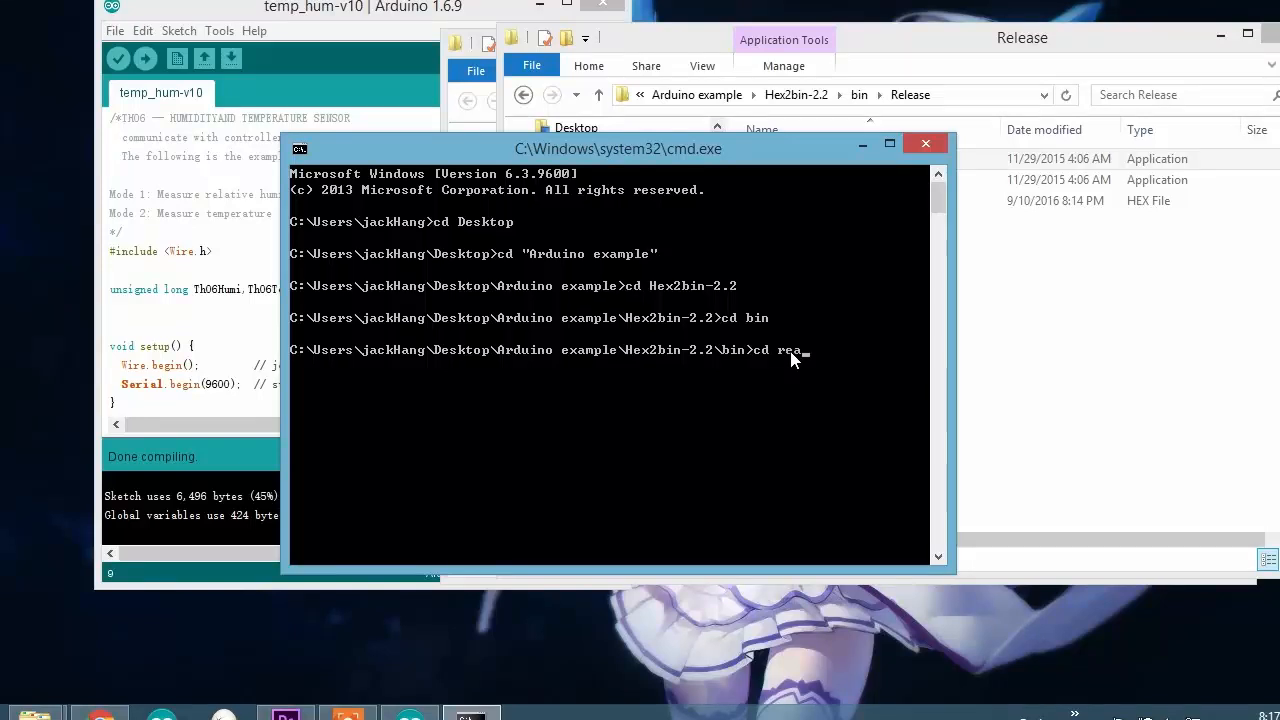
{"action": "key", "text": "Return"}
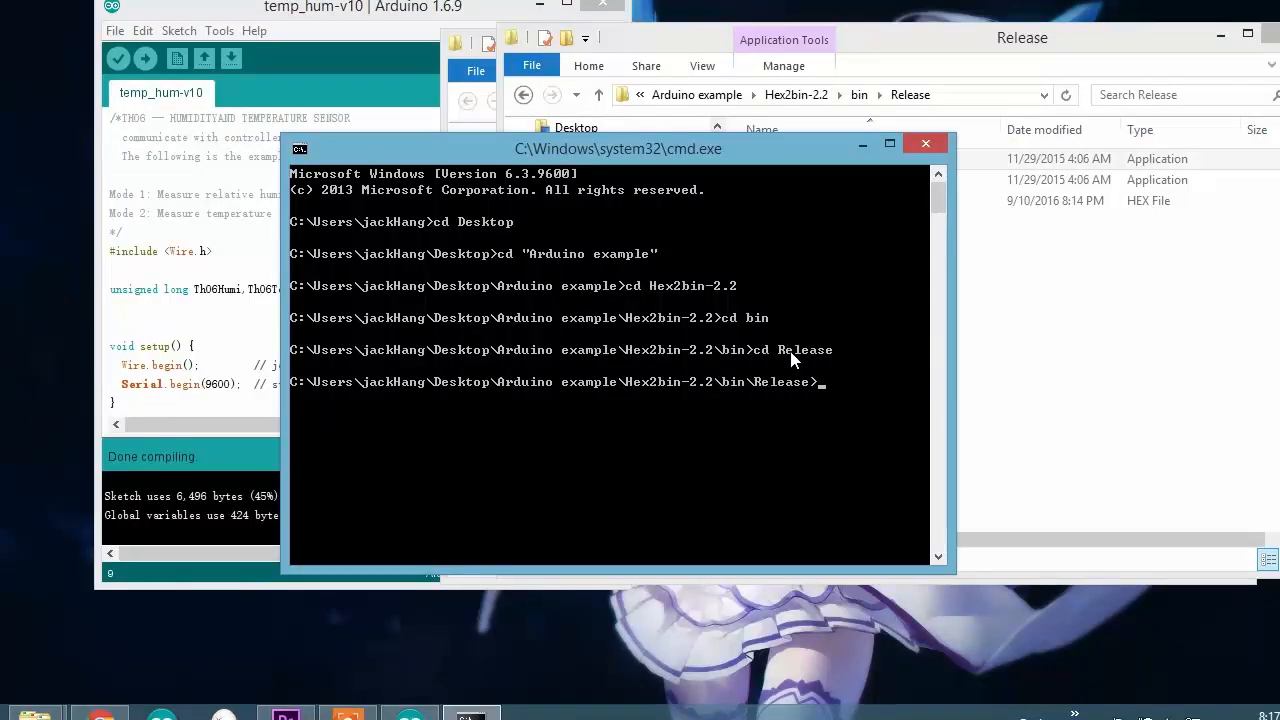
Run hex2bin.exe temp.hex and confirm temp.bin appears in the Release folder.
{"action": "type", "text": "hex2bin.exe"}
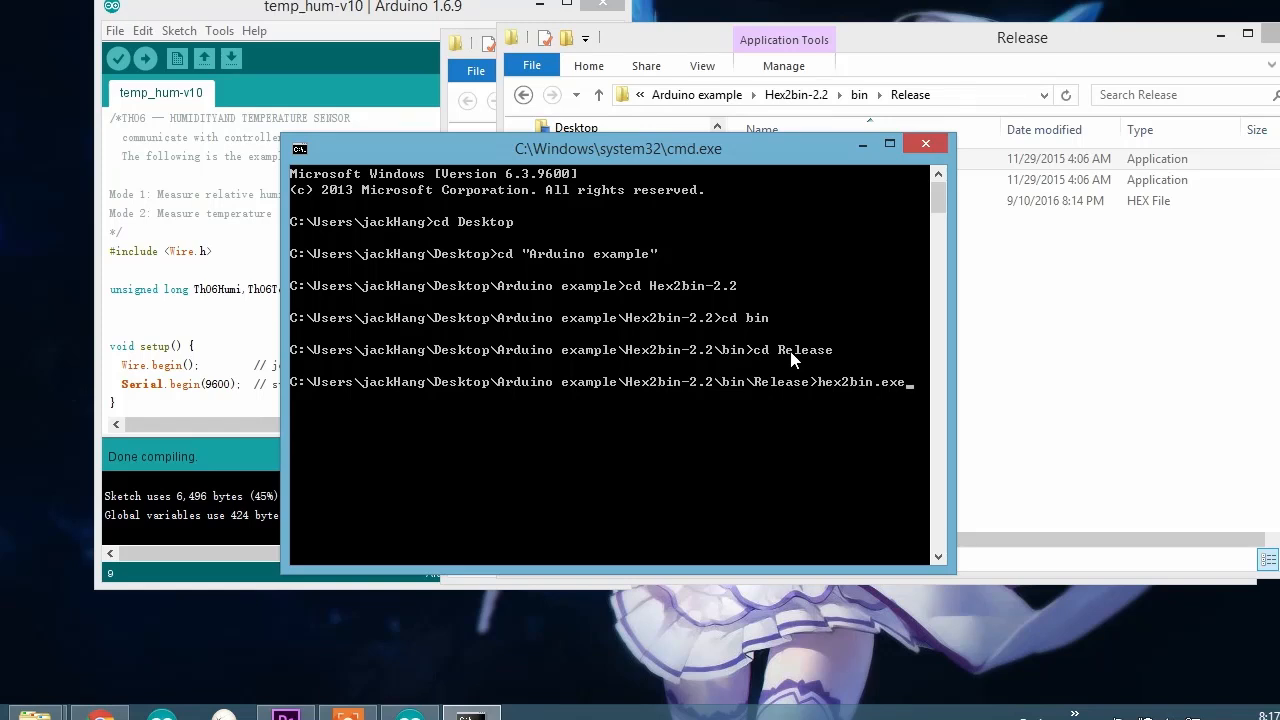
{"action": "mouse_move", "coordinate": [812, 432]}
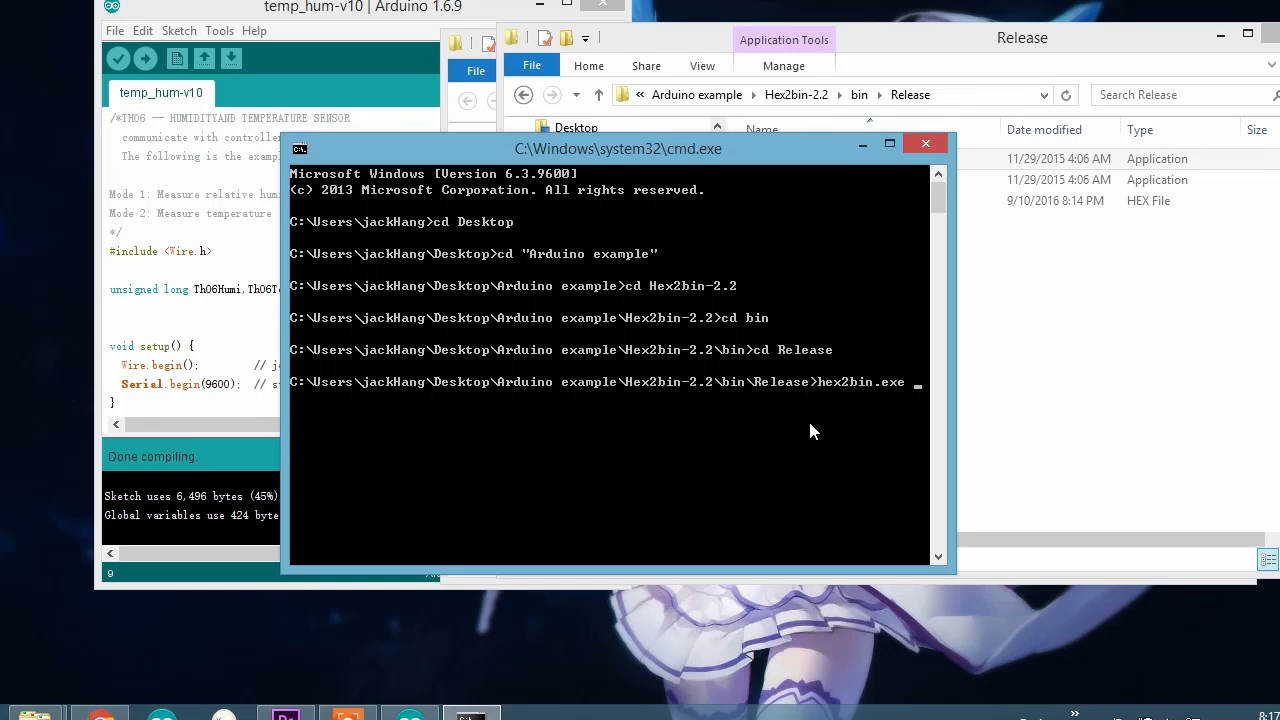
{"action": "type", "text": "temp"}
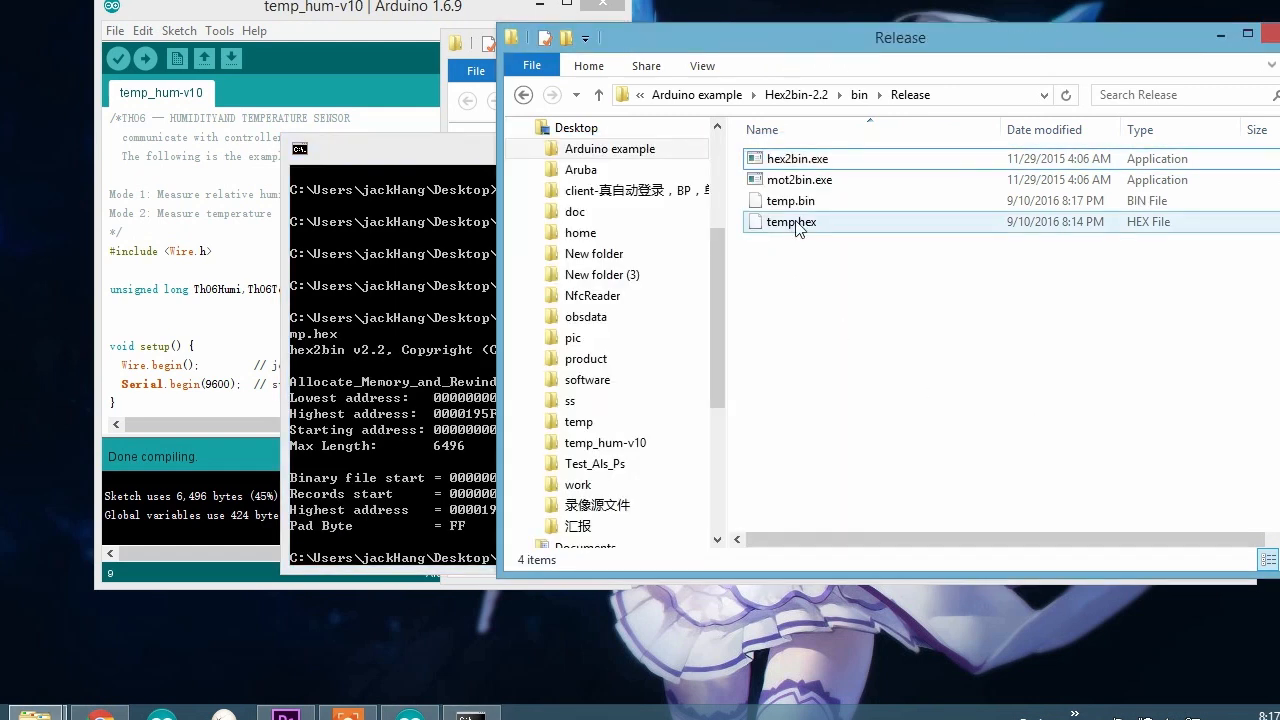
{"action": "left_click", "coordinate": [788, 200]}
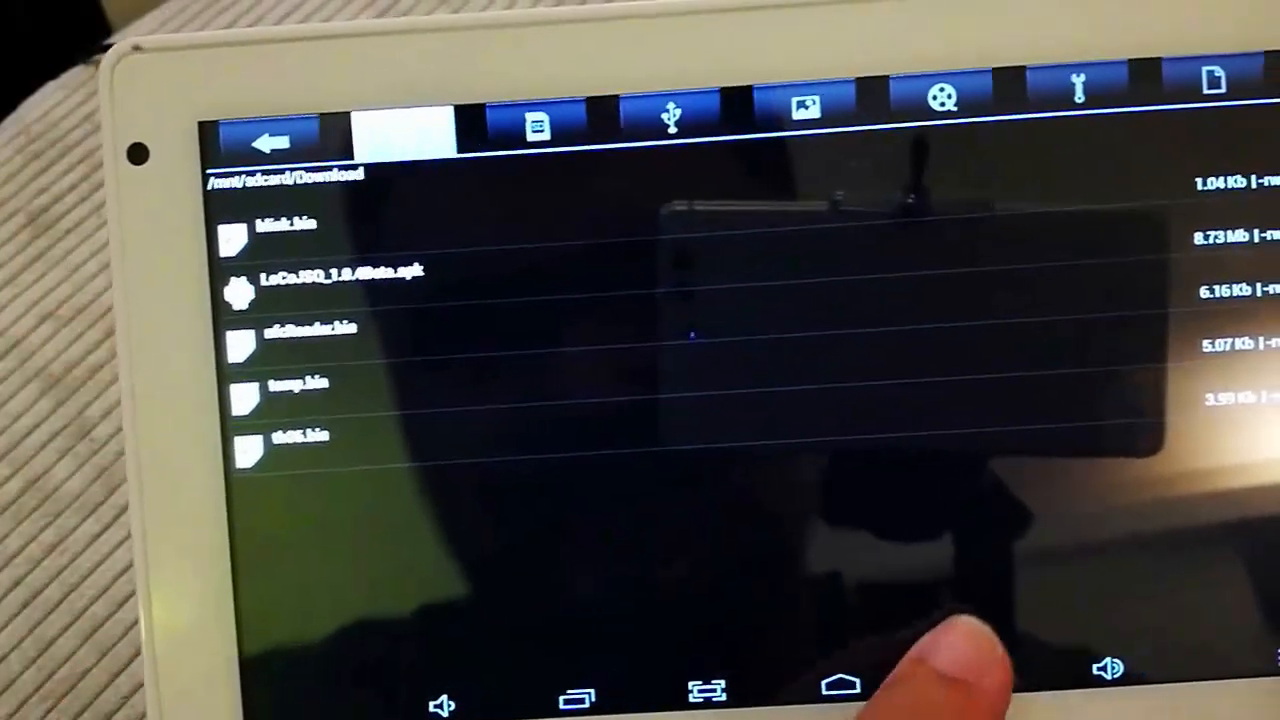
Enter temp as the bin file name in Arduino_Uploader and load it for upload.
{"action": "left_click", "coordinate": [268, 144]}
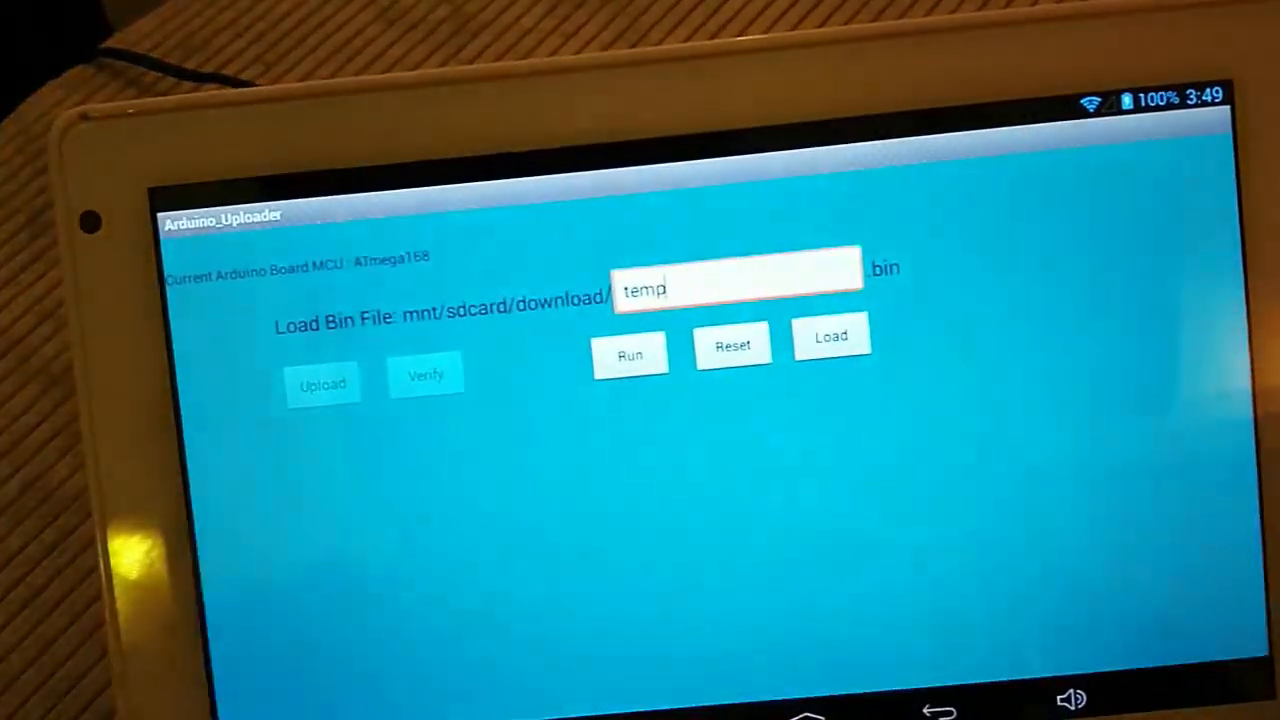
{"action": "left_click", "coordinate": [832, 336]}
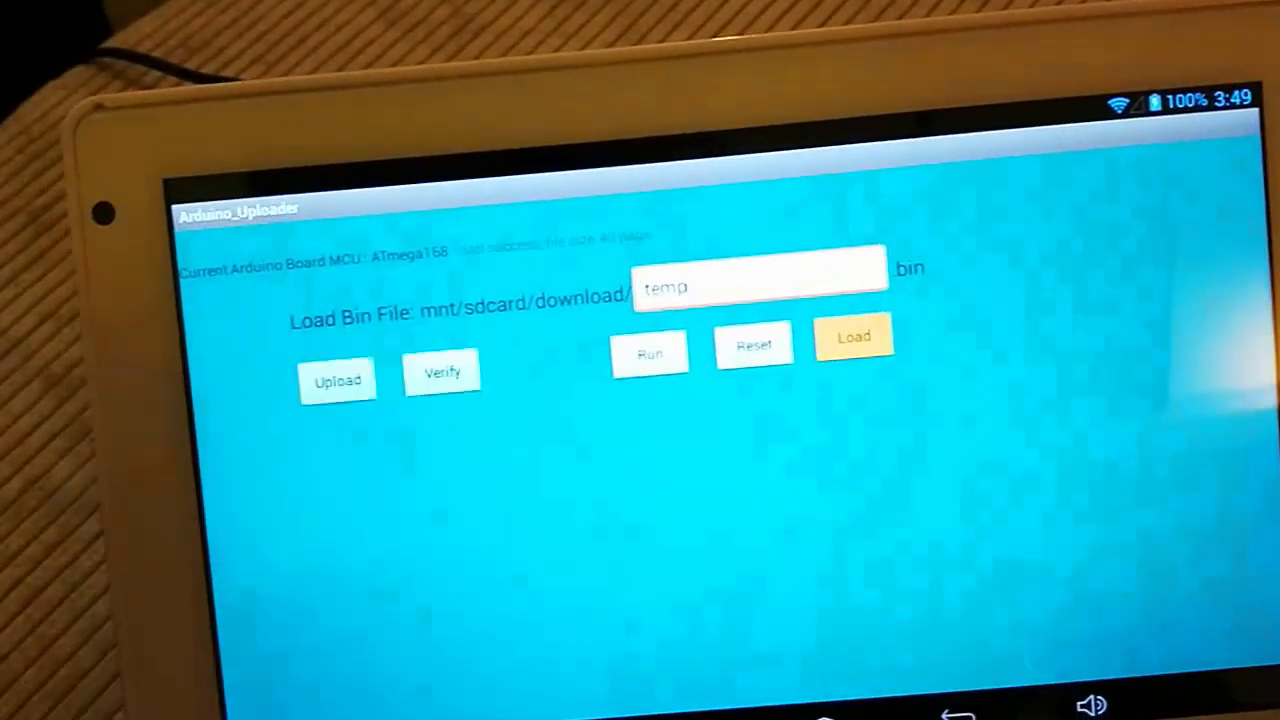
{"action": "left_click", "coordinate": [854, 336]}
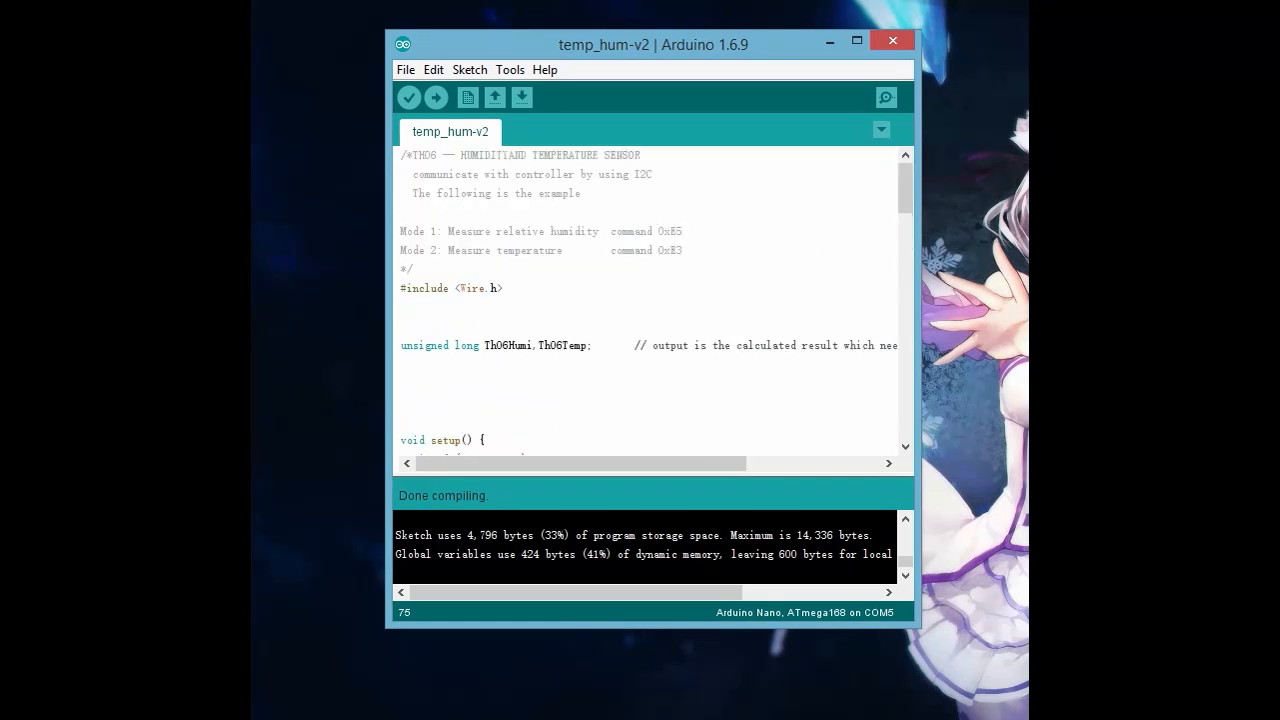
Add the line #include <Stepper.h> below the Wire include.
{"action": "left_click", "coordinate": [404, 308]}
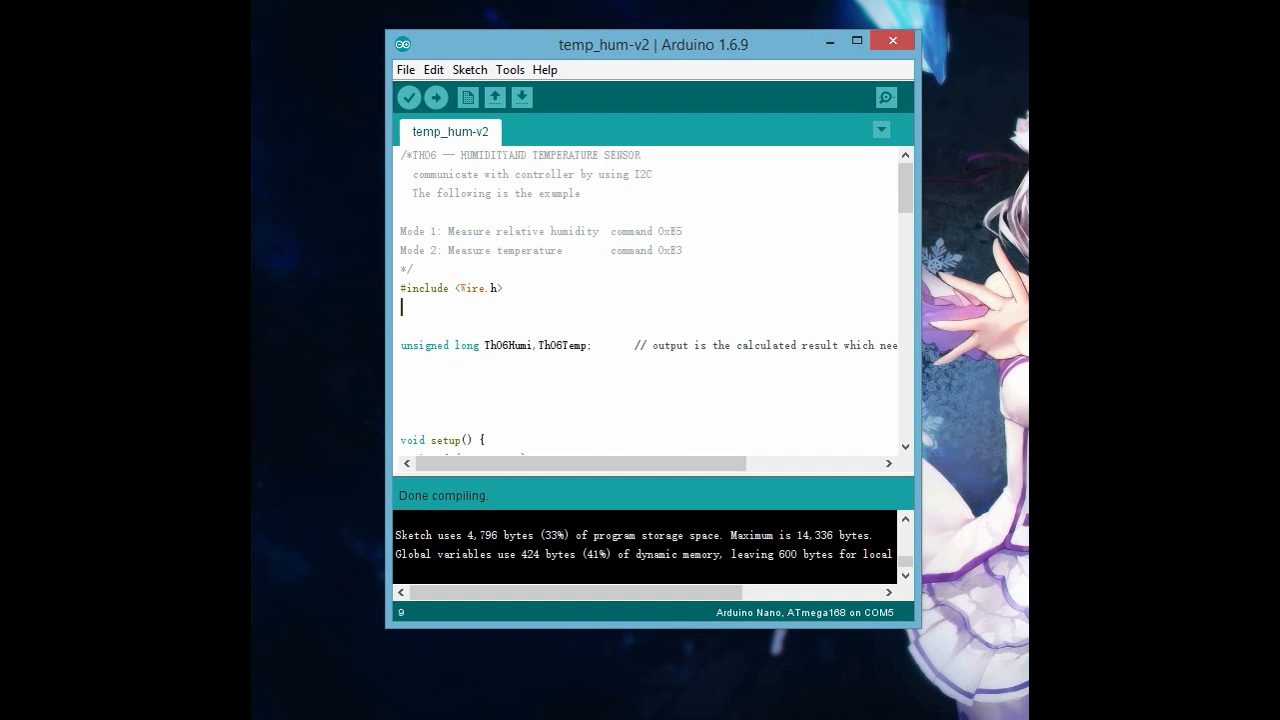
{"action": "type", "text": "#"}
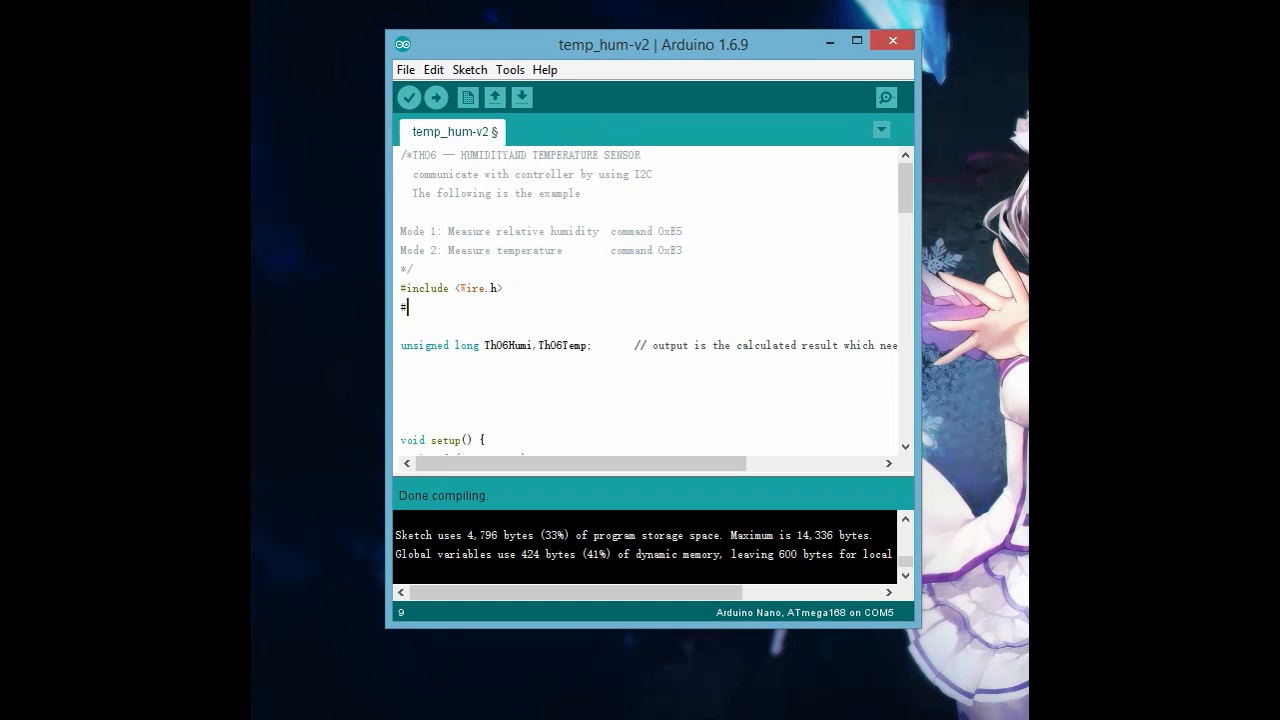
{"action": "type", "text": "ni"}
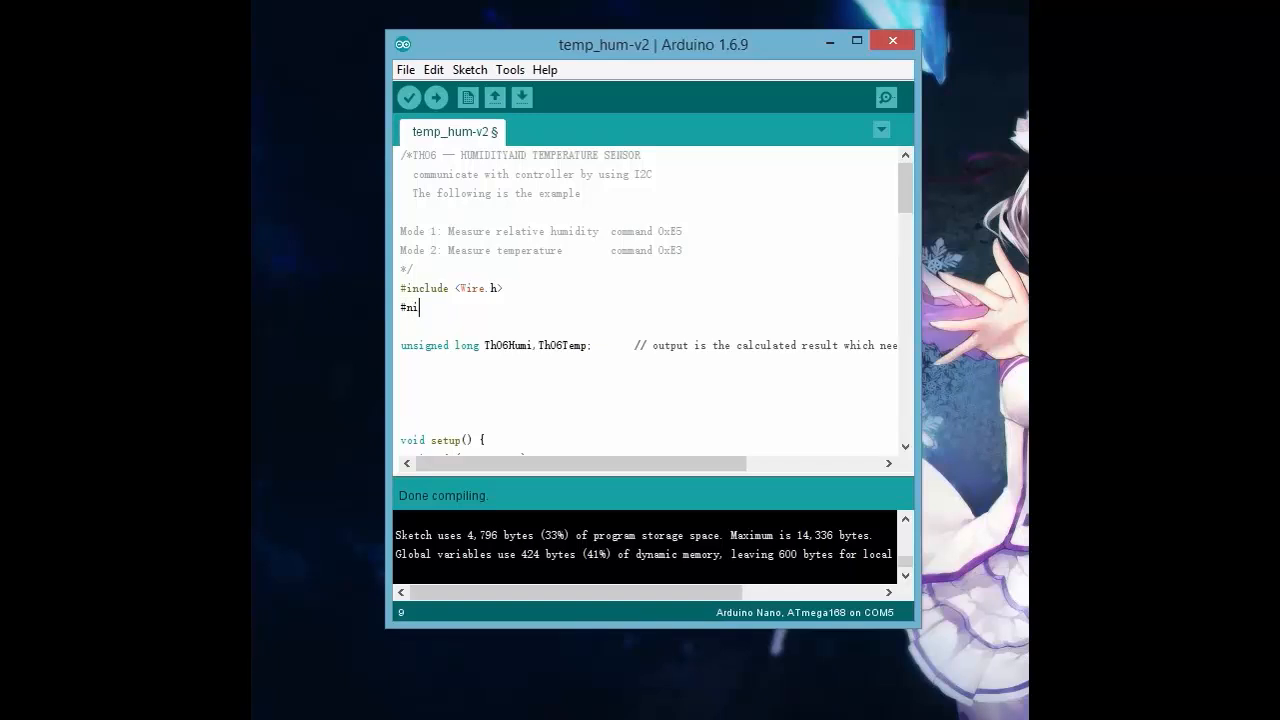
{"action": "key", "text": "BackSpace"}
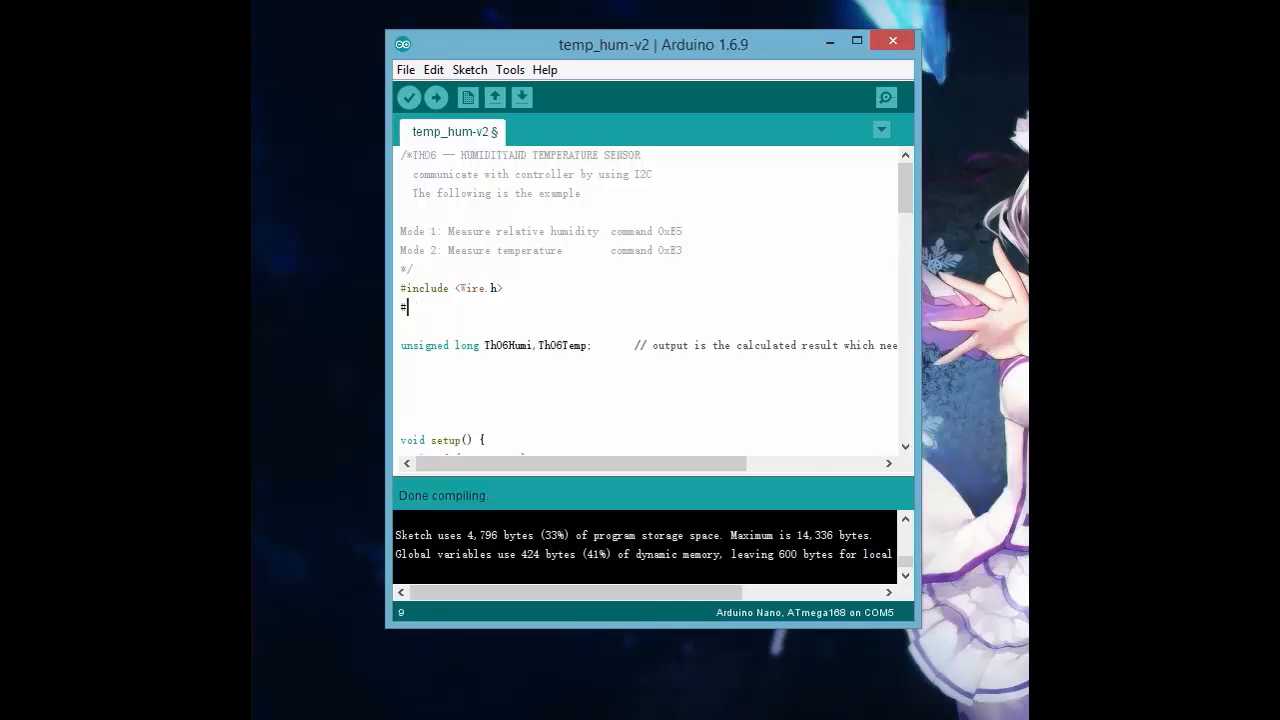
{"action": "key", "text": "Backspace"}
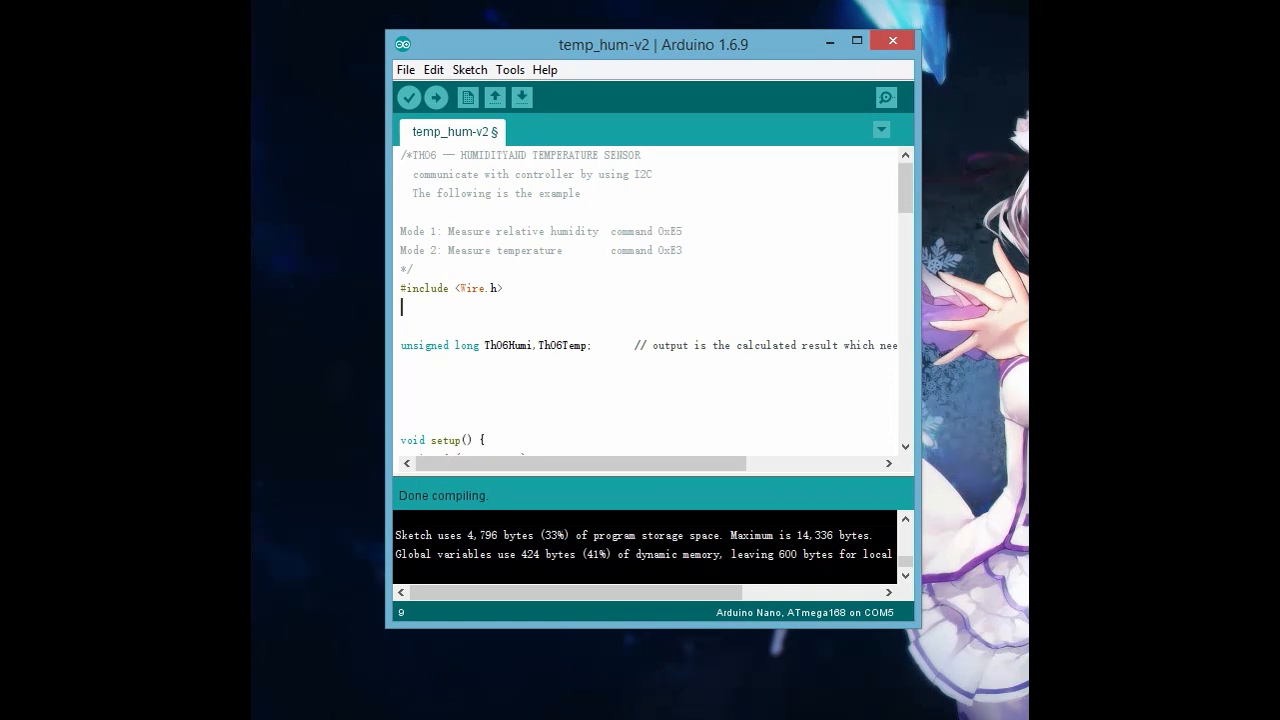
{"action": "type", "text": "#in"}
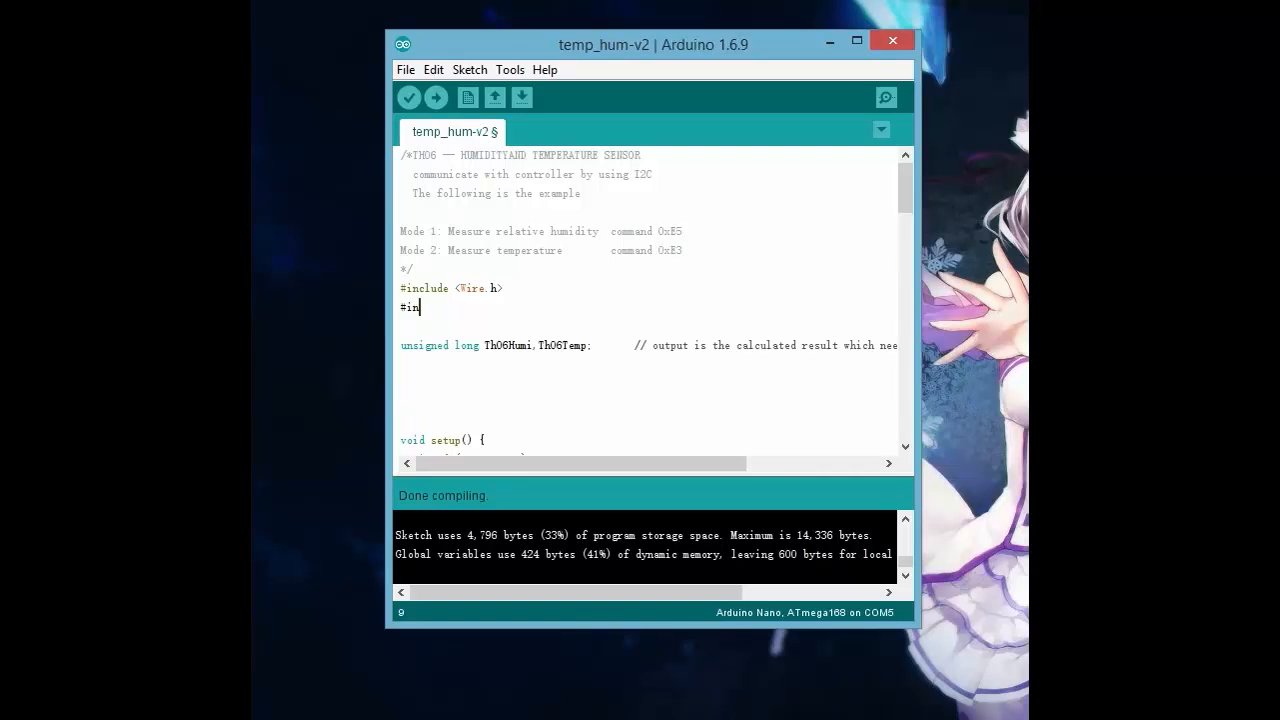
{"action": "type", "text": "clud"}
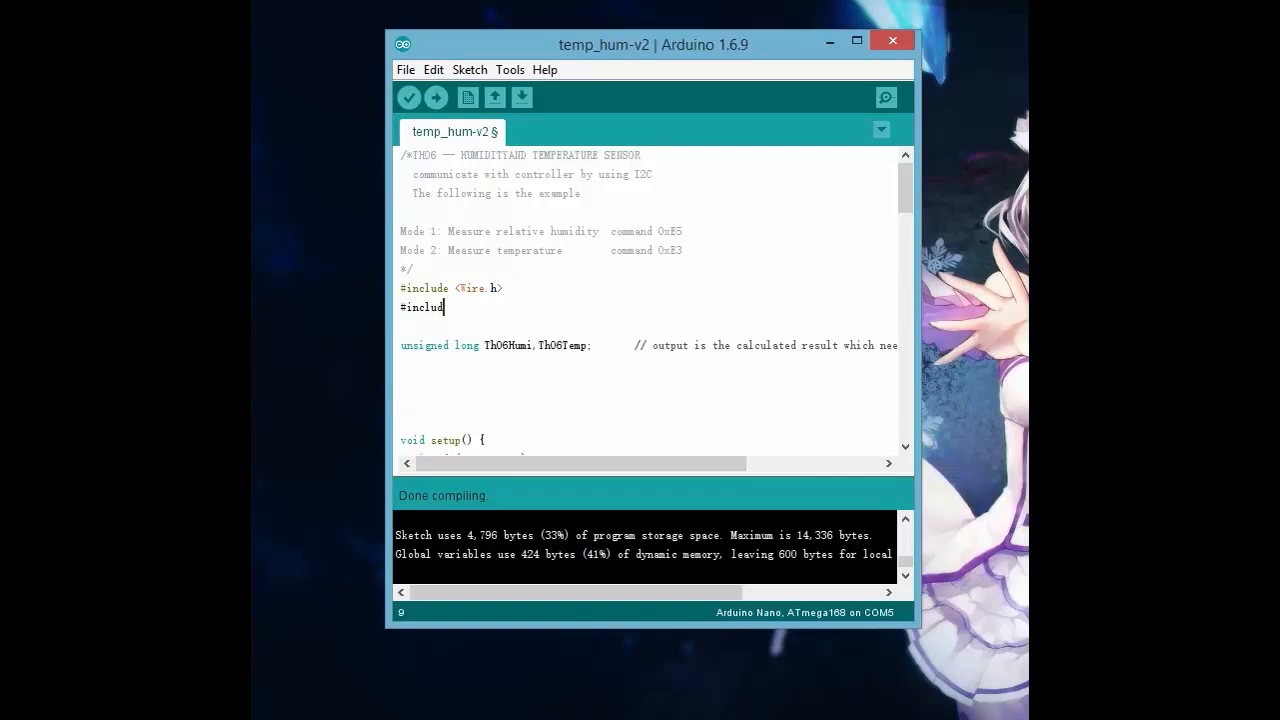
{"action": "type", "text": "("}
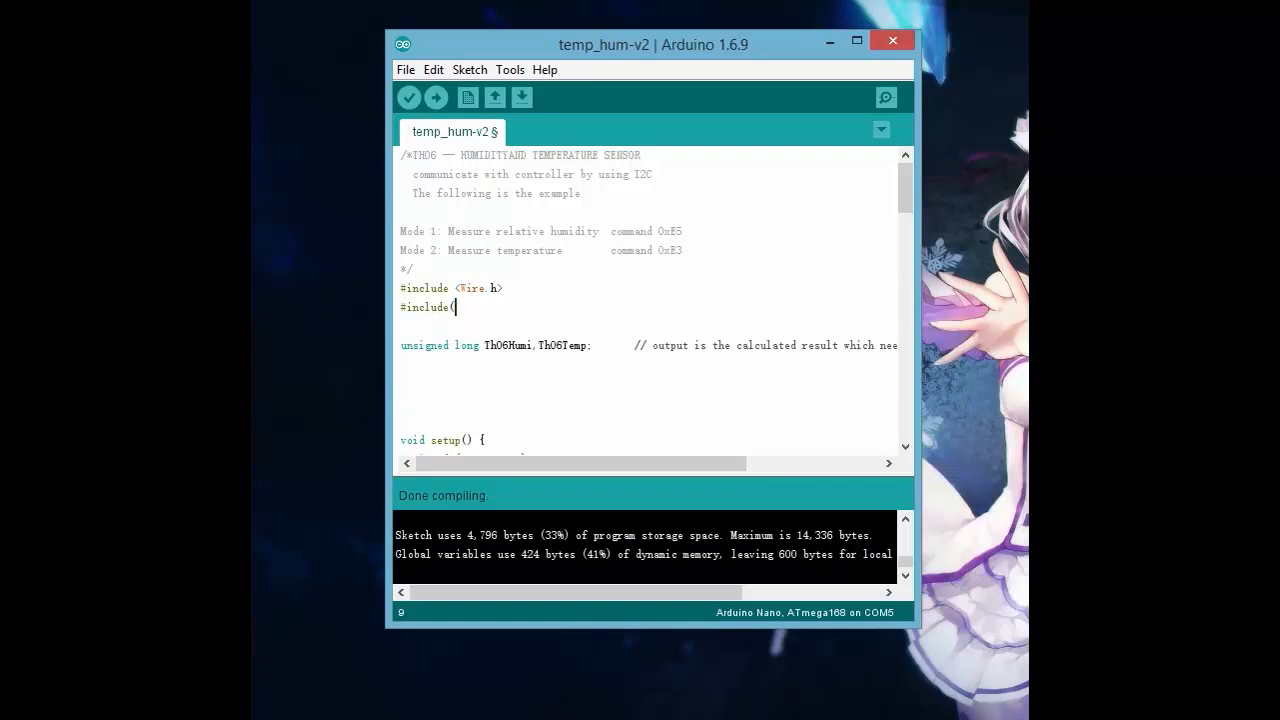
{"action": "type", "text": ",."}
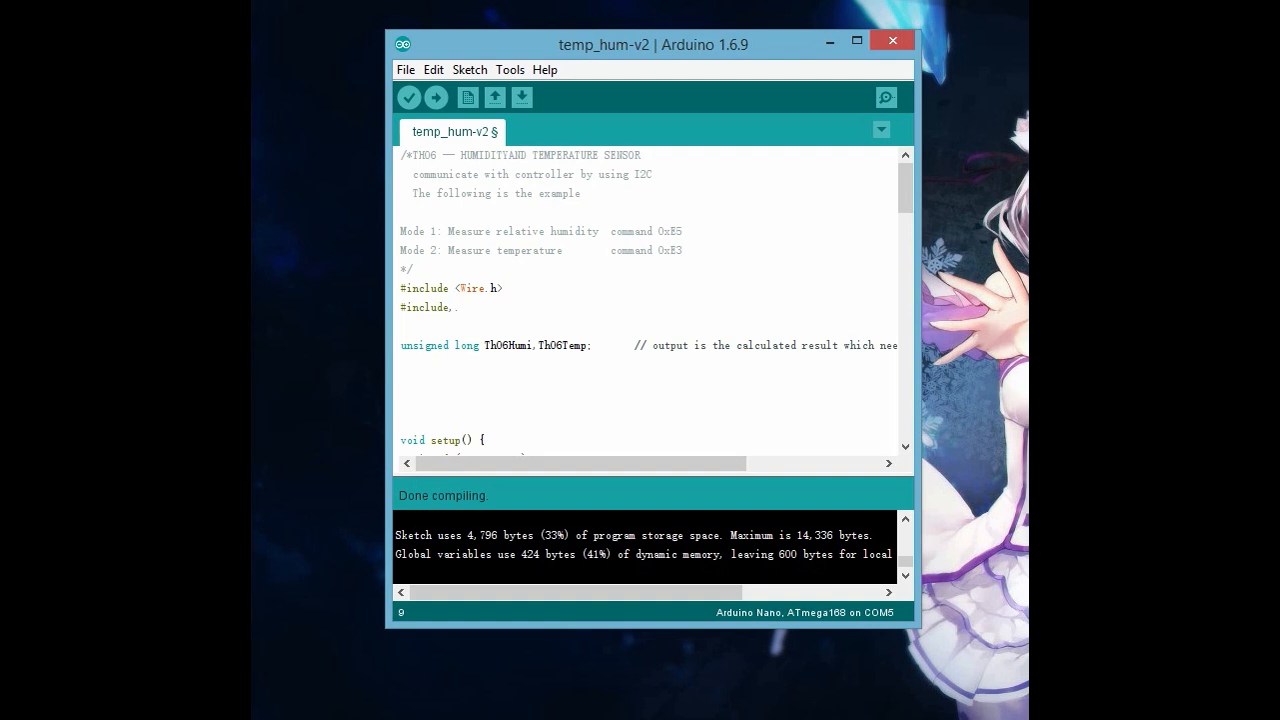
{"action": "type", "text": "St"}
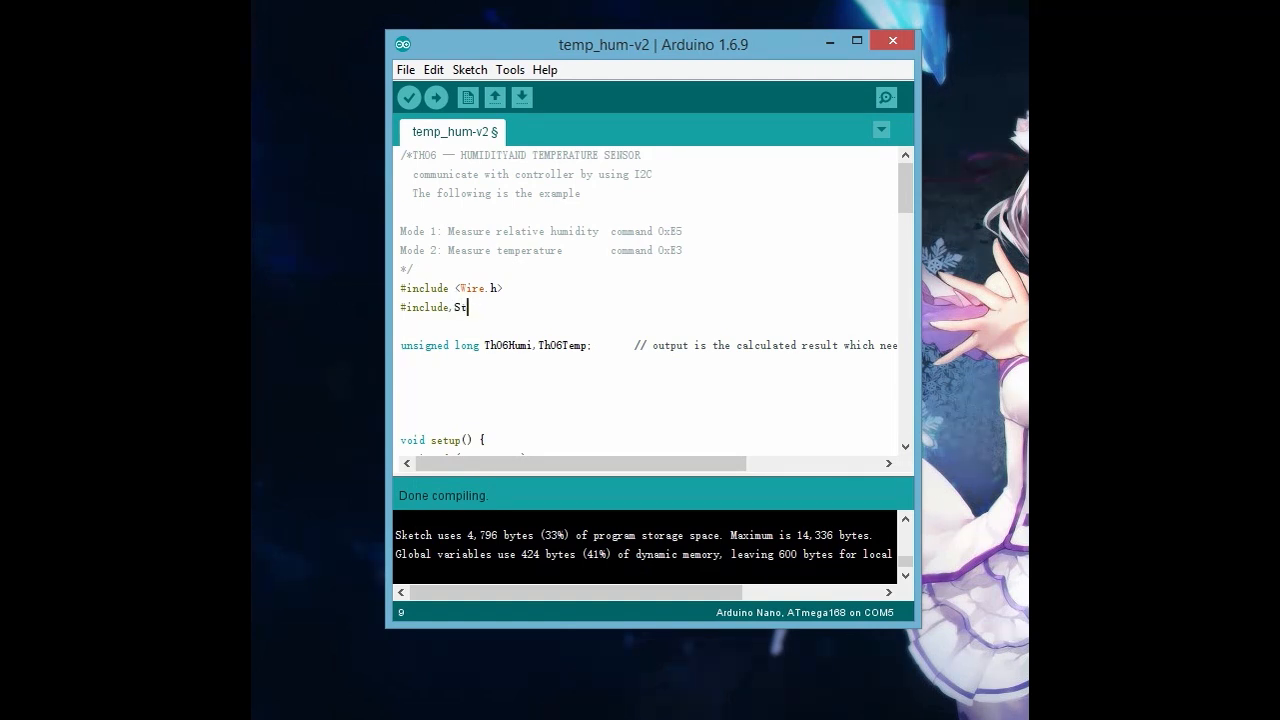
{"action": "type", "text": "epper.h>."}
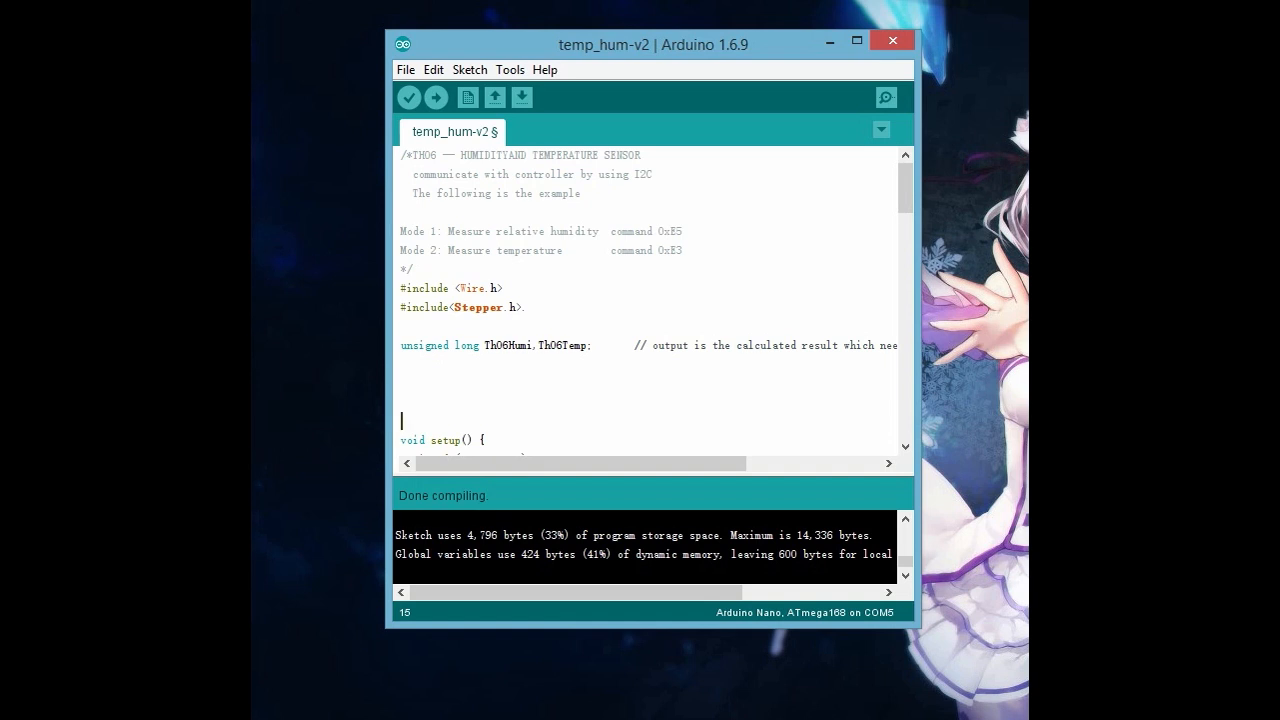
Declare const int stepsPerRevolution = 200; in the sketch.
{"action": "scroll", "scroll_direction": "down", "scroll_amount": 3}
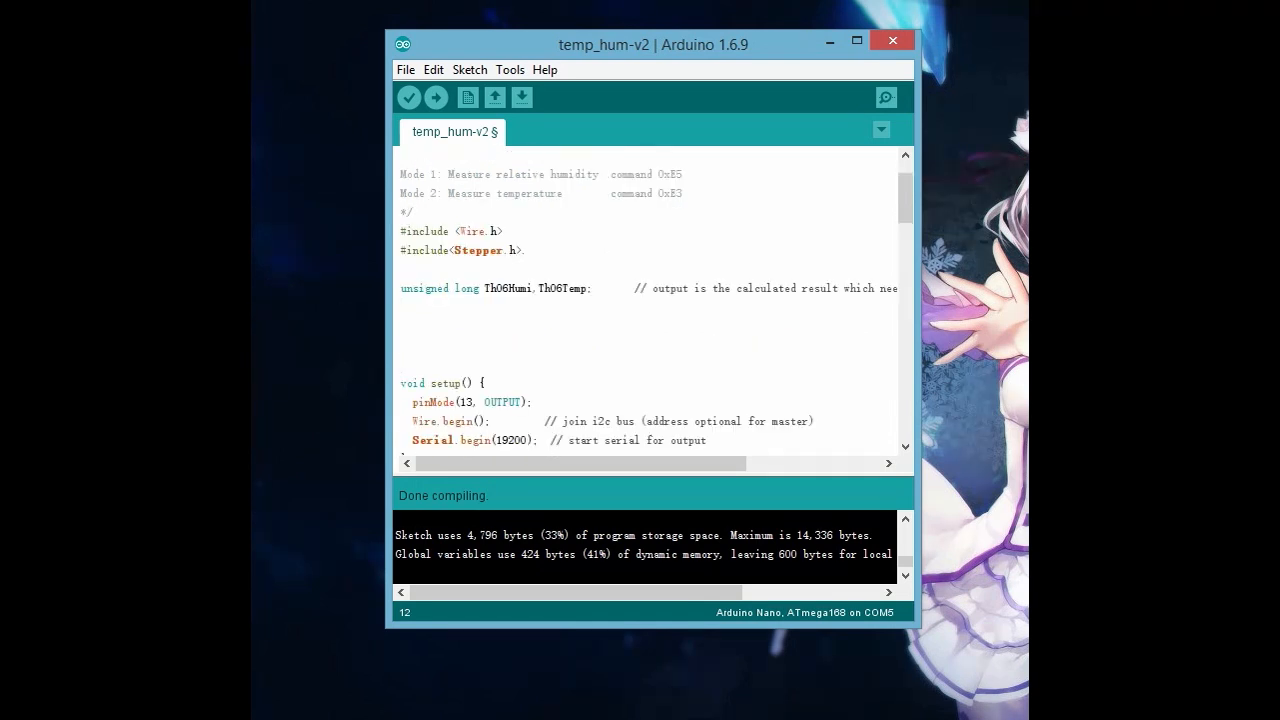
{"action": "type", "text": "const"}
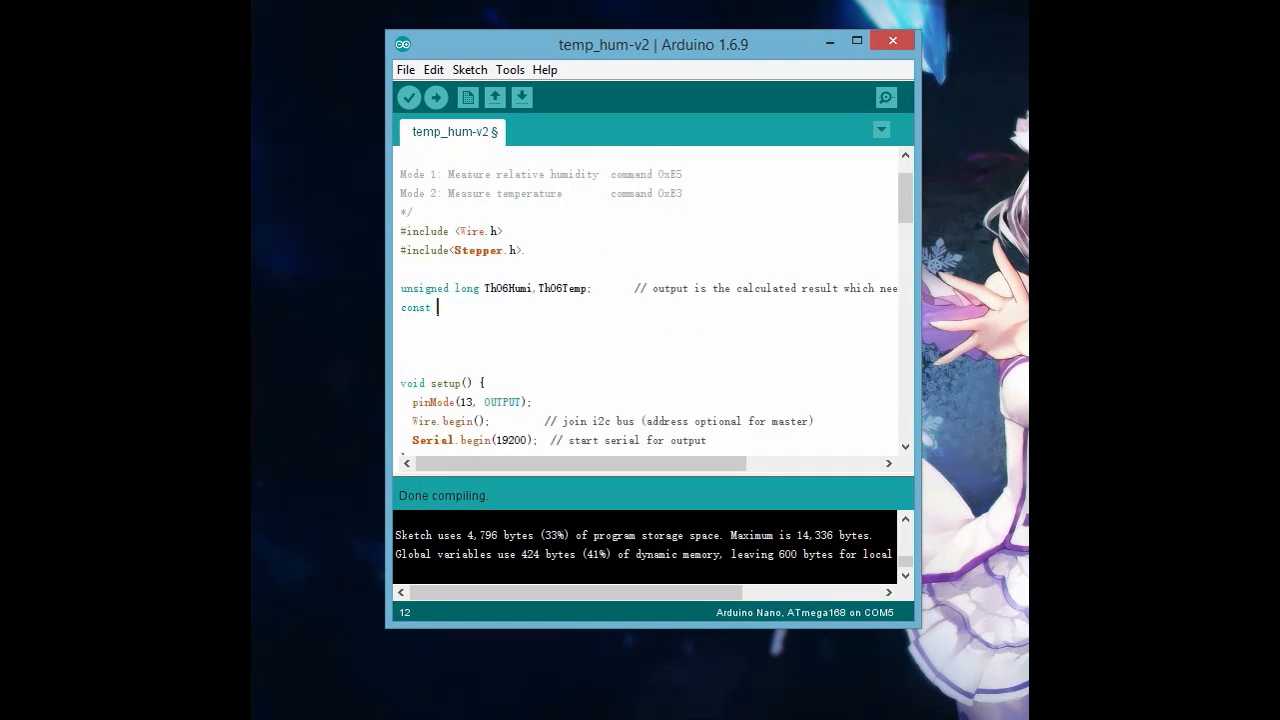
{"action": "type", "text": "int st"}
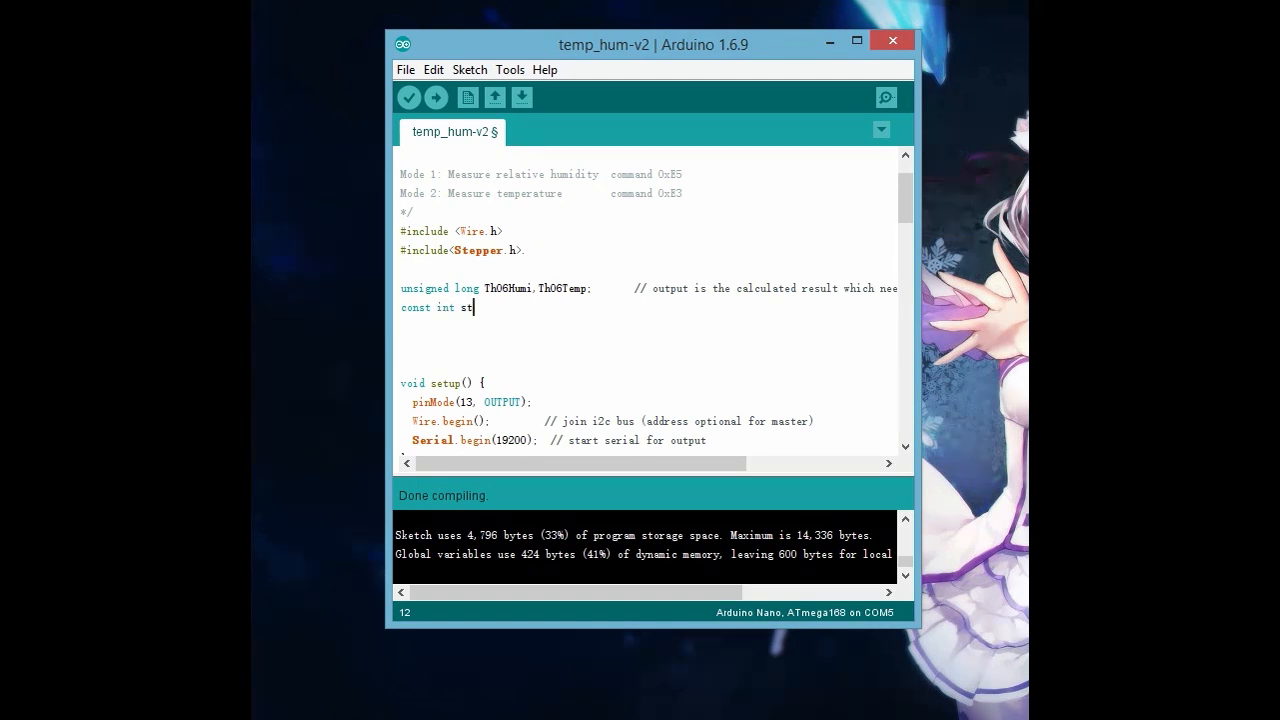
{"action": "type", "text": "eps"}
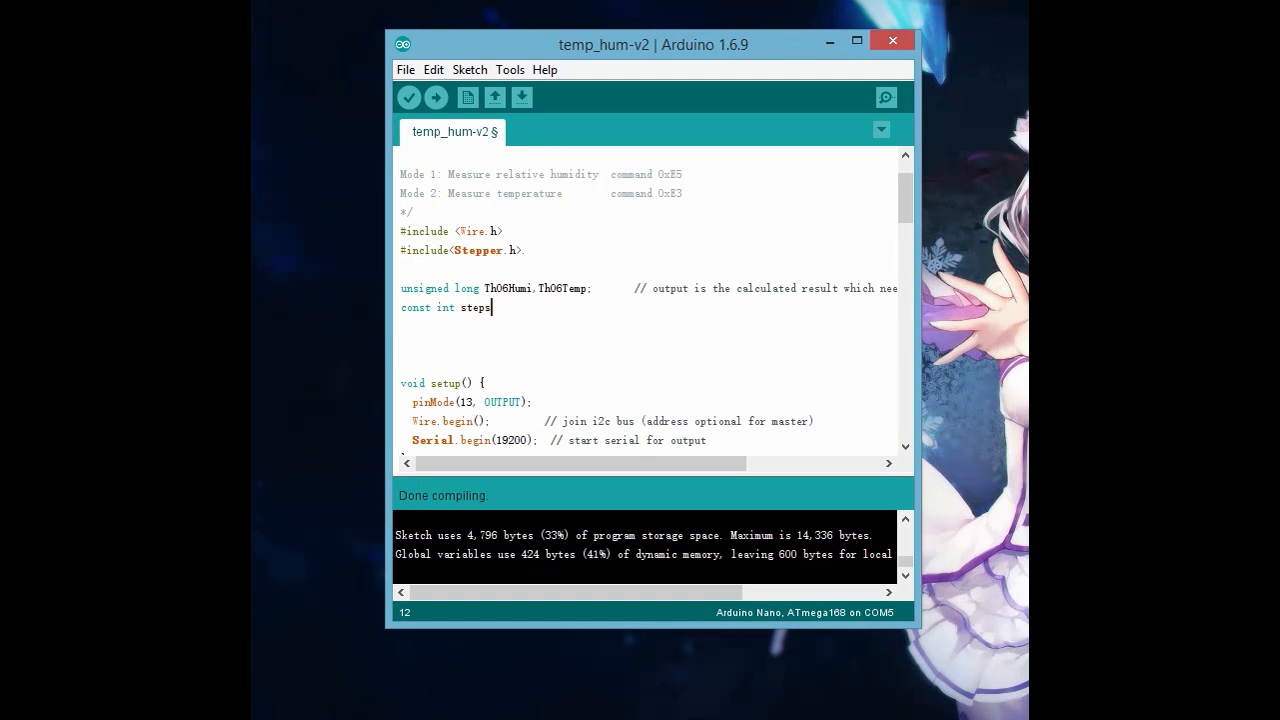
{"action": "type", "text": "PerRevolution"}
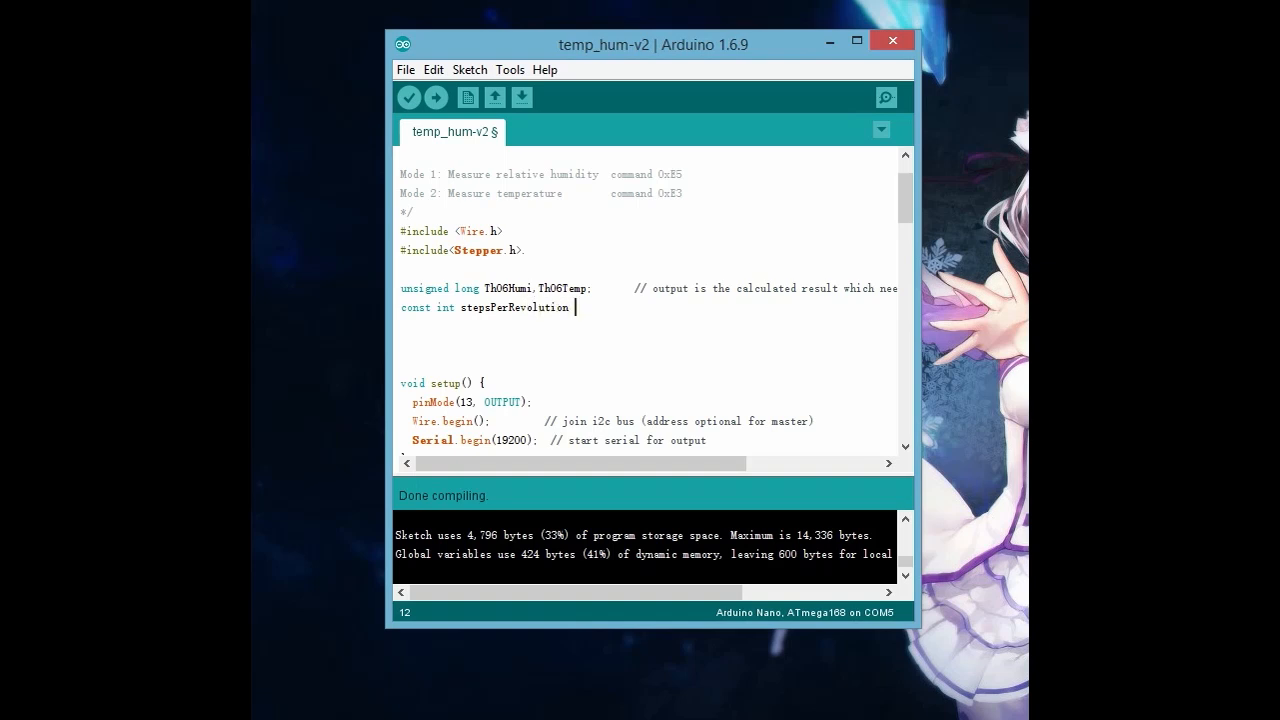
{"action": "type", "text": "= 200;"}
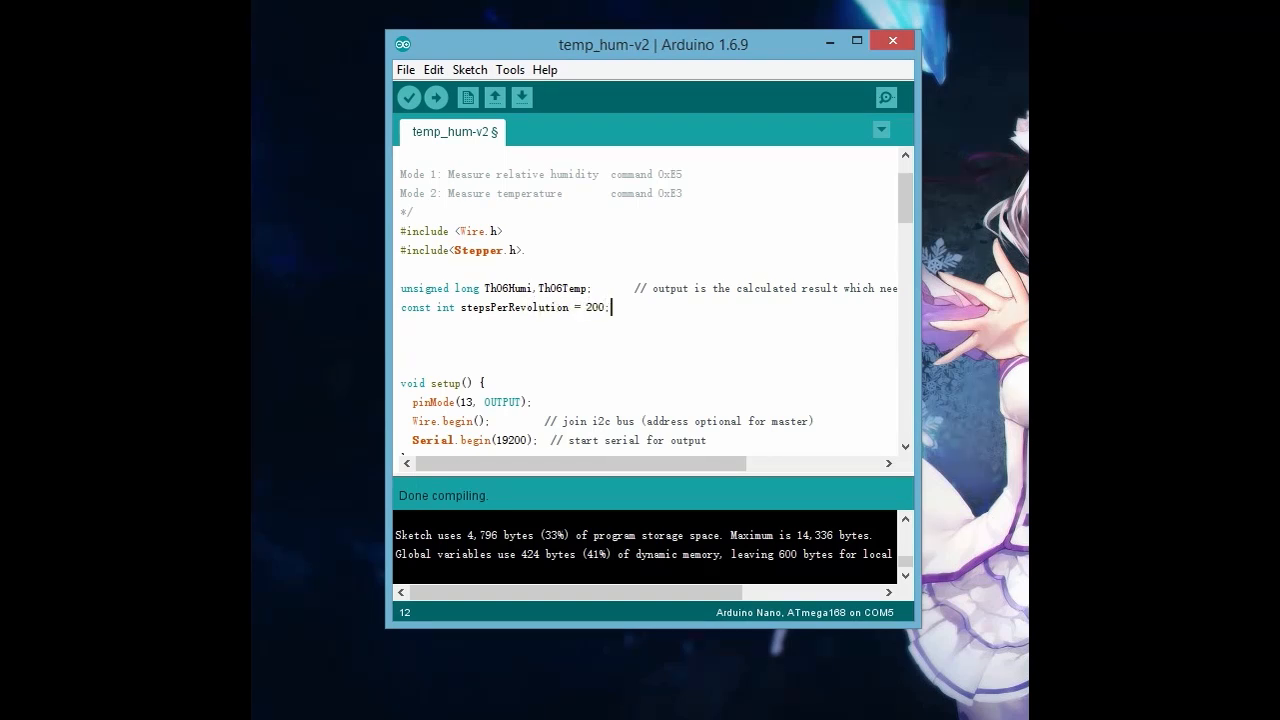
Declare Stepper myStepper(stepsPerRevolution, 5, 6, 7, 8); below the constant.
{"action": "type", "text": "St"}
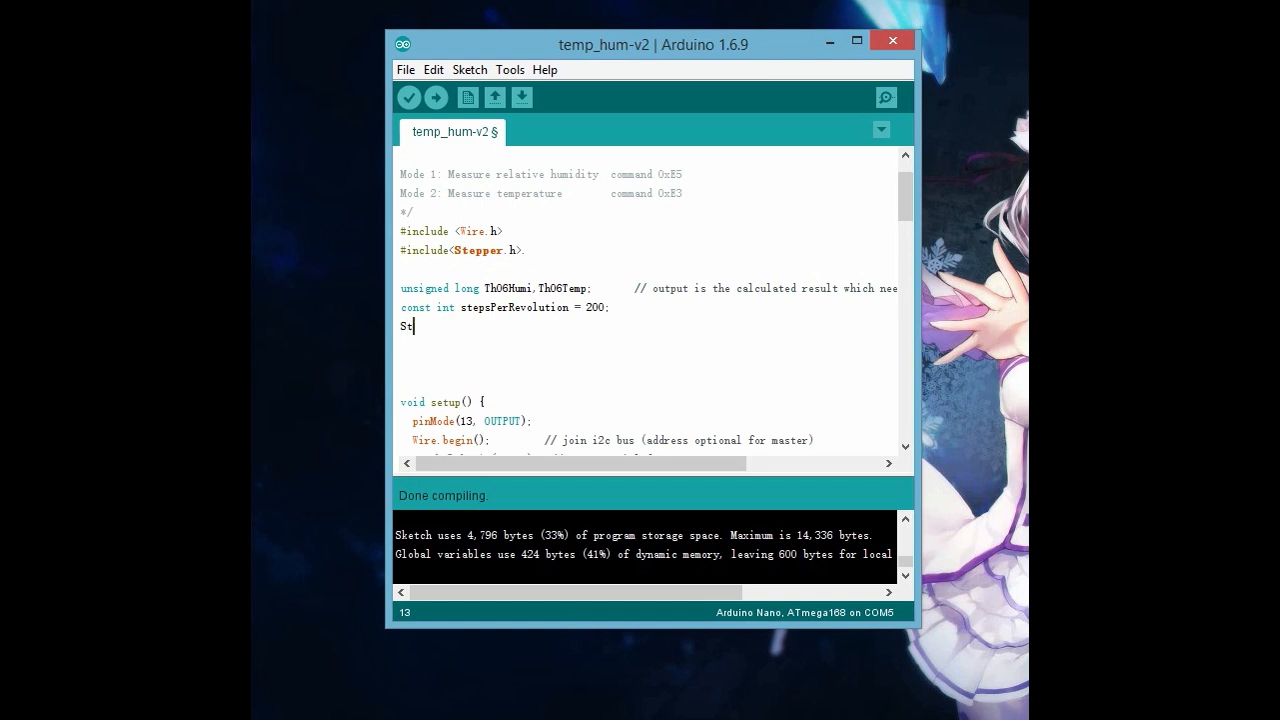
{"action": "type", "text": "epe"}
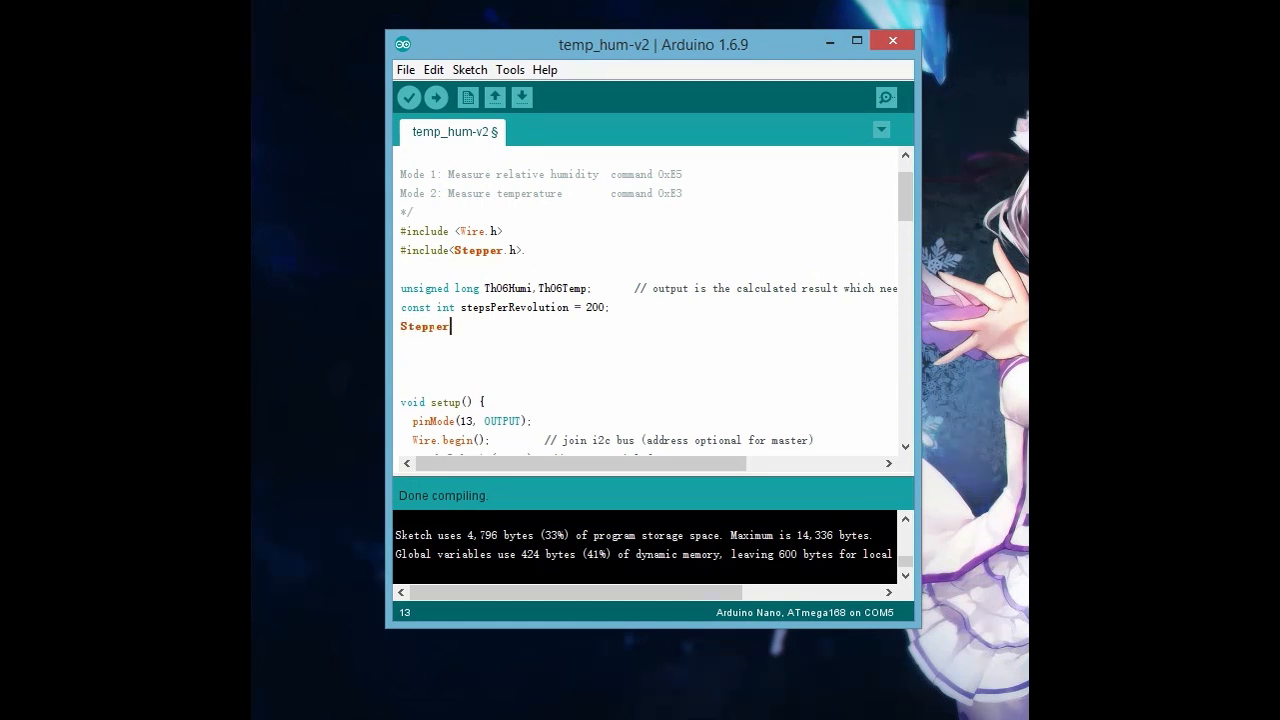
{"action": "type", "text": "M"}
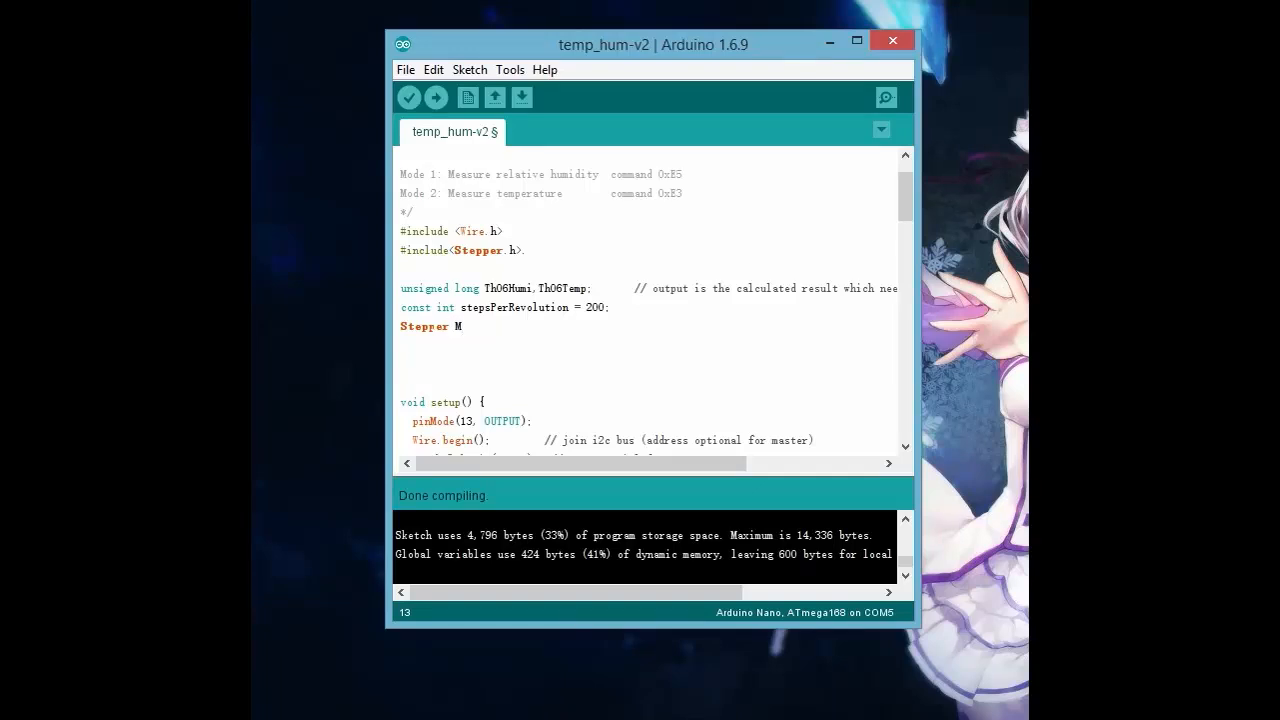
{"action": "type", "text": "u"}
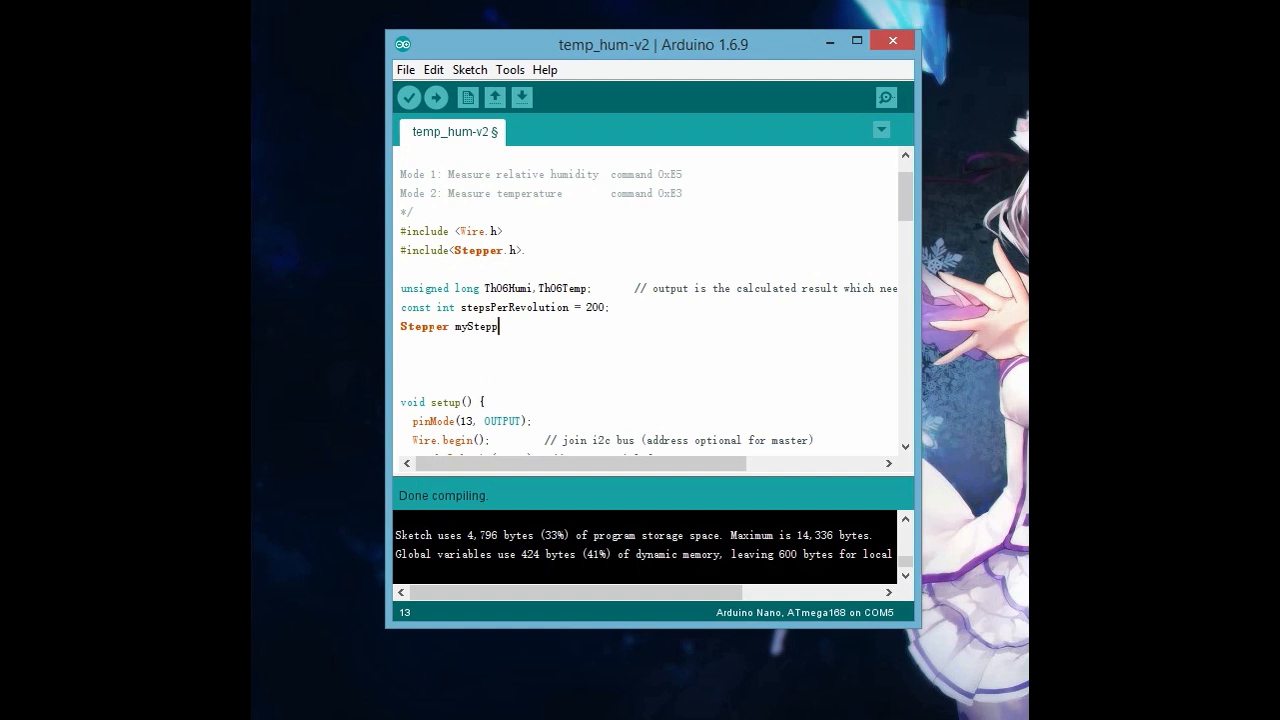
{"action": "type", "text": "();"}
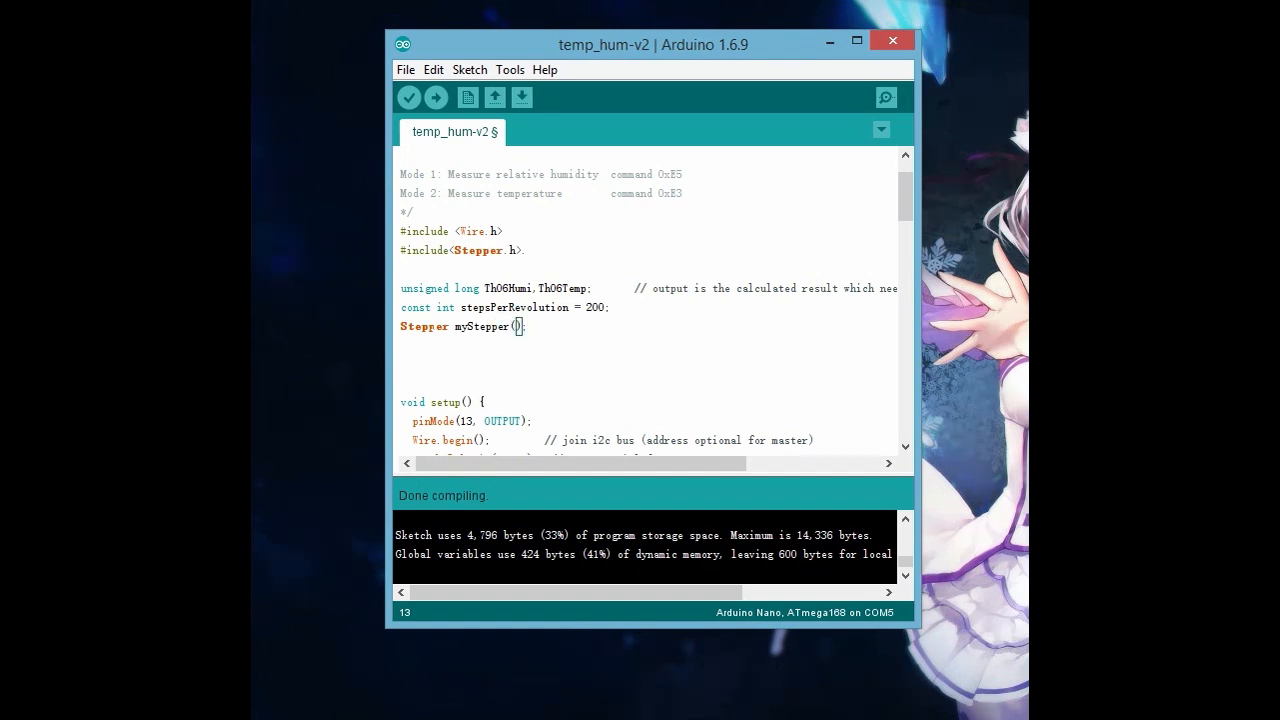
{"action": "type", "text": "stepsPerR"}
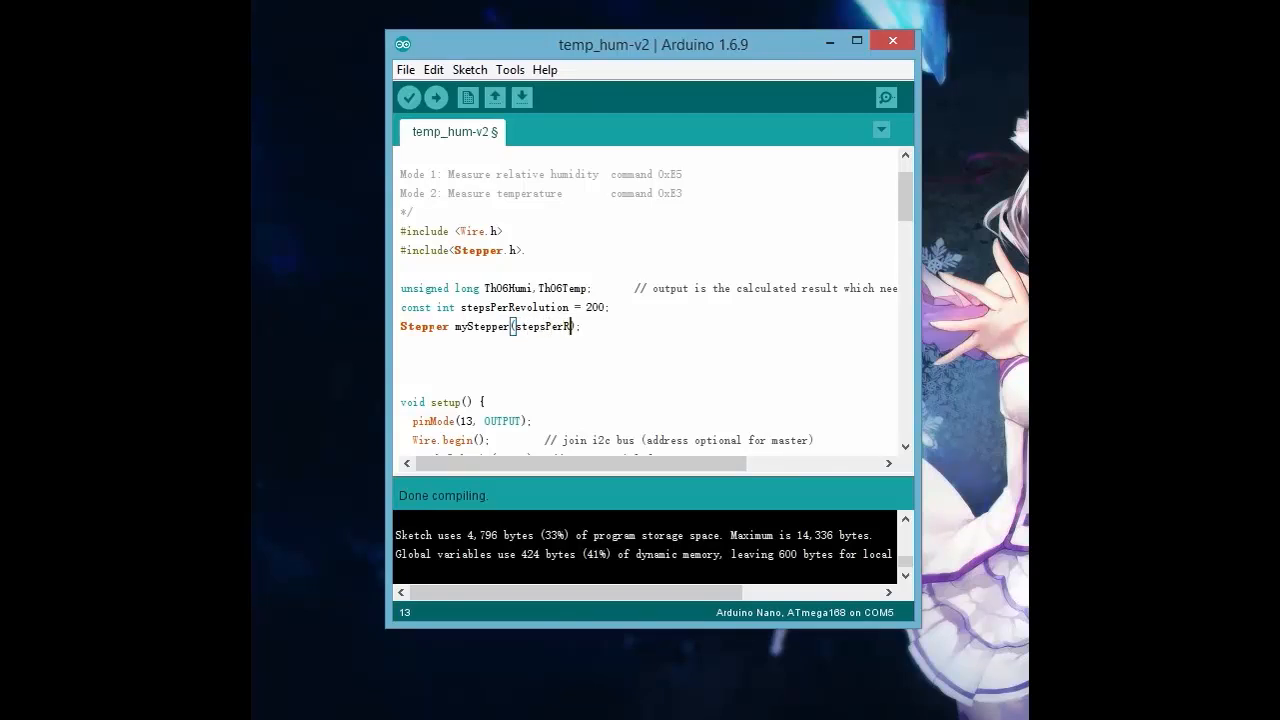
{"action": "type", "text": "e"}
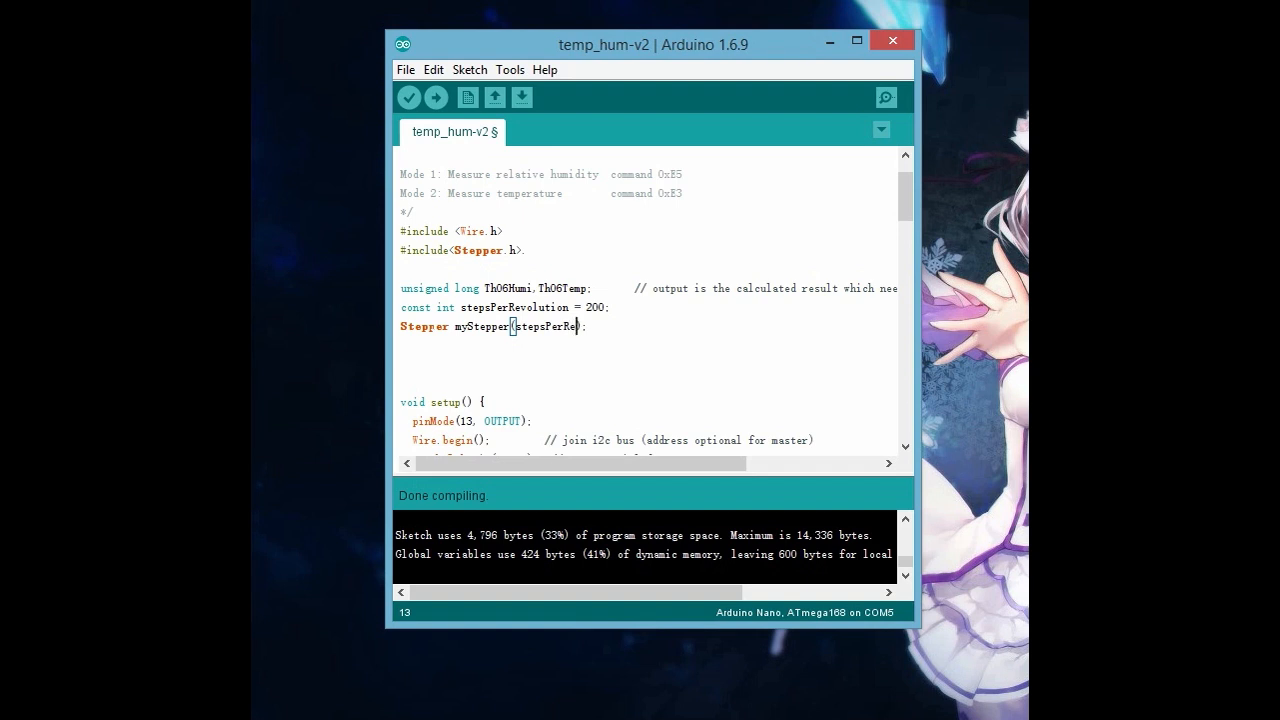
{"action": "type", "text": "volution"}
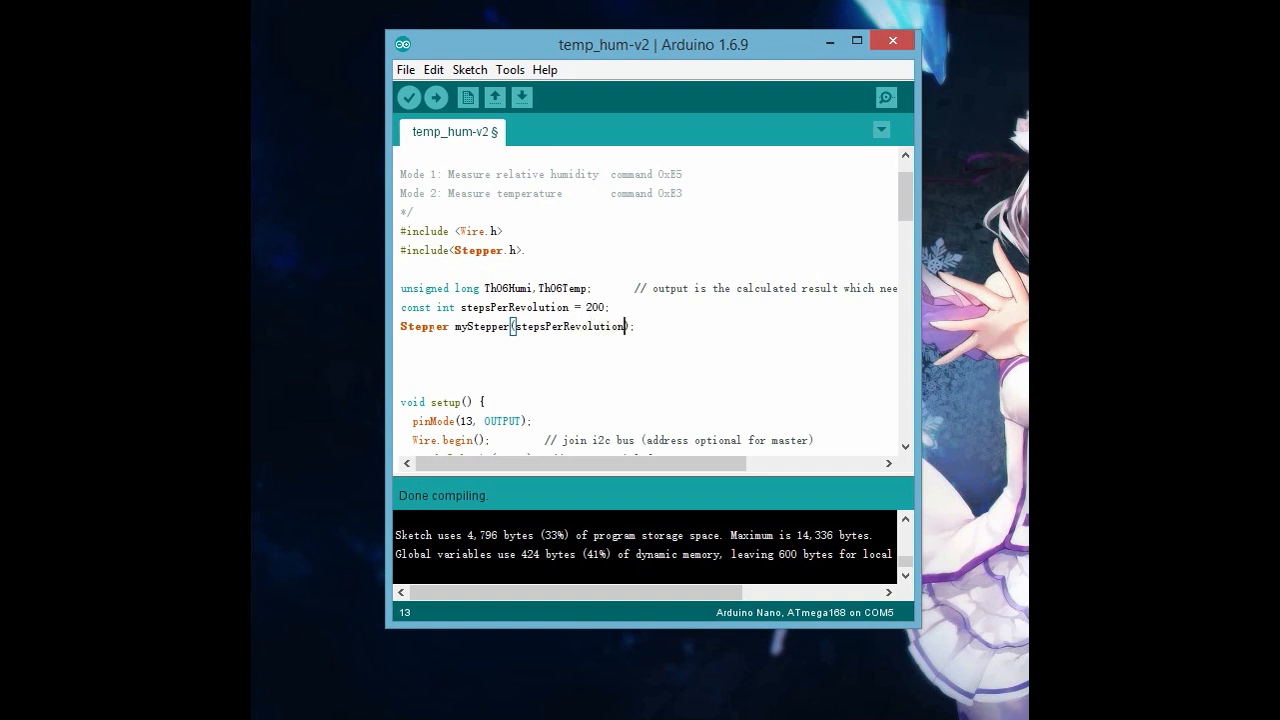
{"action": "type", "text": ",5,6,7,8"}
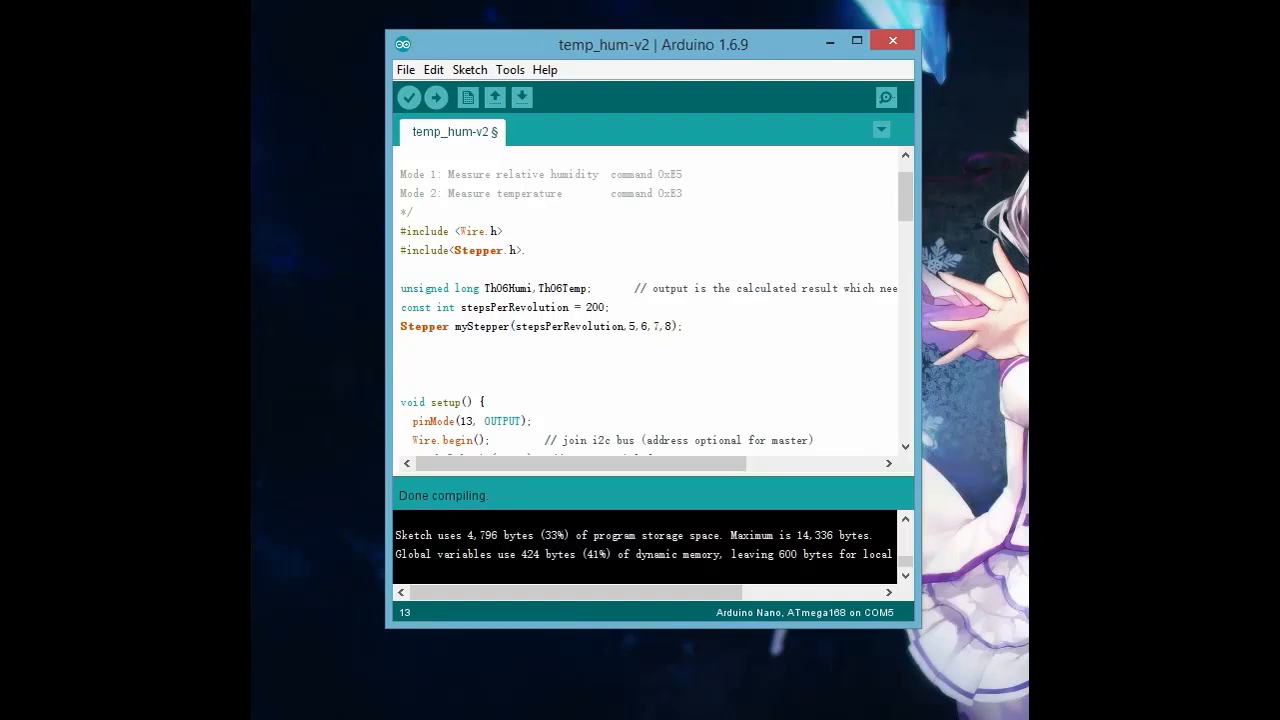
After the Serial.println line, add the condition if(Th06Temp > 3000).
{"action": "scroll", "scroll_direction": "down", "scroll_amount": 3}
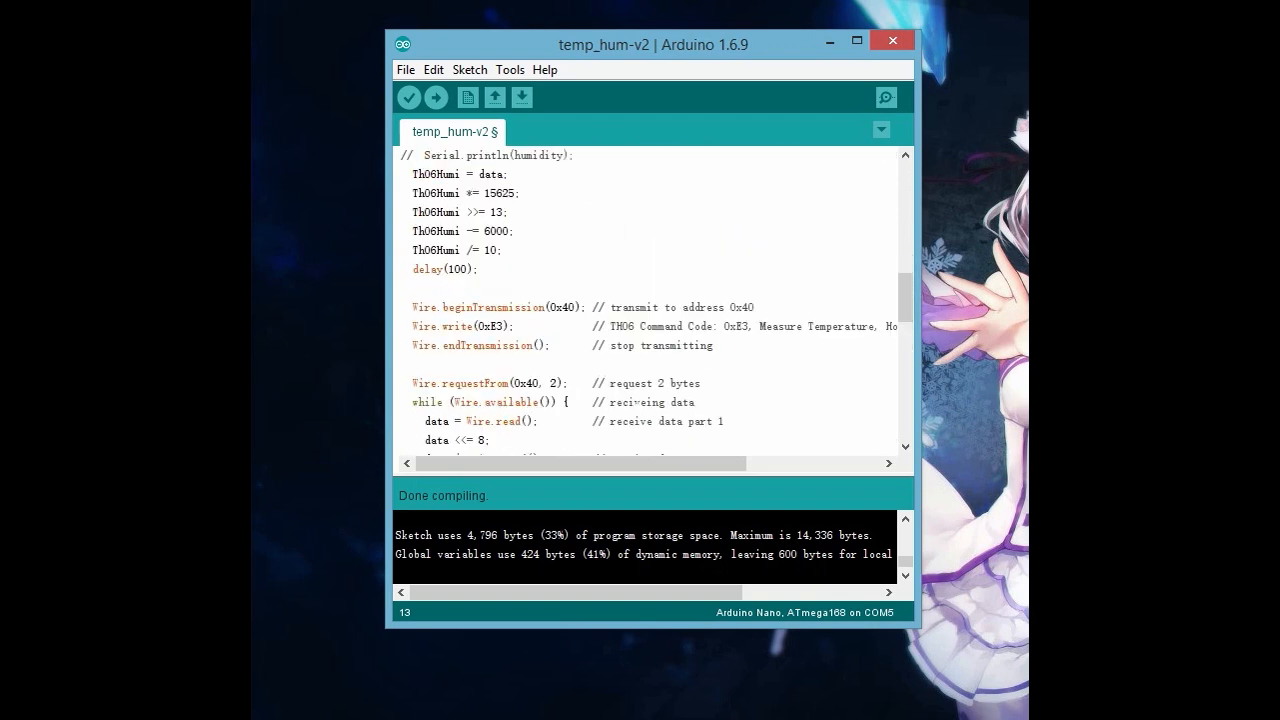
{"action": "scroll", "scroll_direction": "down", "scroll_amount": 3}
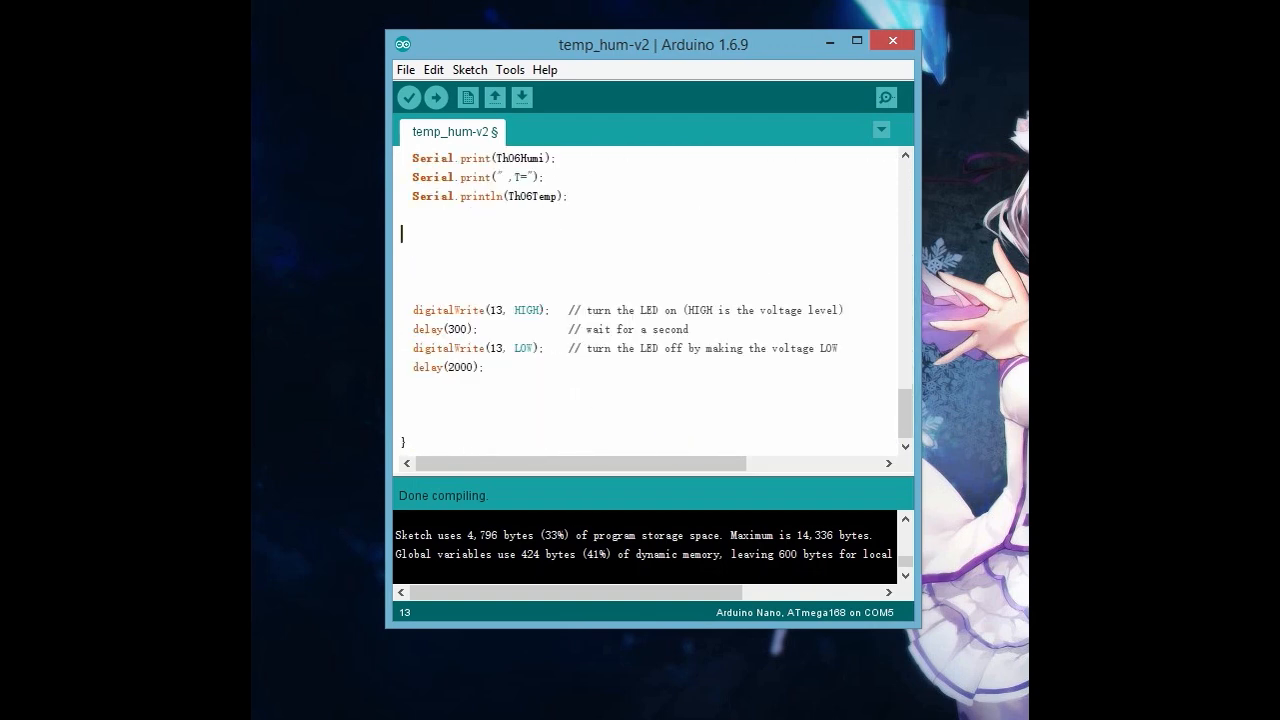
{"action": "type", "text": "I"}
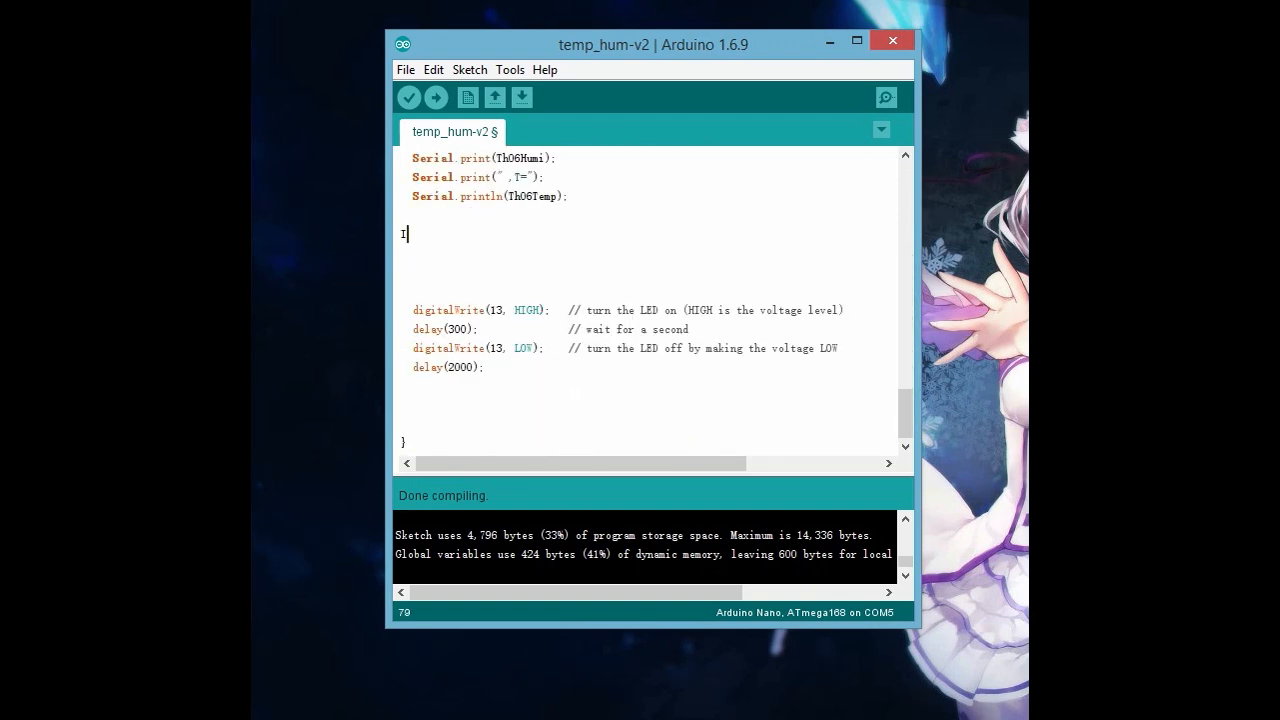
{"action": "key", "text": "backspace"}
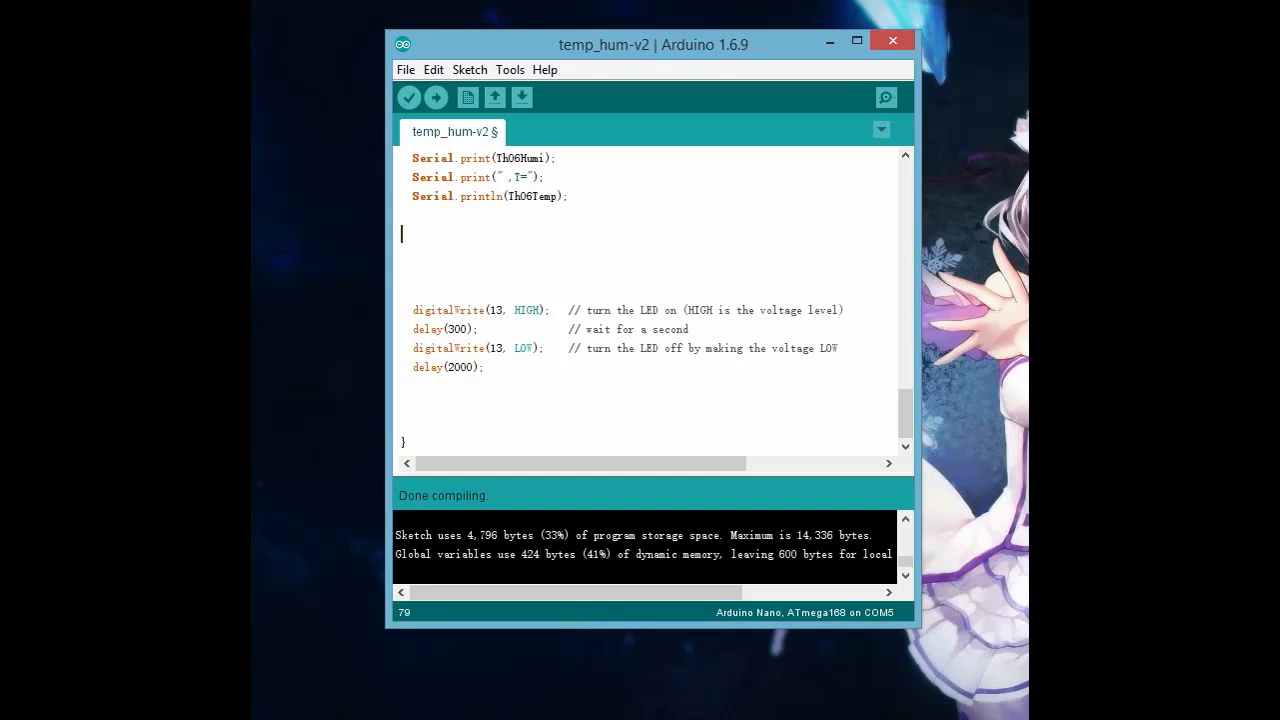
{"action": "type", "text": "if(){"}
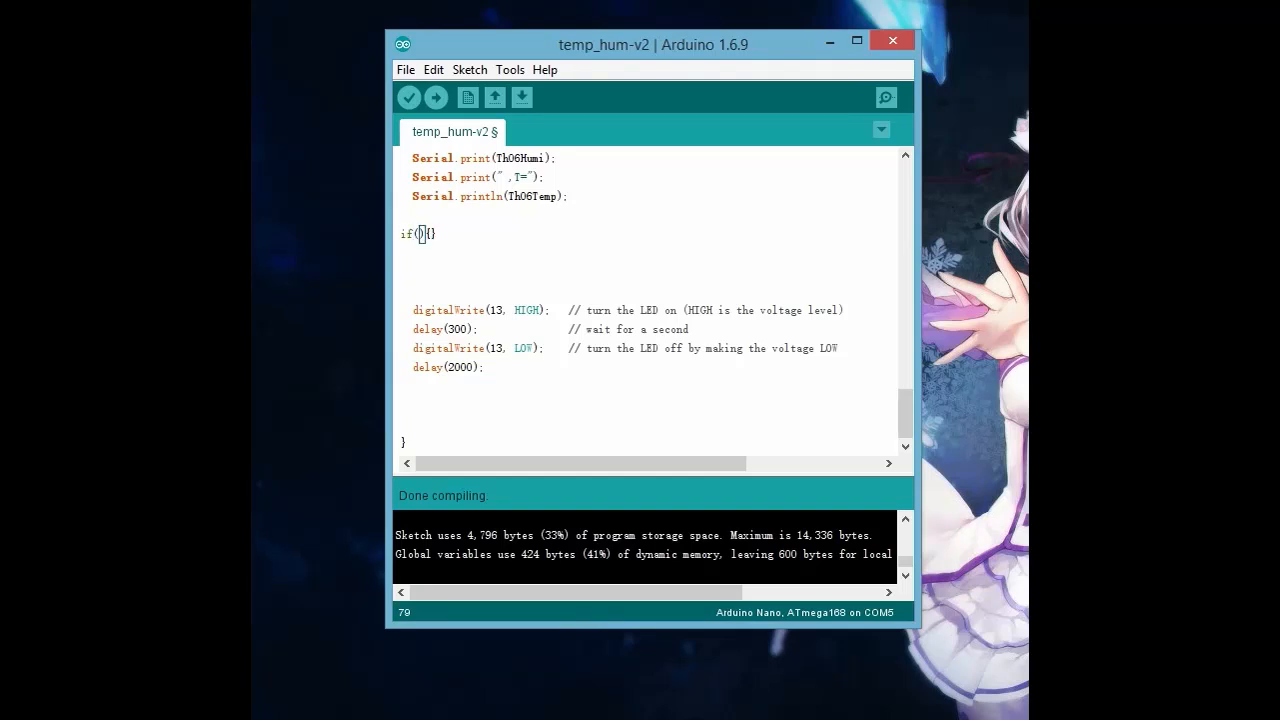
{"action": "type", "text": "Th06"}
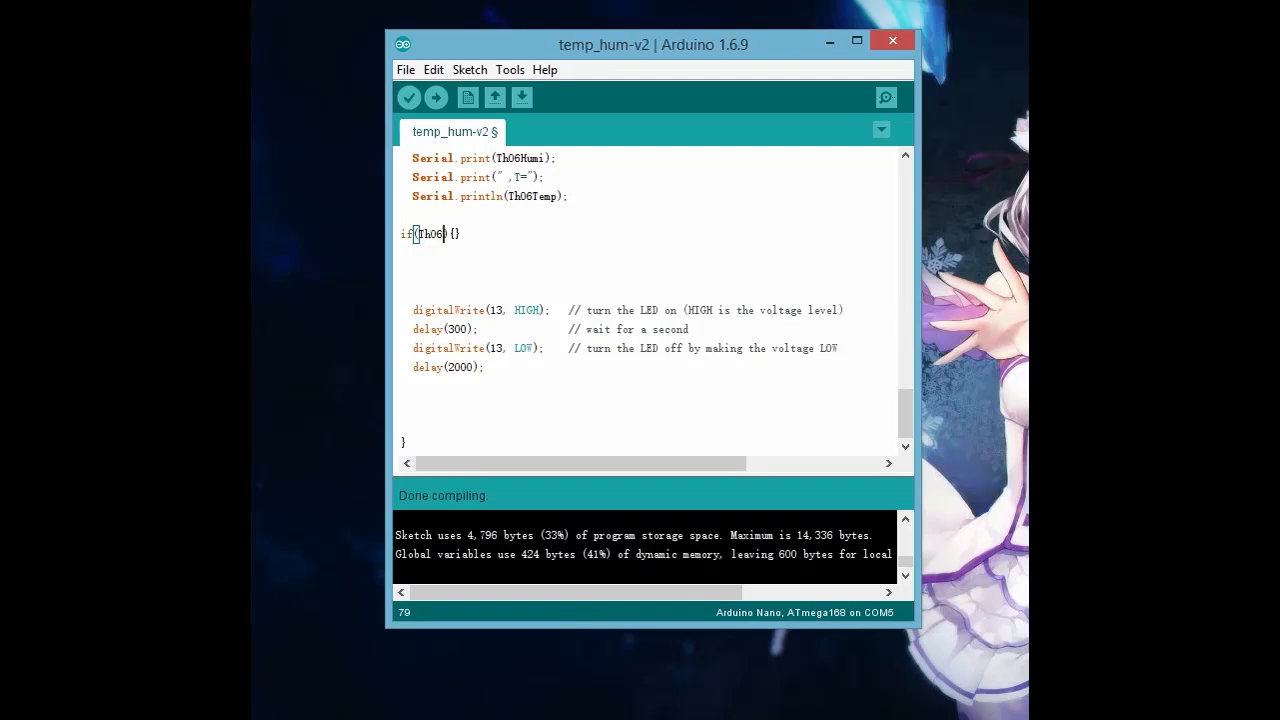
{"action": "type", "text": "Temp >"}
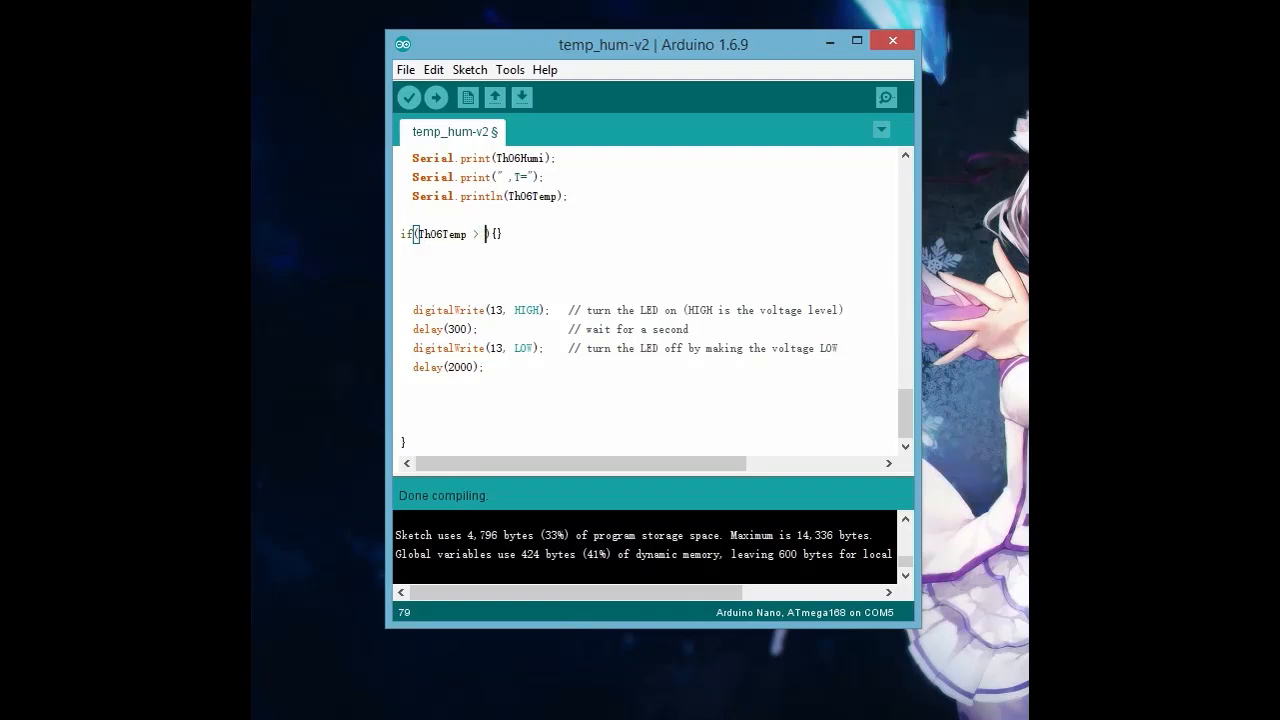
{"action": "type", "text": "3000"}
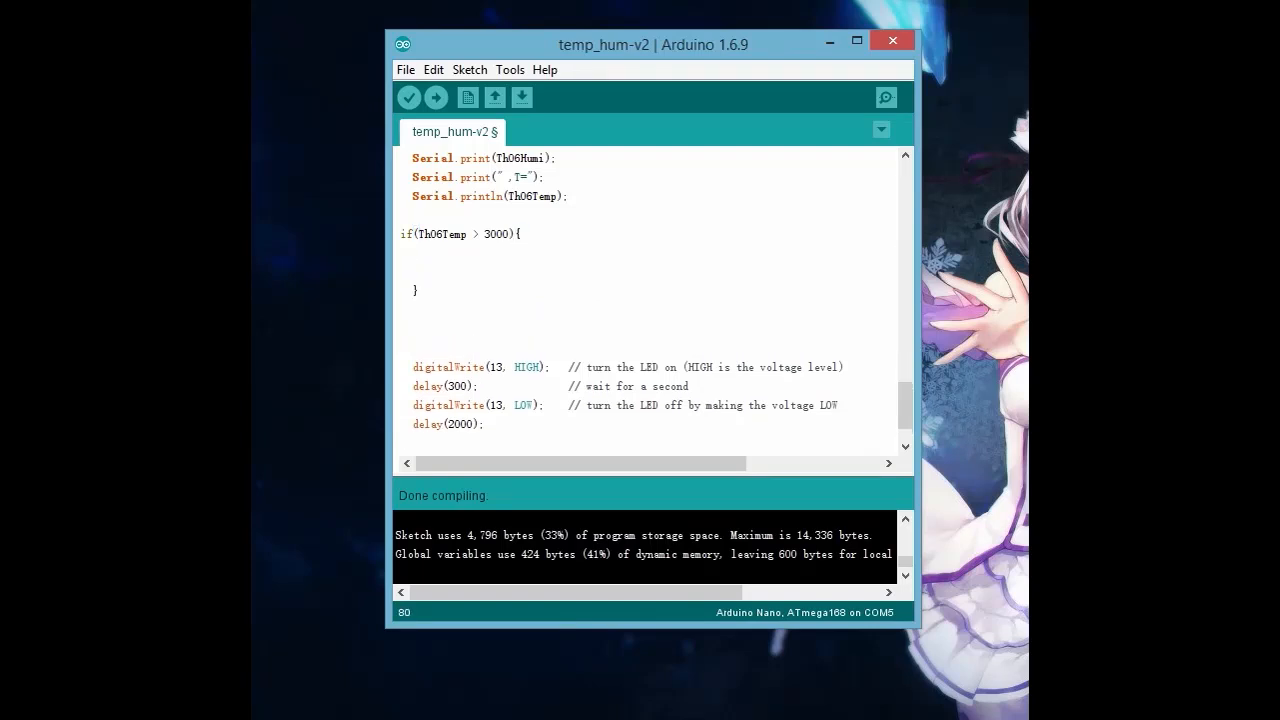
Inside the if block, write myStepper.setSpeed(30); and myStepper.step(640);.
{"action": "type", "text": "mySt"}
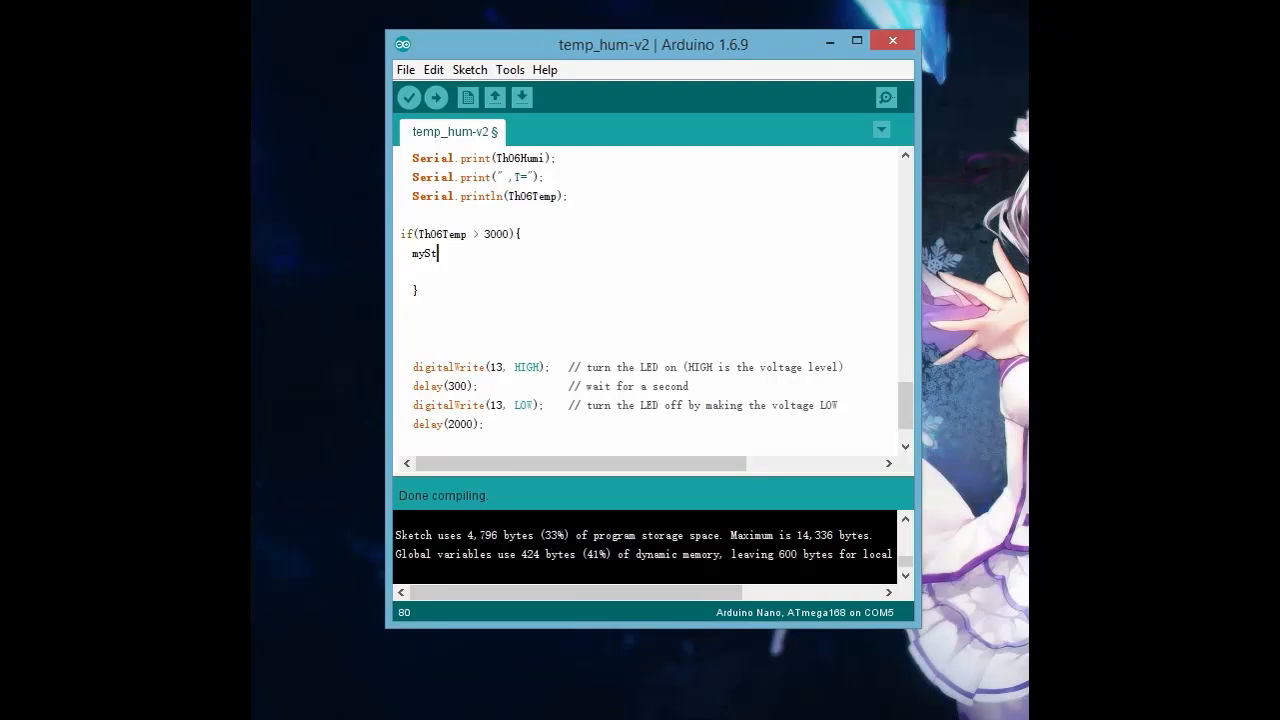
{"action": "type", "text": "epper"}
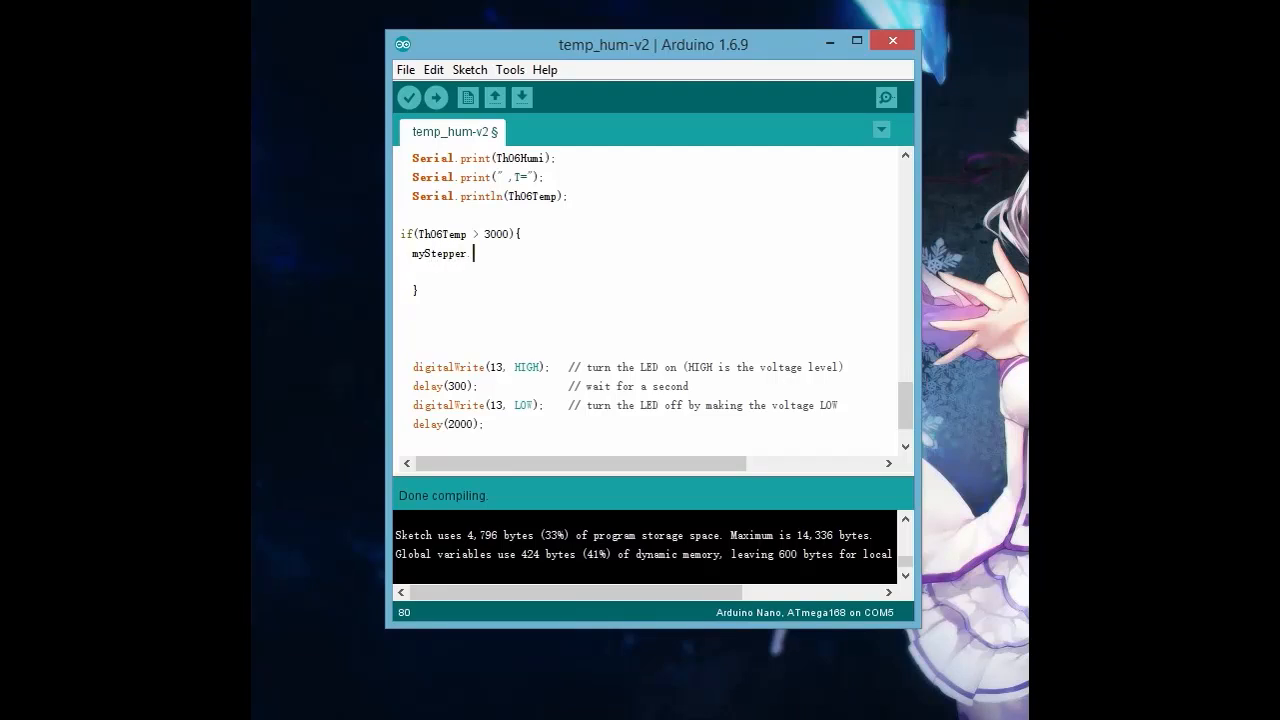
{"action": "type", "text": ".set"}
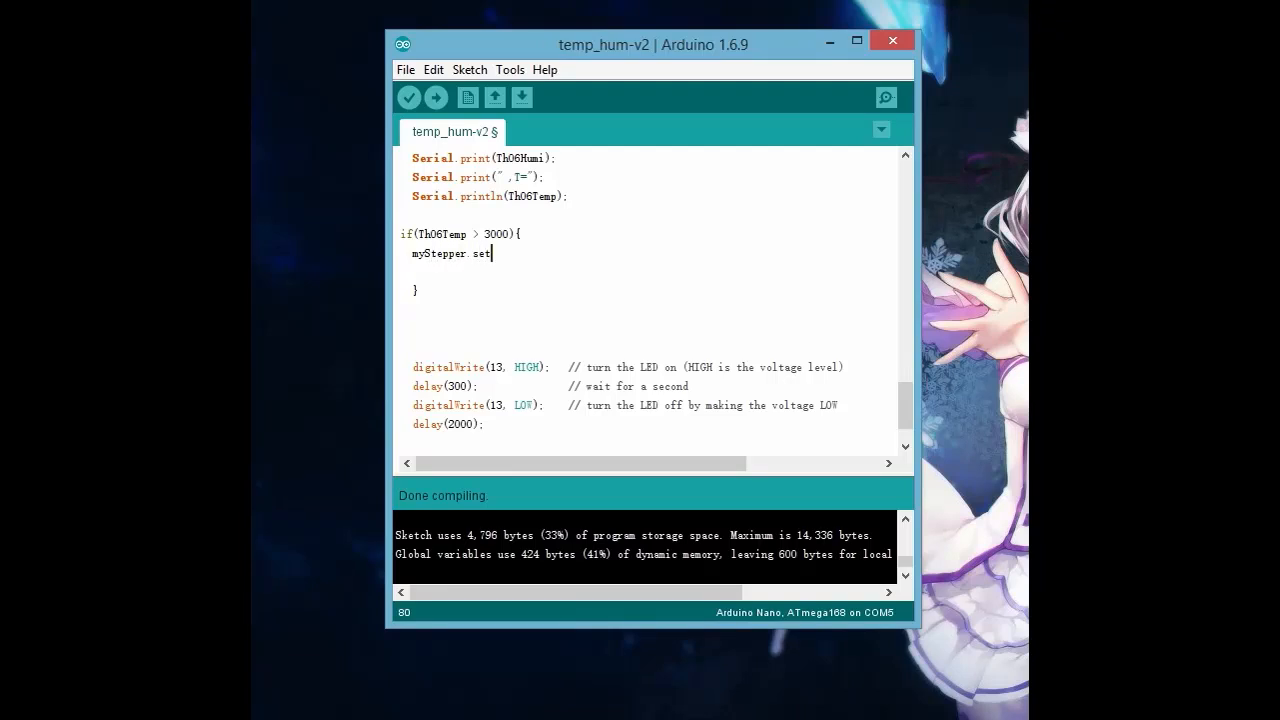
{"action": "type", "text": "S"}
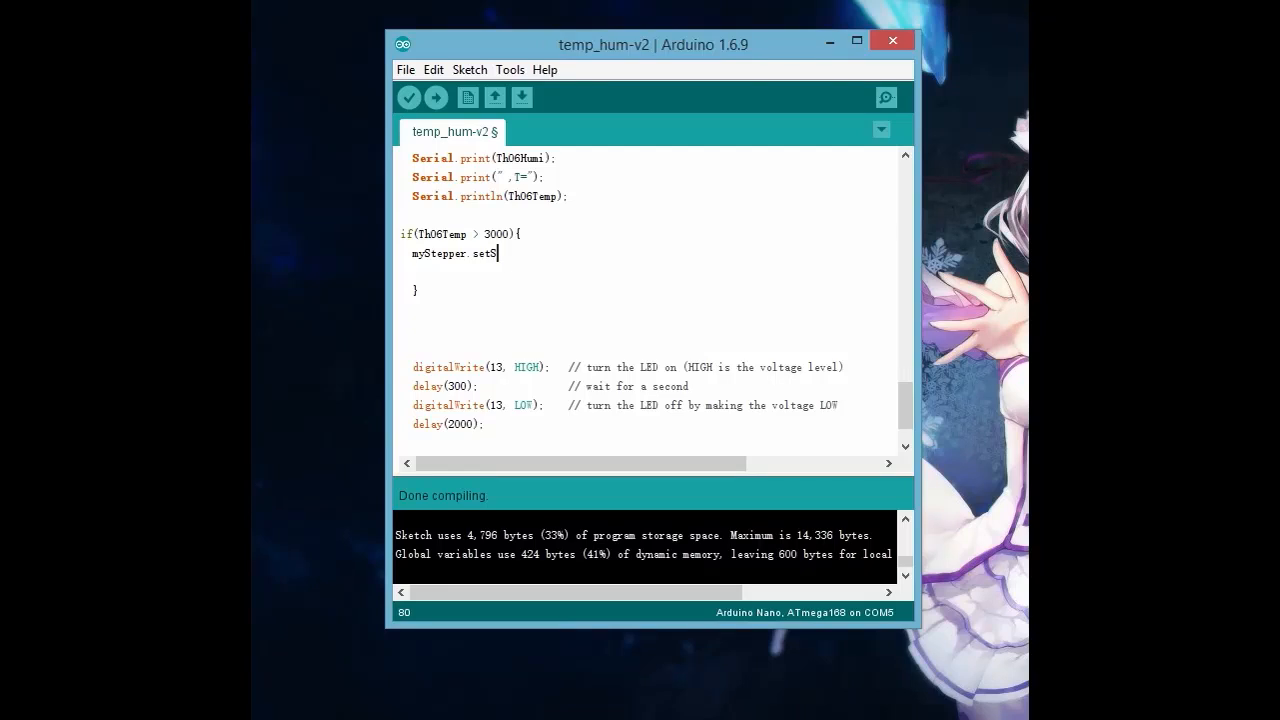
{"action": "type", "text": "peed();"}
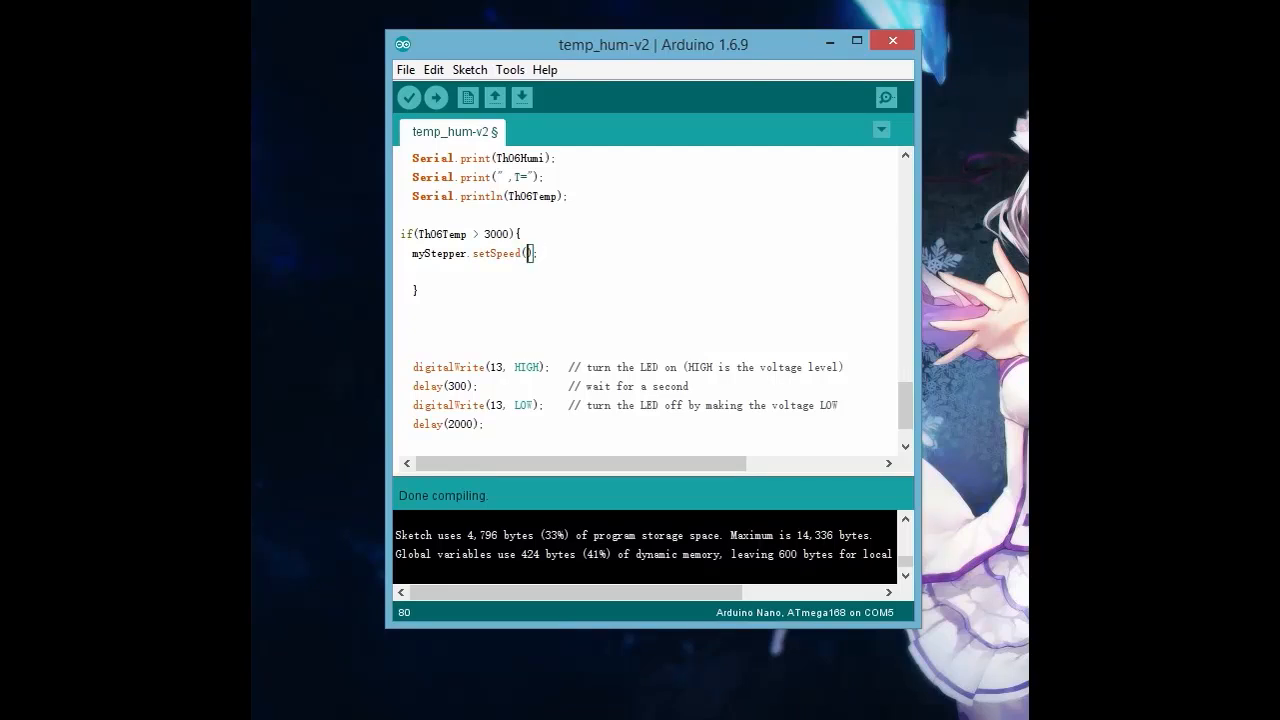
{"action": "type", "text": "30"}
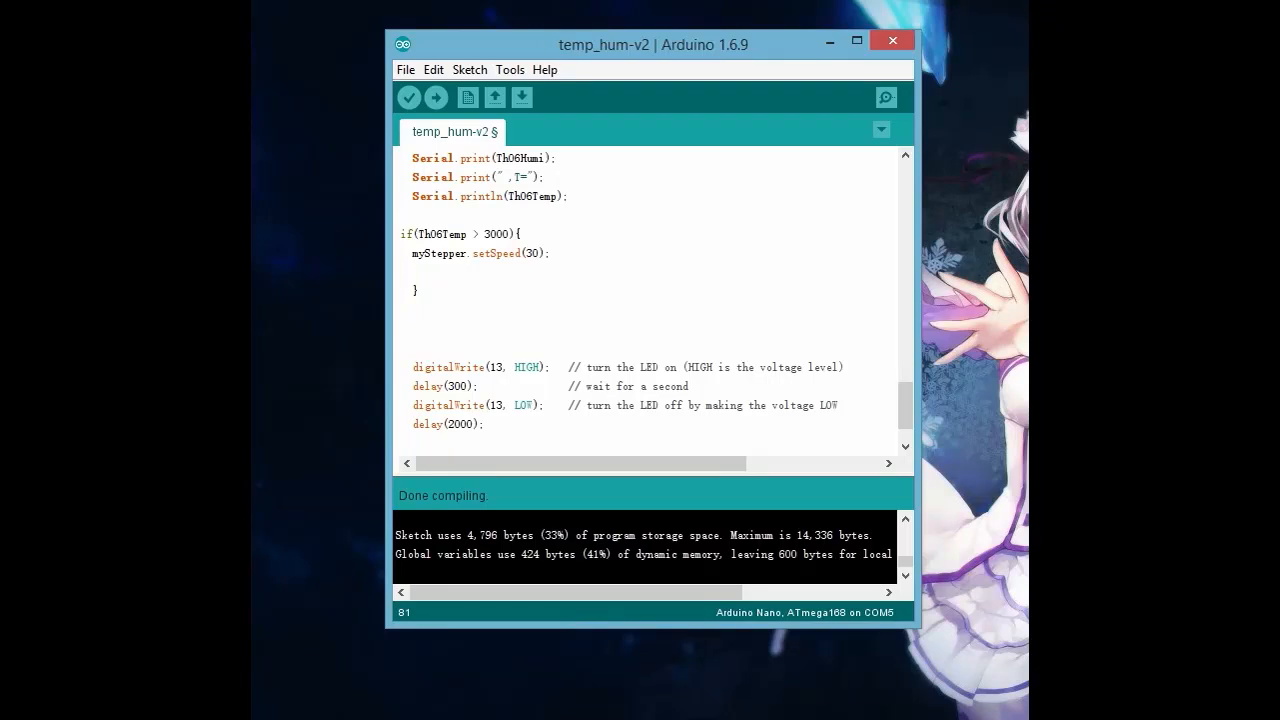
{"action": "type", "text": "my"}
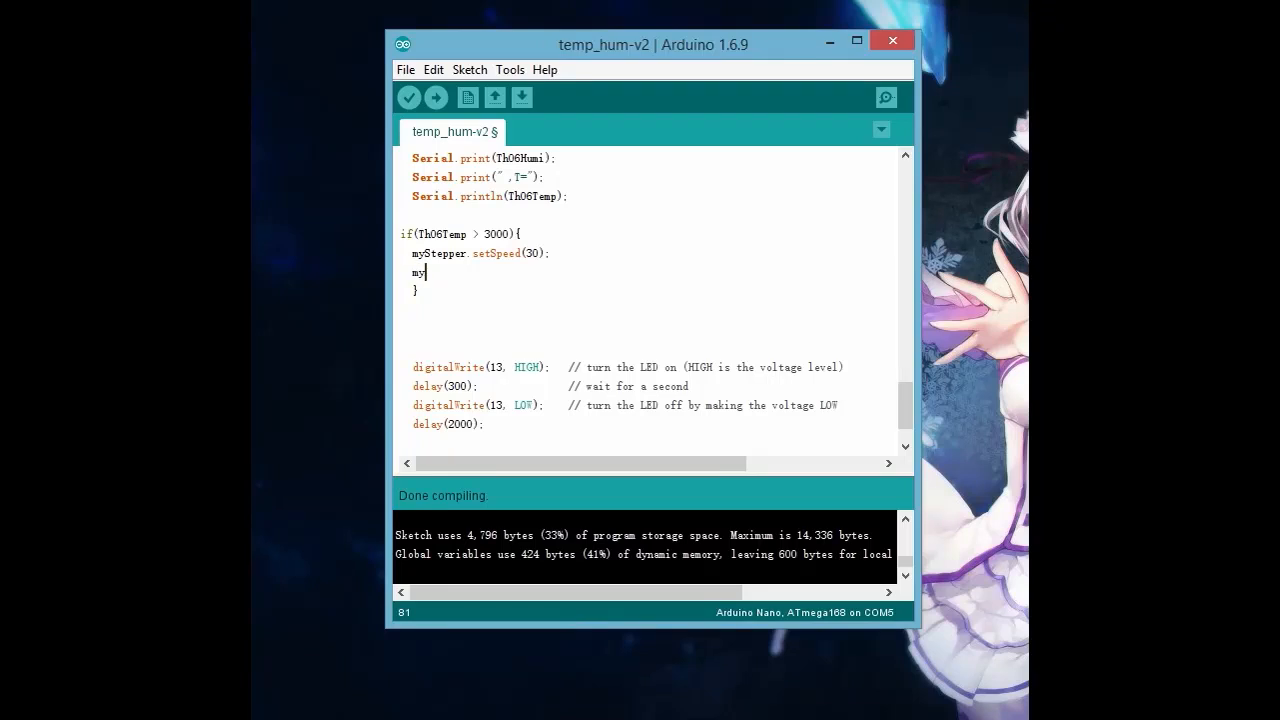
{"action": "type", "text": "Stepper"}
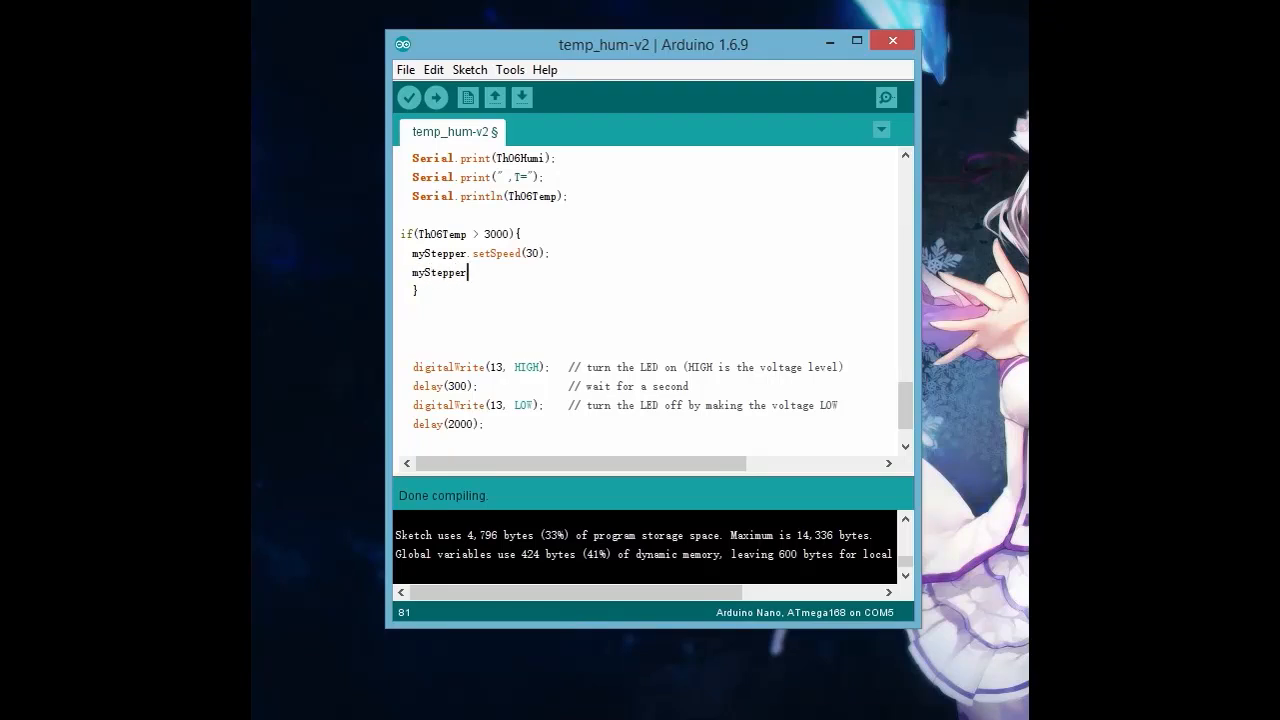
{"action": "type", "text": ".s"}
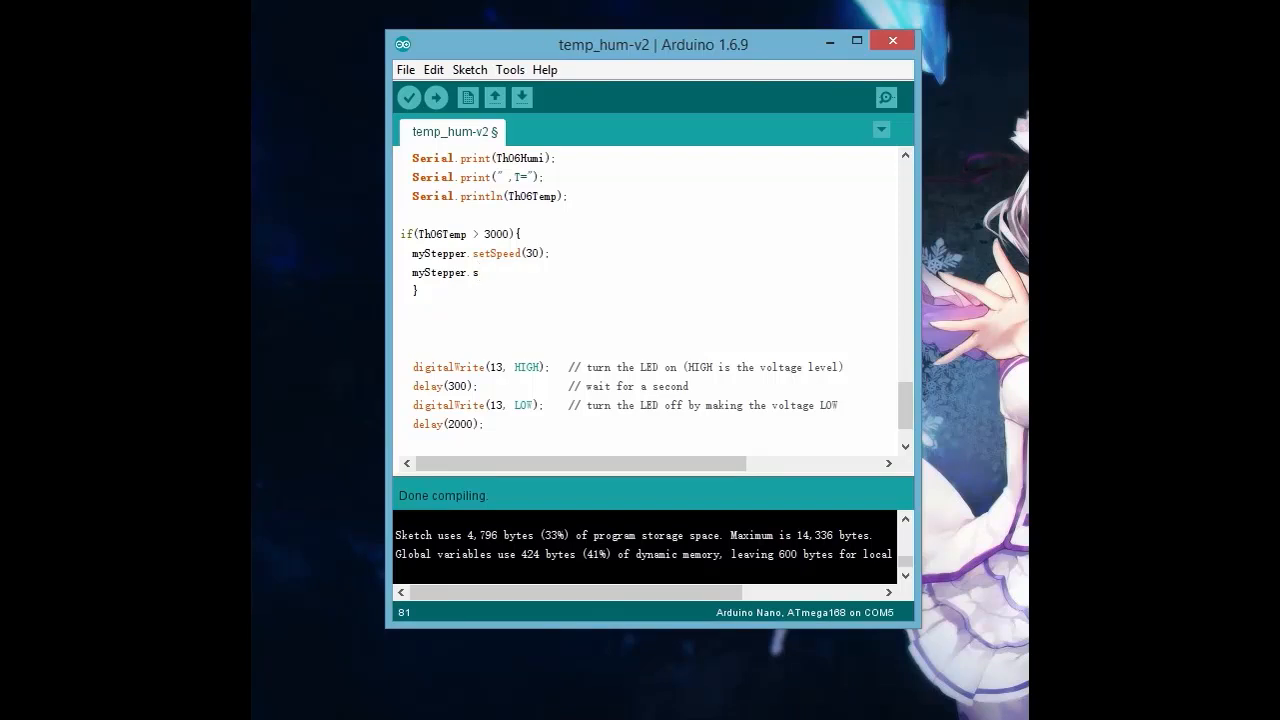
{"action": "type", "text": "tep()"}
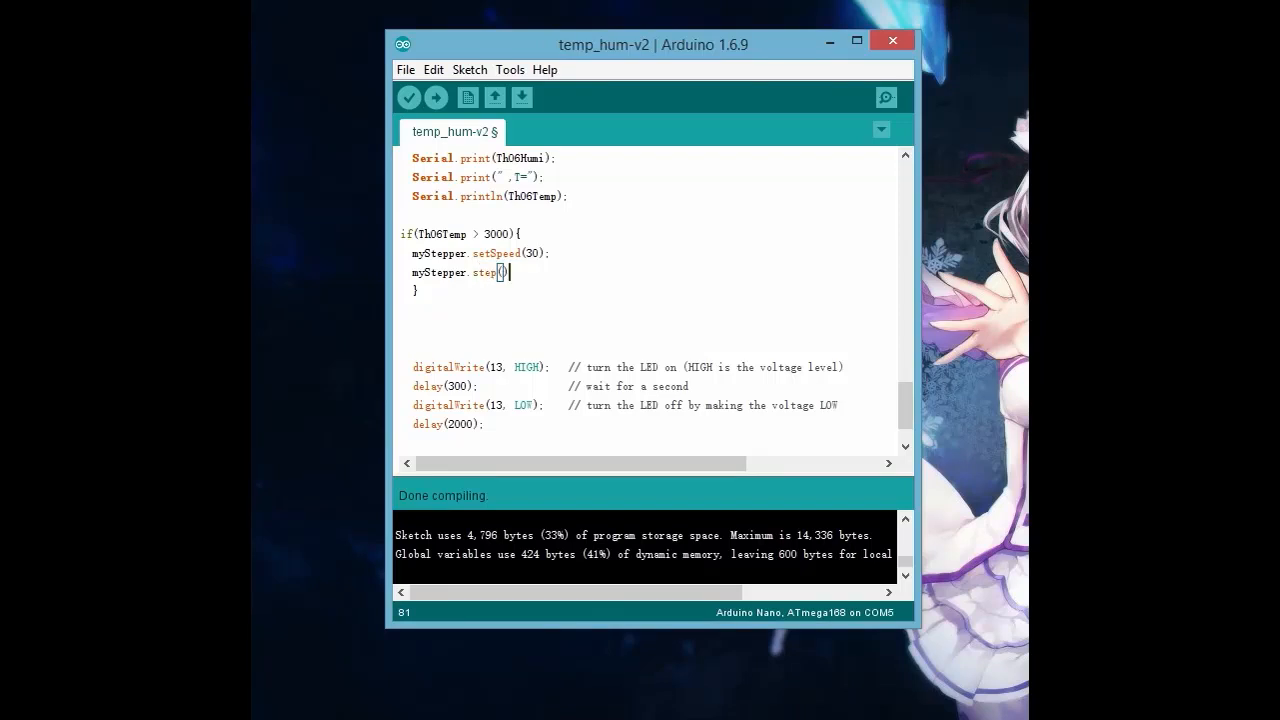
{"action": "type", "text": "b"}
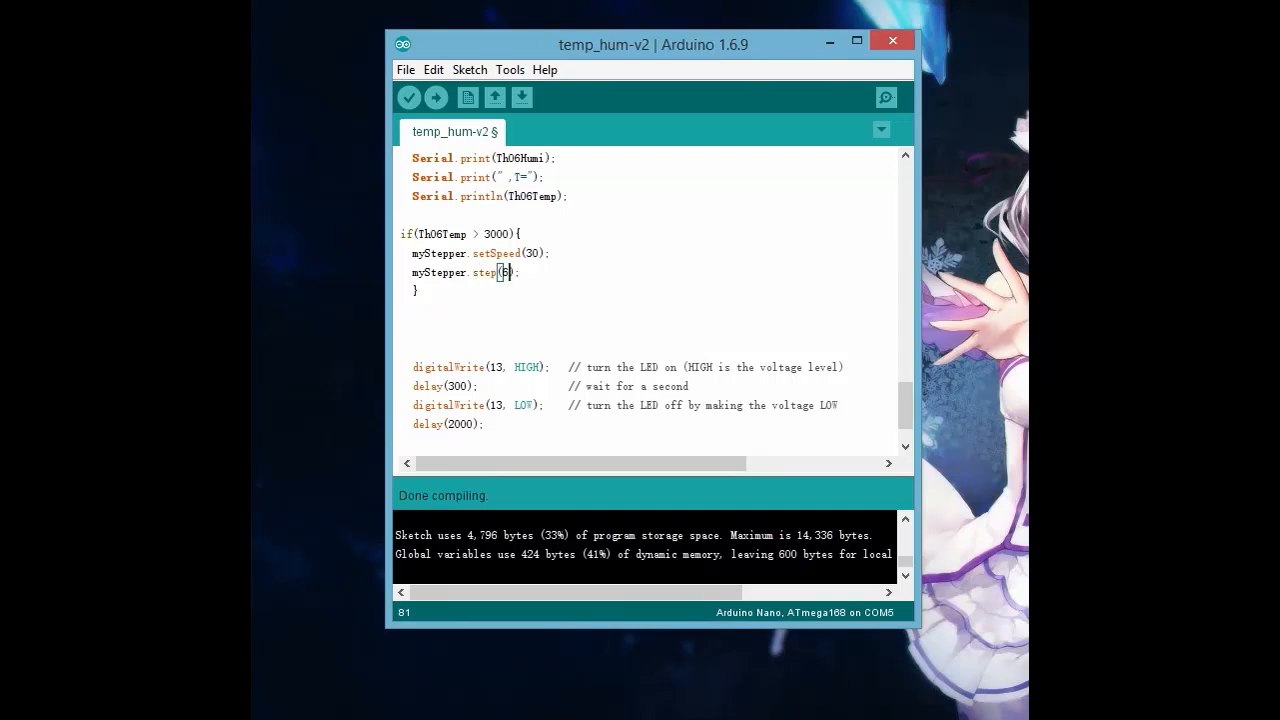
{"action": "type", "text": "40"}
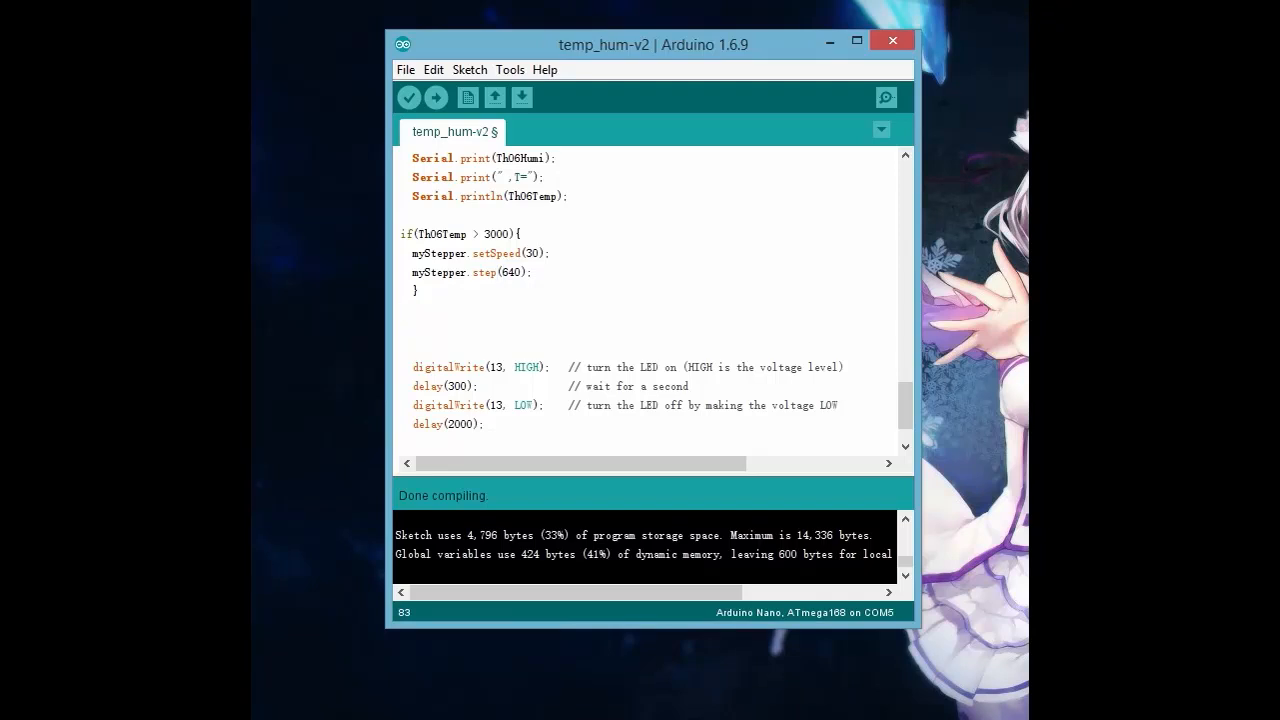
Open the Sketch menu to reach Export compiled Binary for the temp_hum-v2 sketch.
{"action": "scroll", "scroll_direction": "up", "scroll_amount": 3}
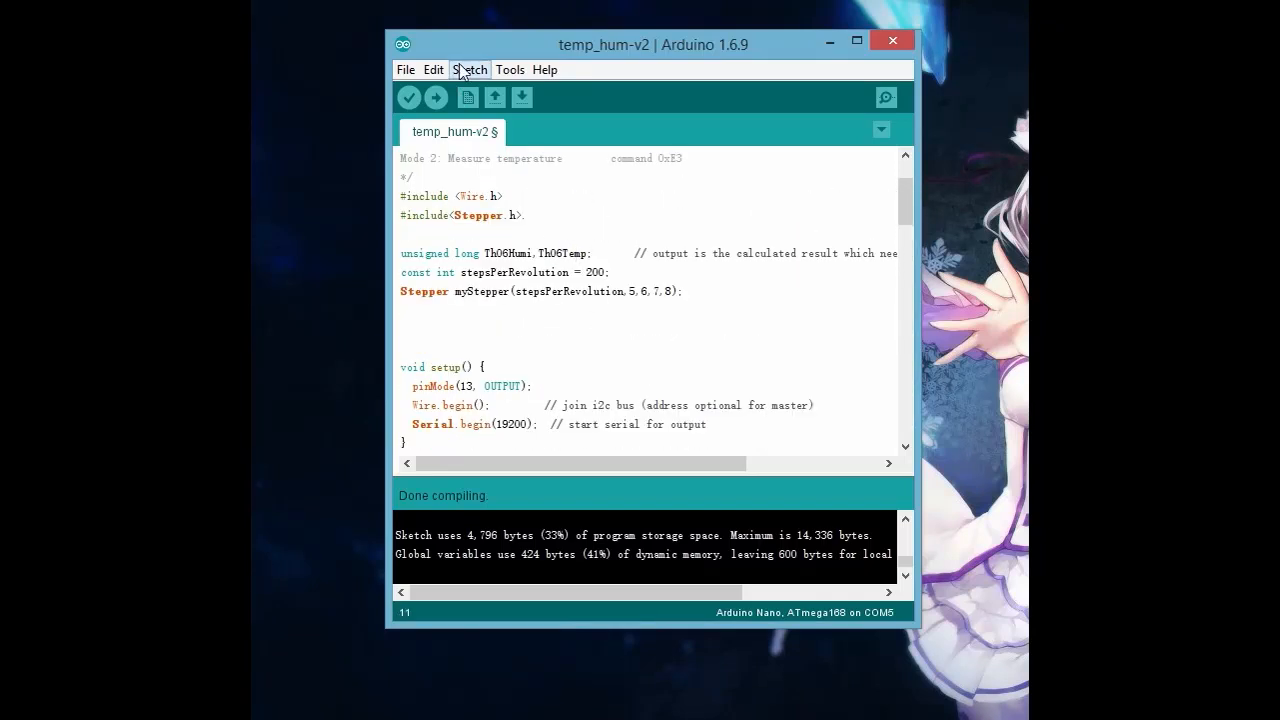
{"action": "left_click", "coordinate": [468, 68]}
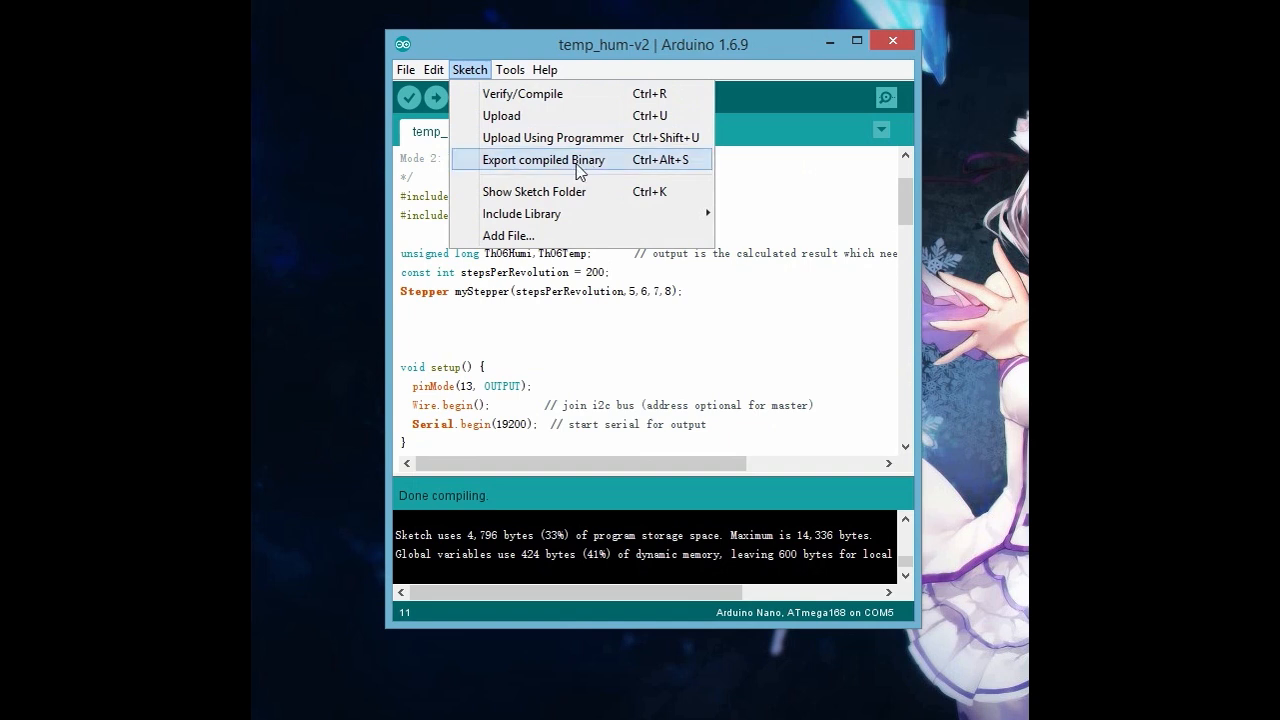